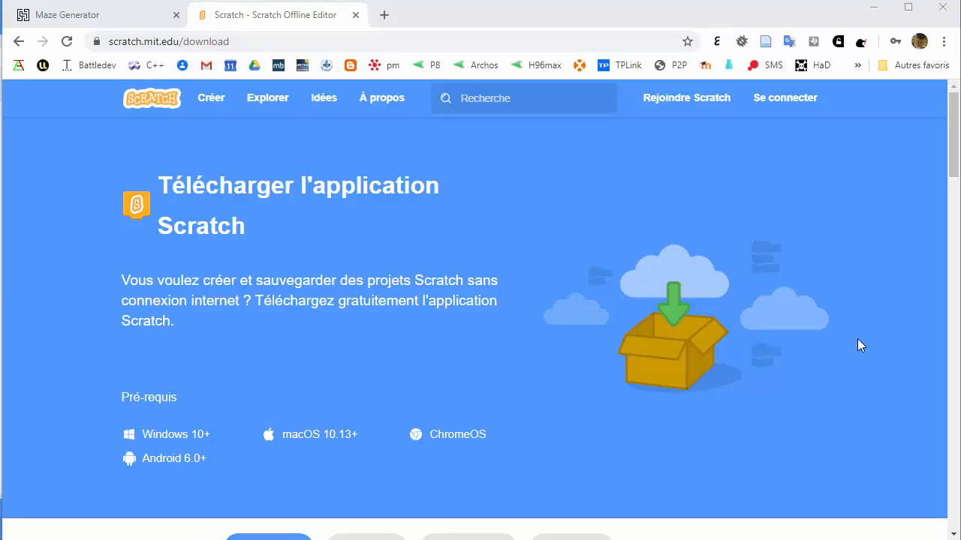
mouse_move(756, 347)
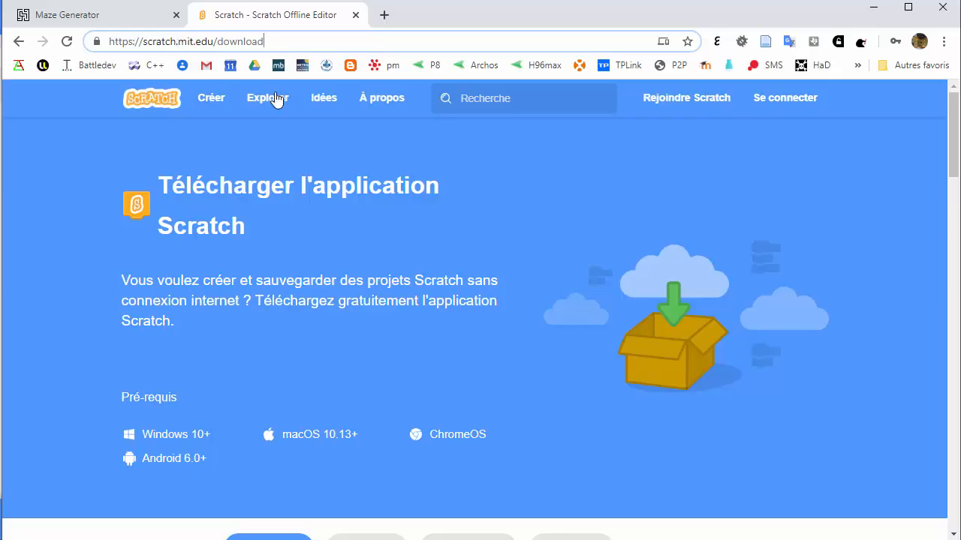
mouse_move(152, 444)
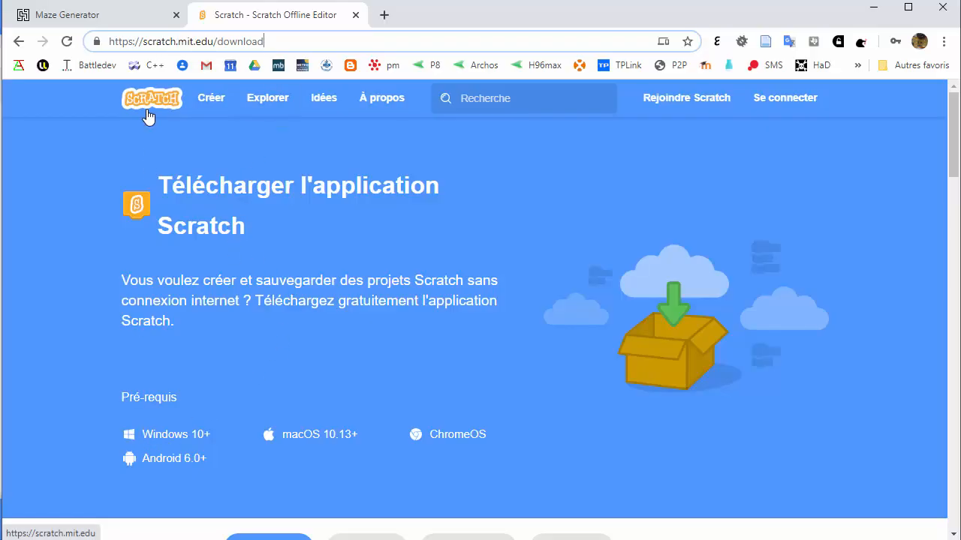
mouse_move(154, 434)
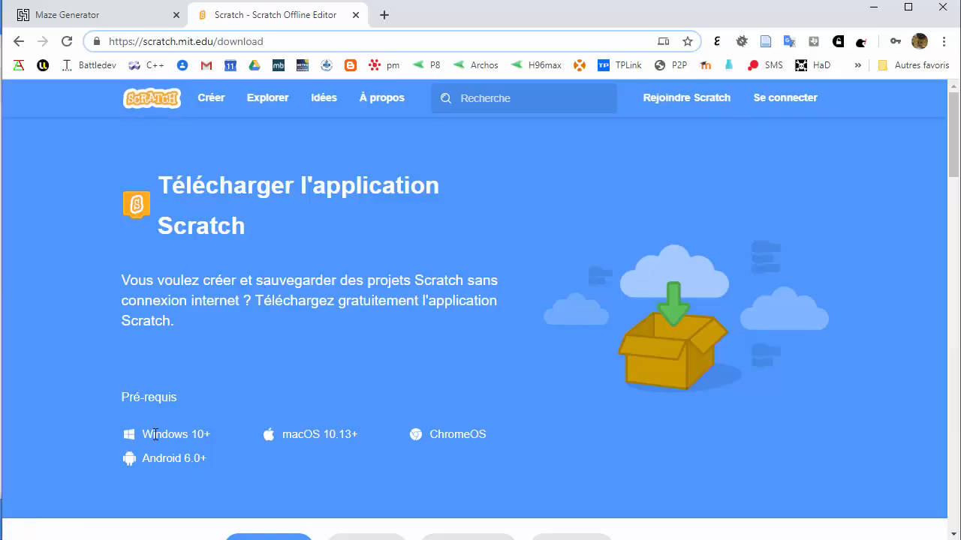
mouse_move(304, 434)
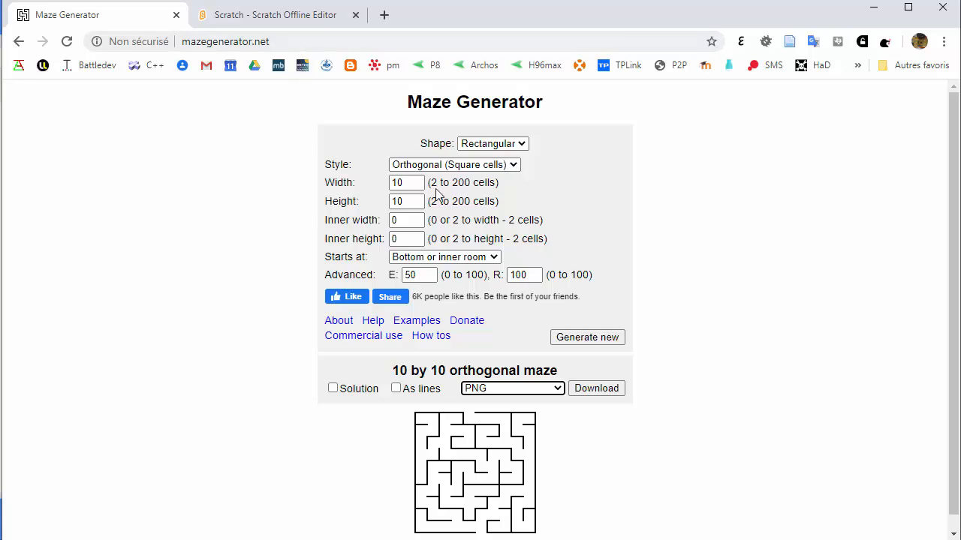
Step: Generate a new random 10 by 10 maze with PNG kept as the download format
click(406, 182)
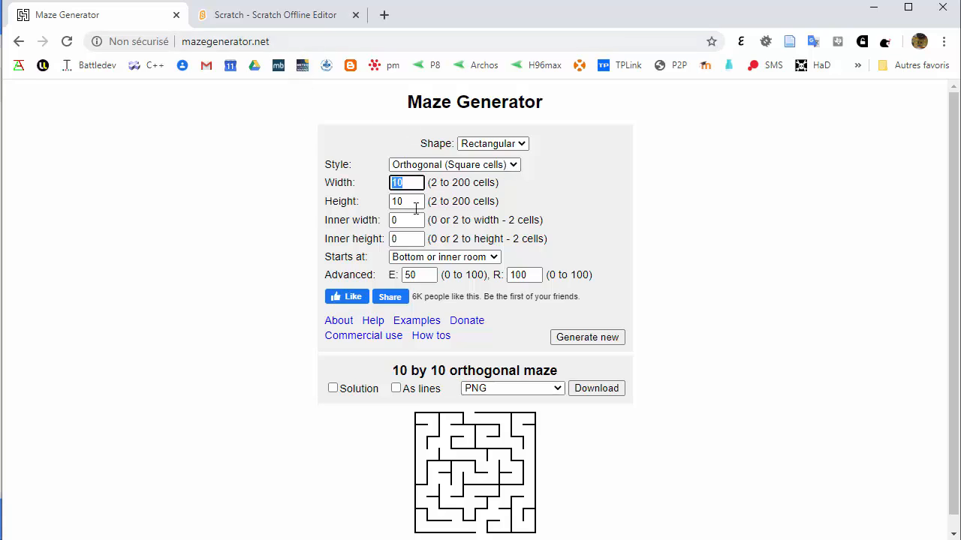
click(406, 201)
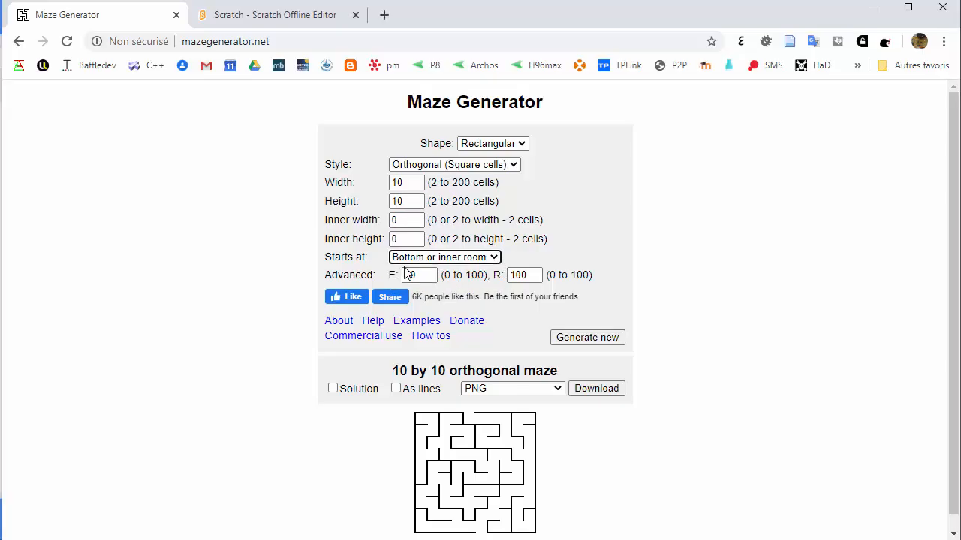
click(513, 388)
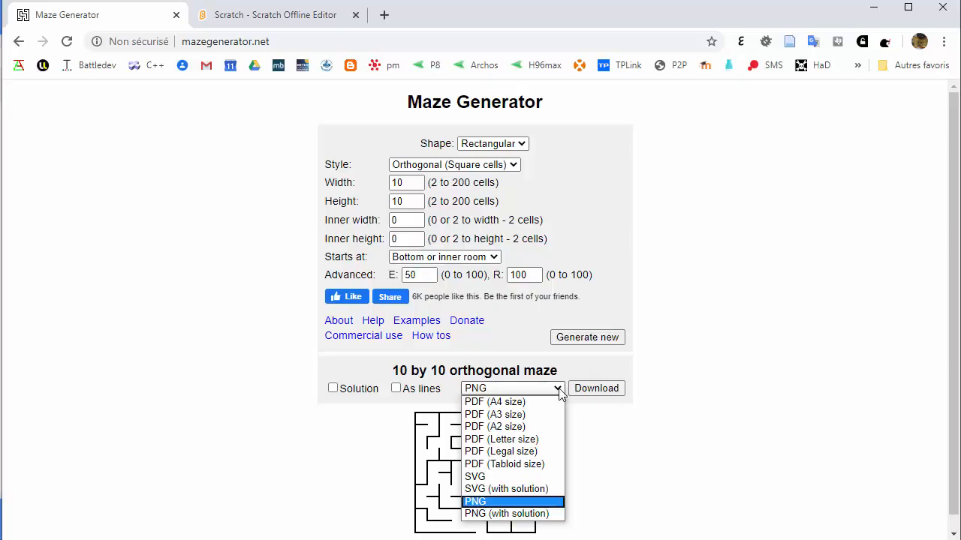
click(475, 502)
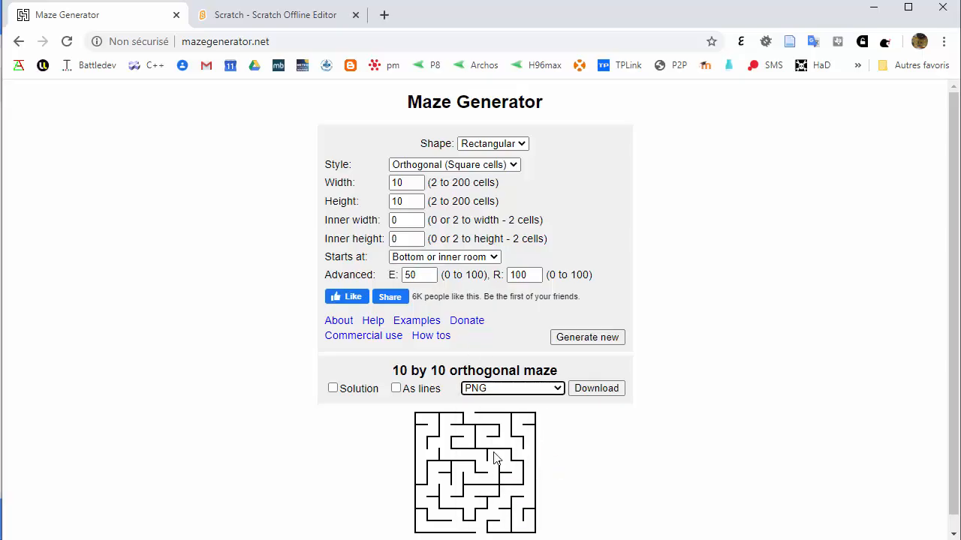
click(587, 337)
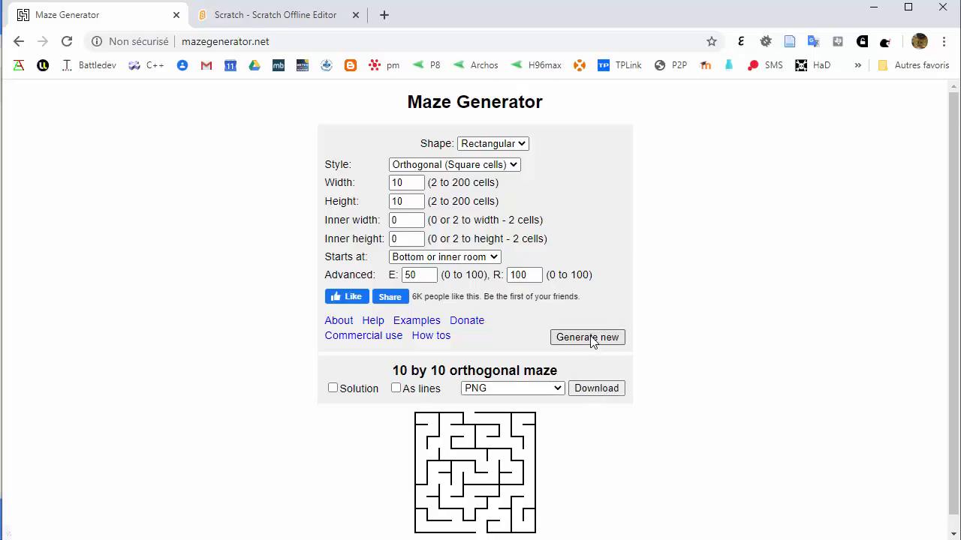
click(587, 337)
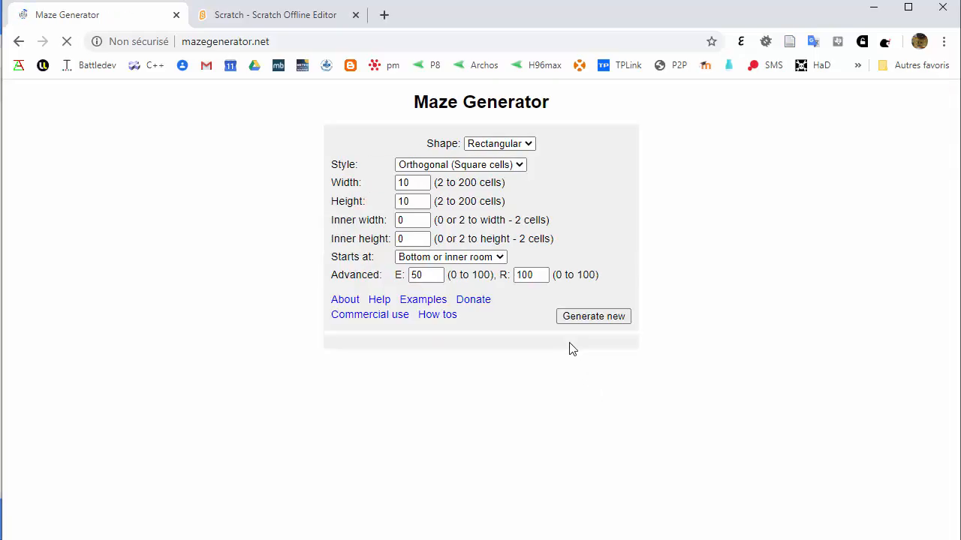
Step: Download the maze as a PNG image and minimize the browser window
click(593, 316)
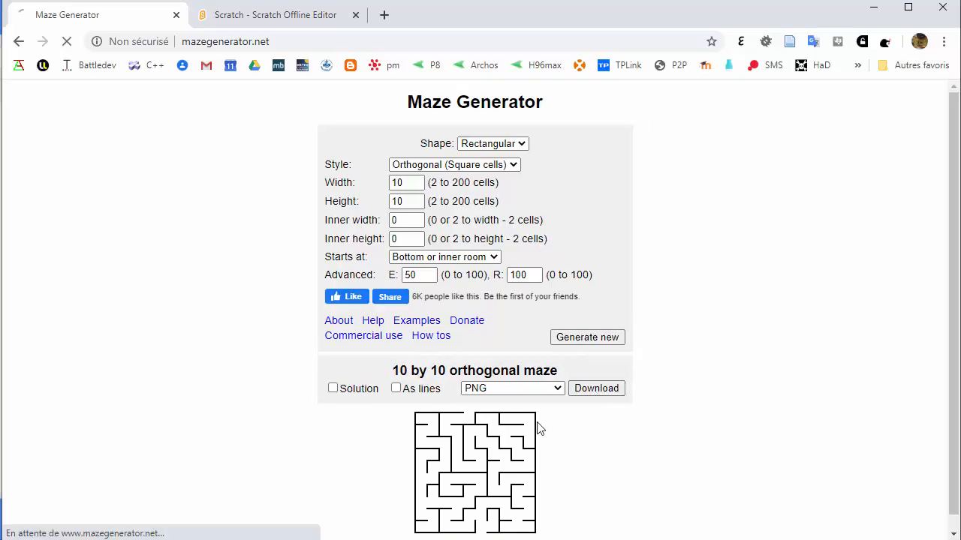
click(596, 388)
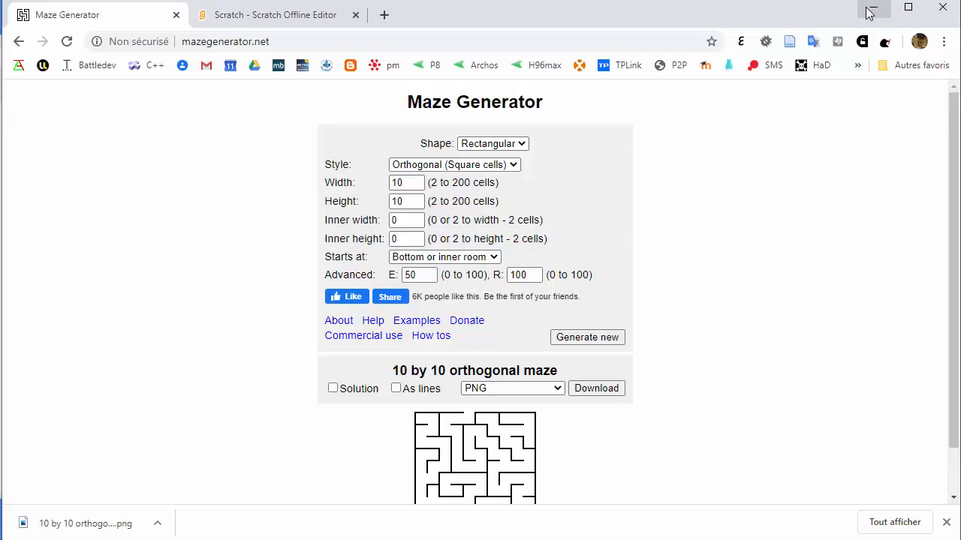
mouse_move(872, 11)
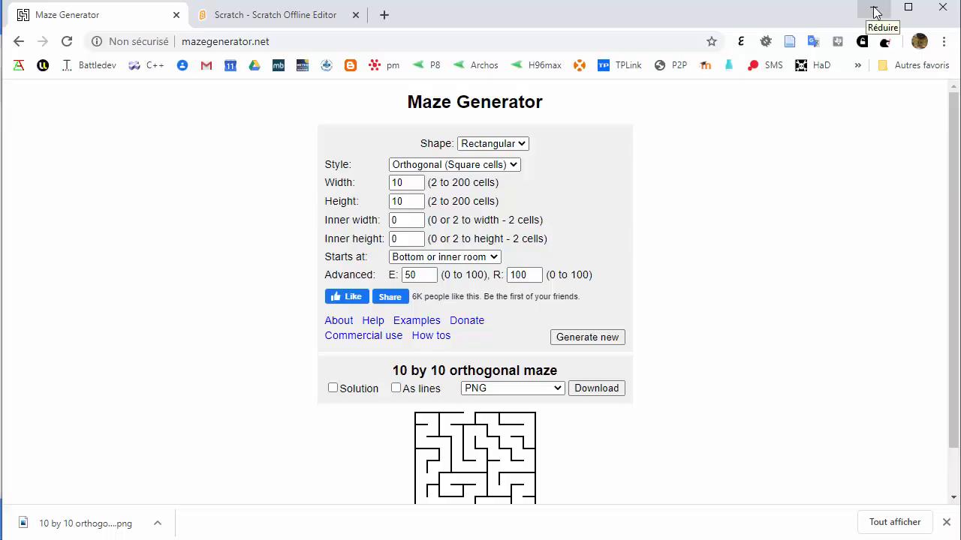
click(275, 15)
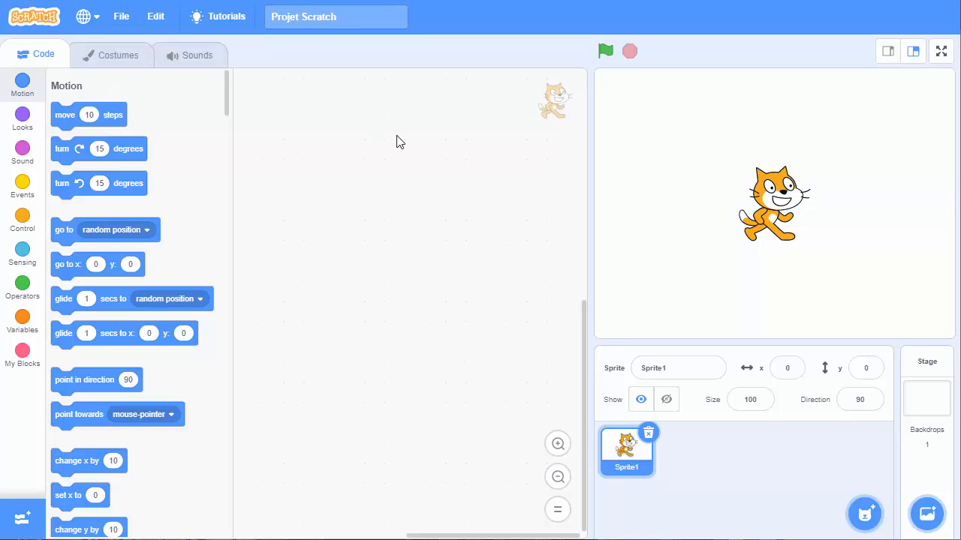
Step: Browse the block categories, then select the Stage as the editing target
scroll(down, 3)
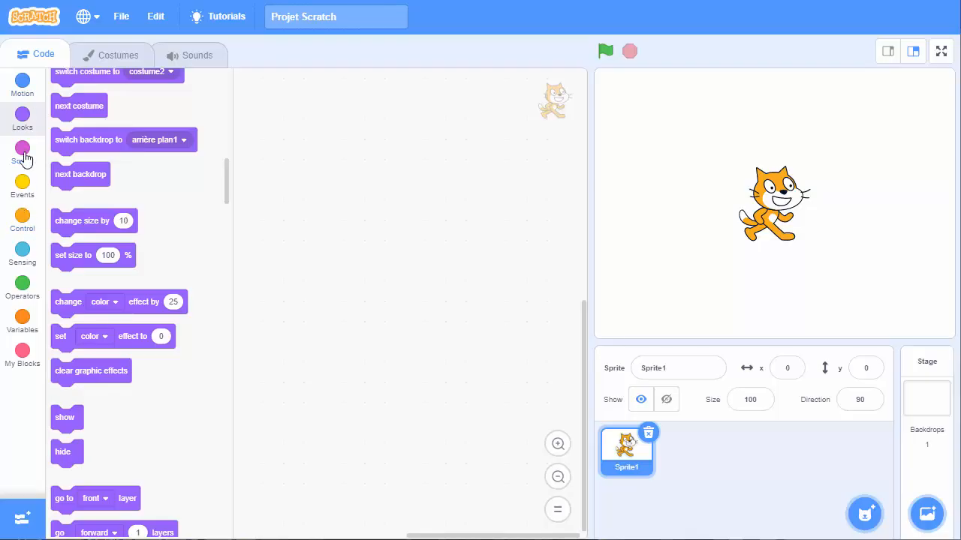
click(22, 84)
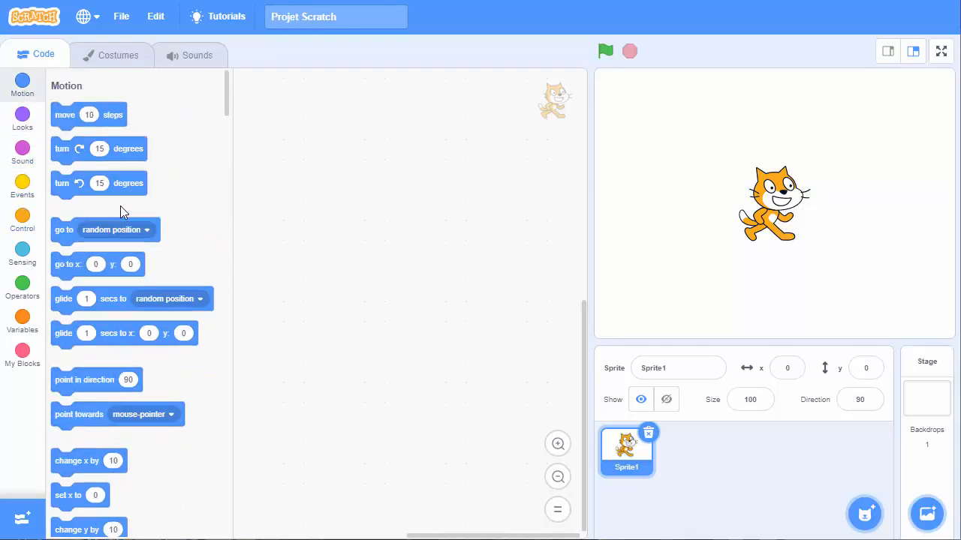
mouse_move(468, 210)
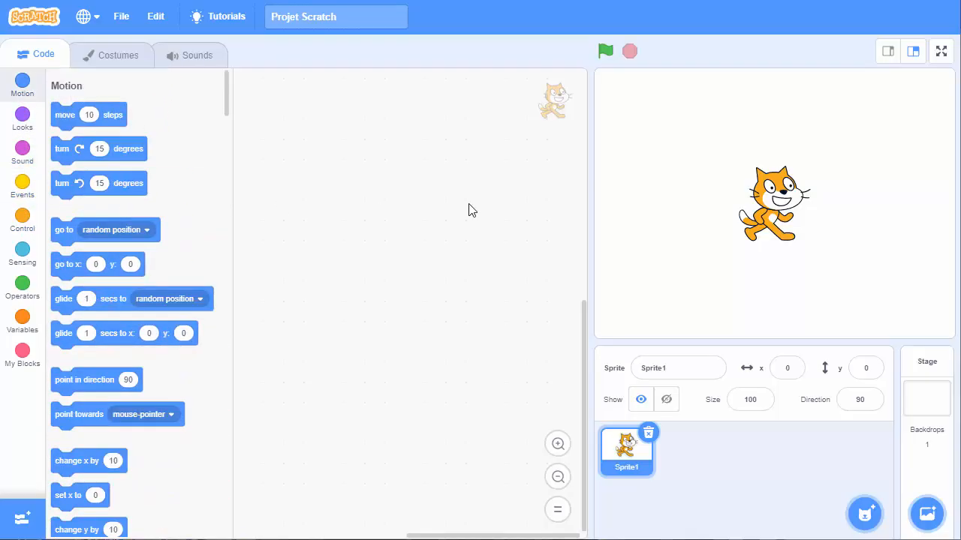
mouse_move(296, 345)
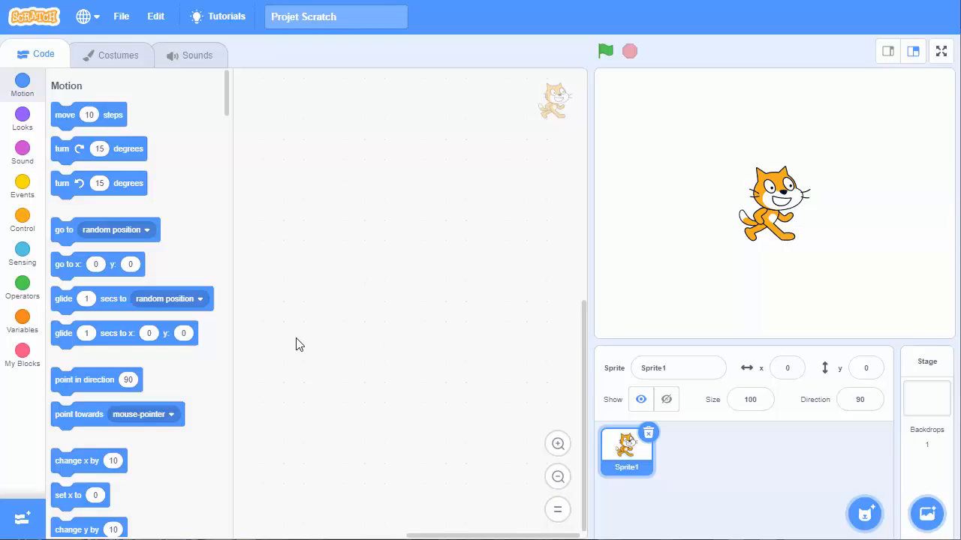
click(926, 397)
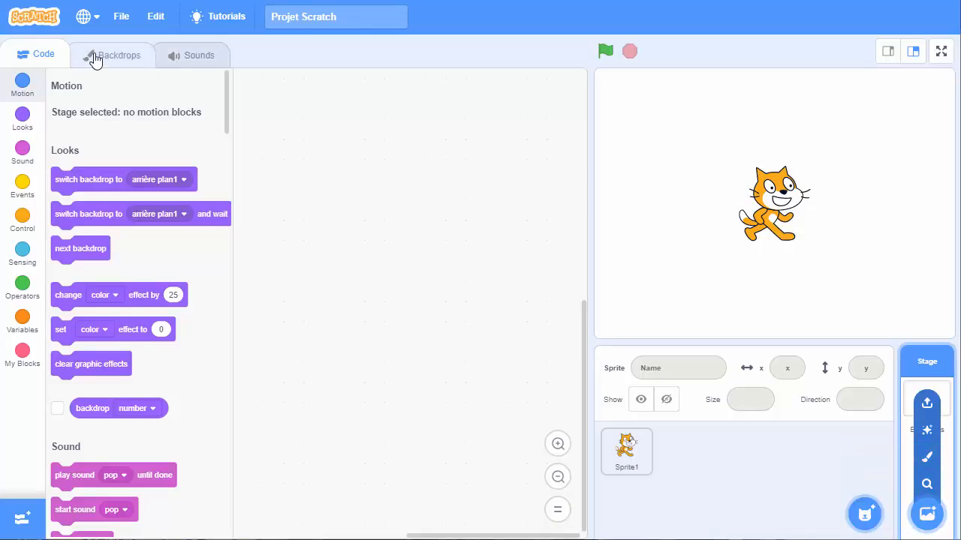
Step: Upload a new Stage backdrop from the computer, picking the maze PNG
click(118, 55)
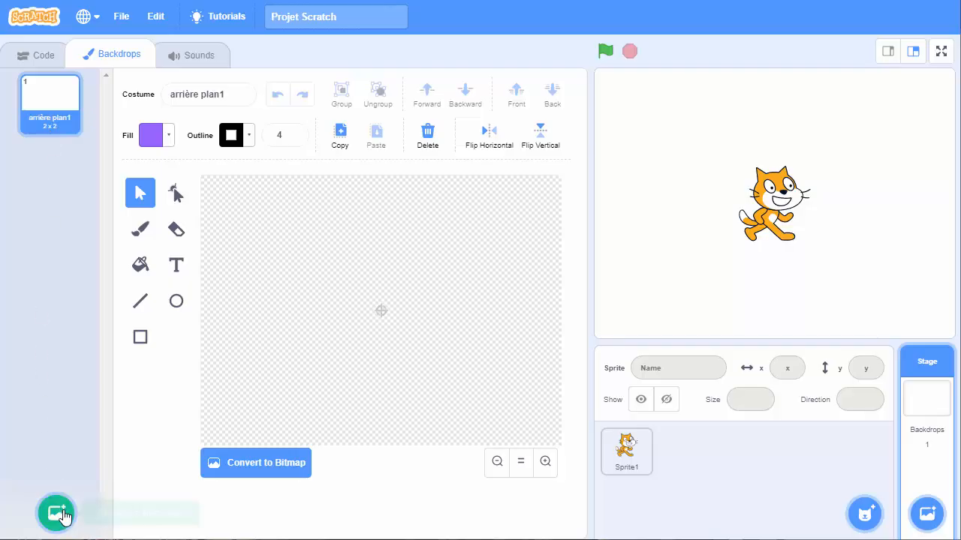
click(56, 513)
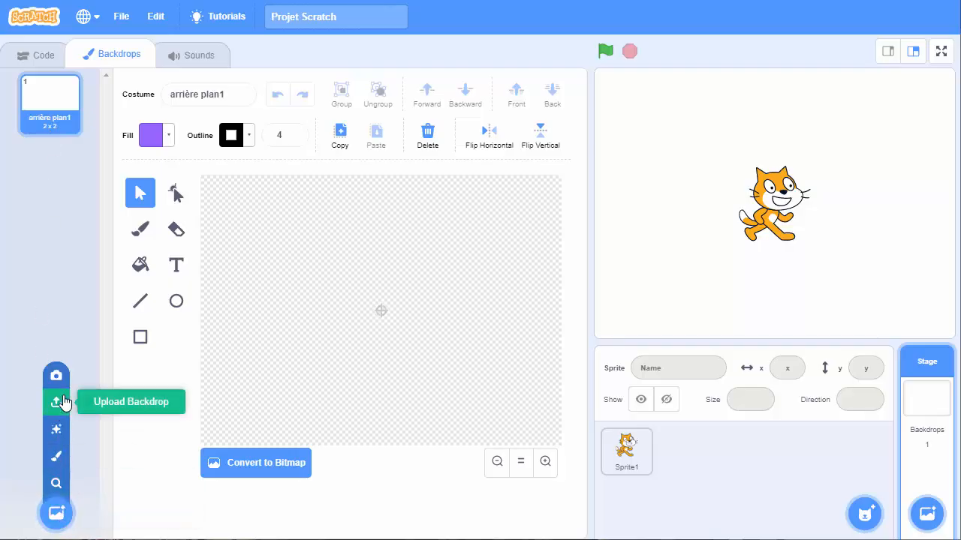
mouse_move(56, 456)
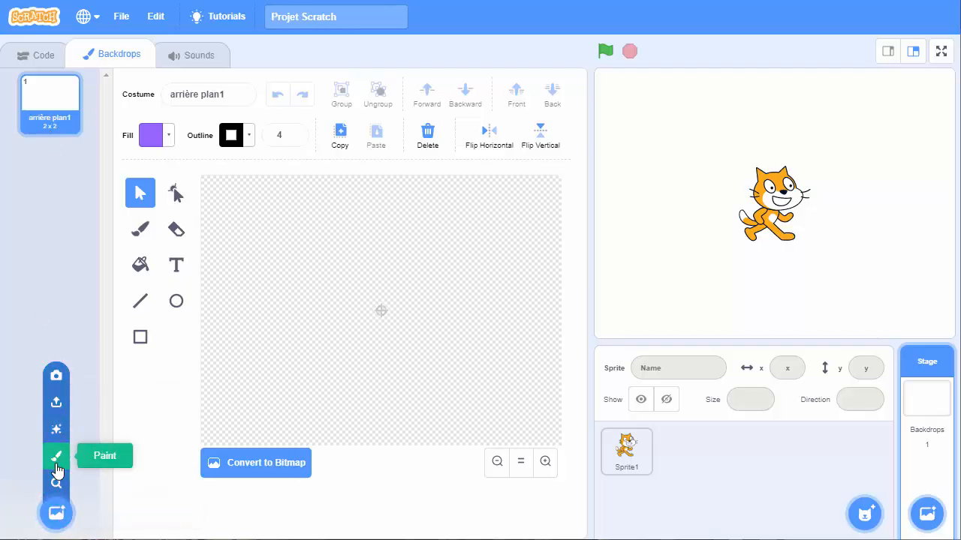
mouse_move(55, 512)
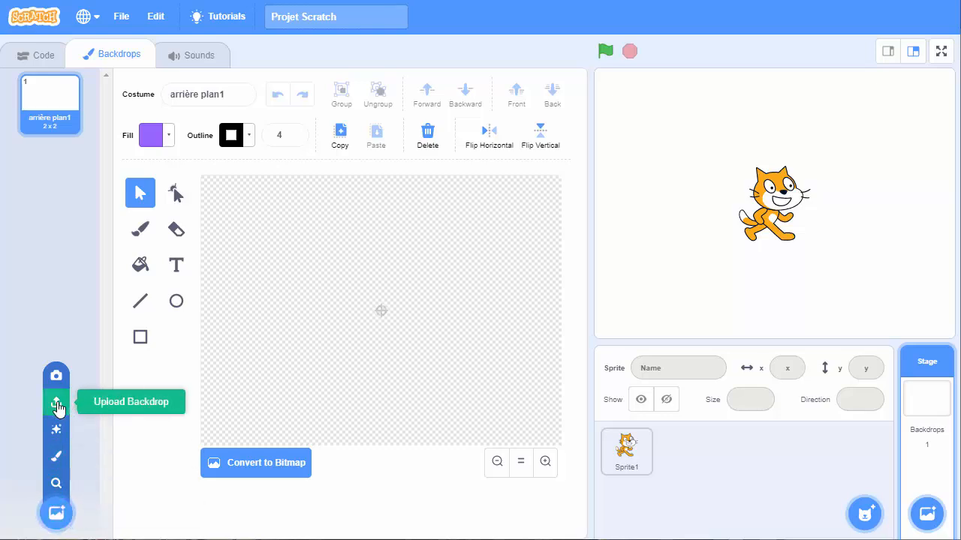
click(56, 404)
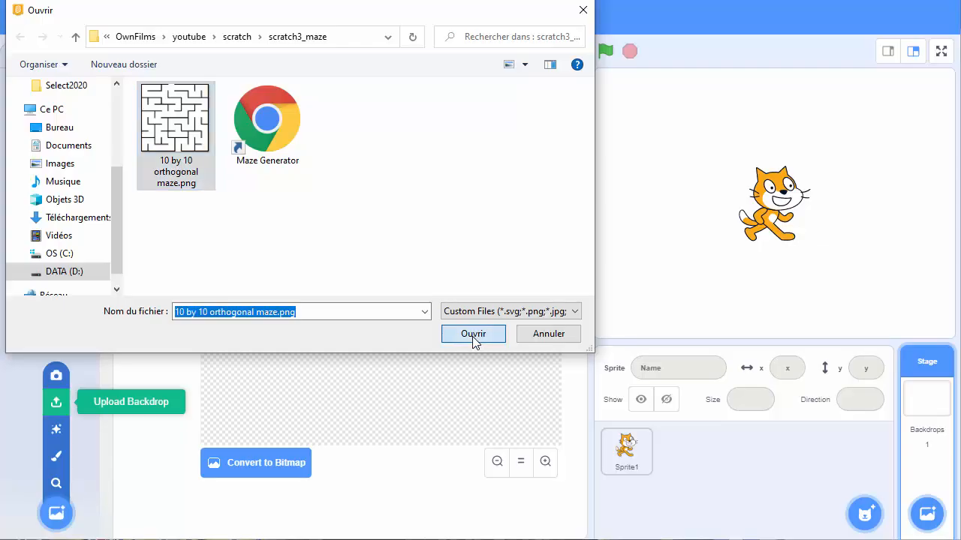
Step: Load the maze image as a backdrop, preview it full screen, and select it for editing
click(473, 333)
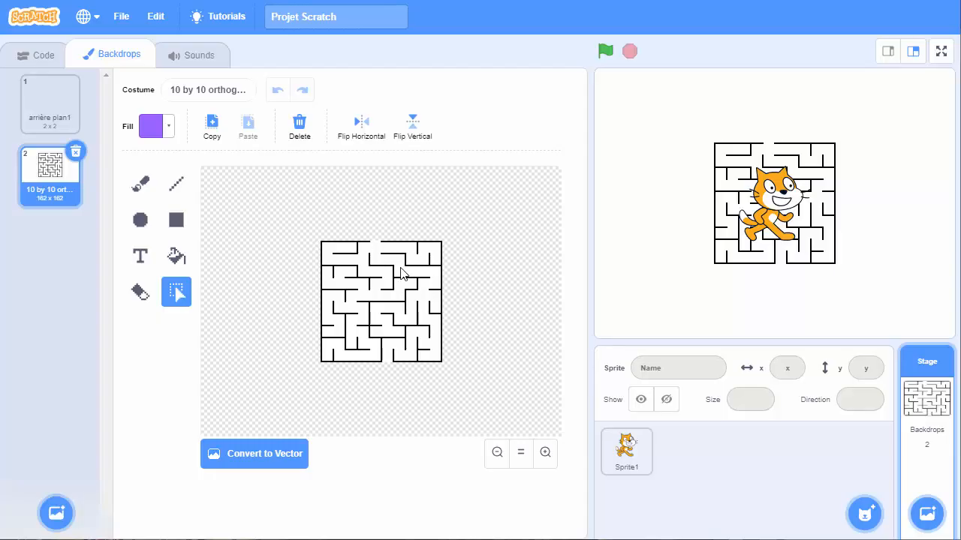
mouse_move(909, 70)
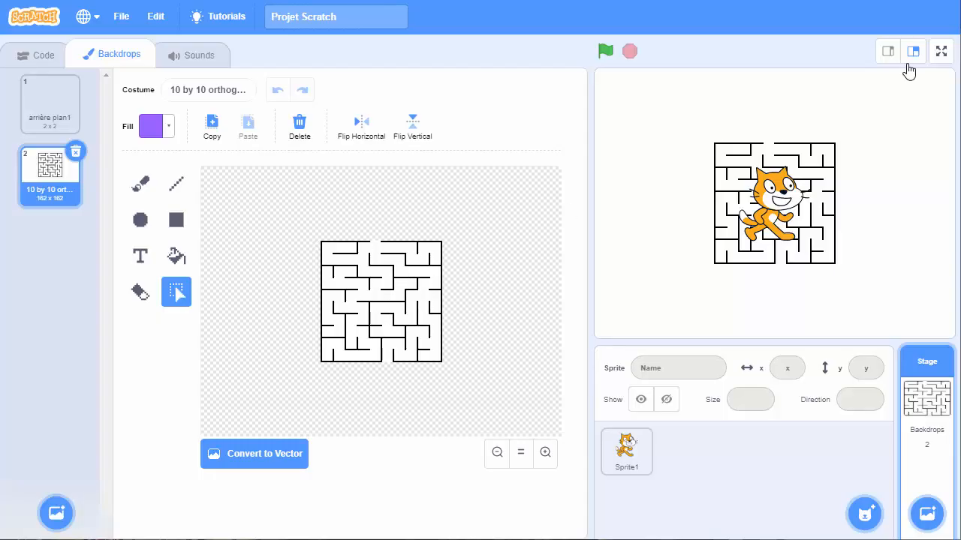
click(941, 51)
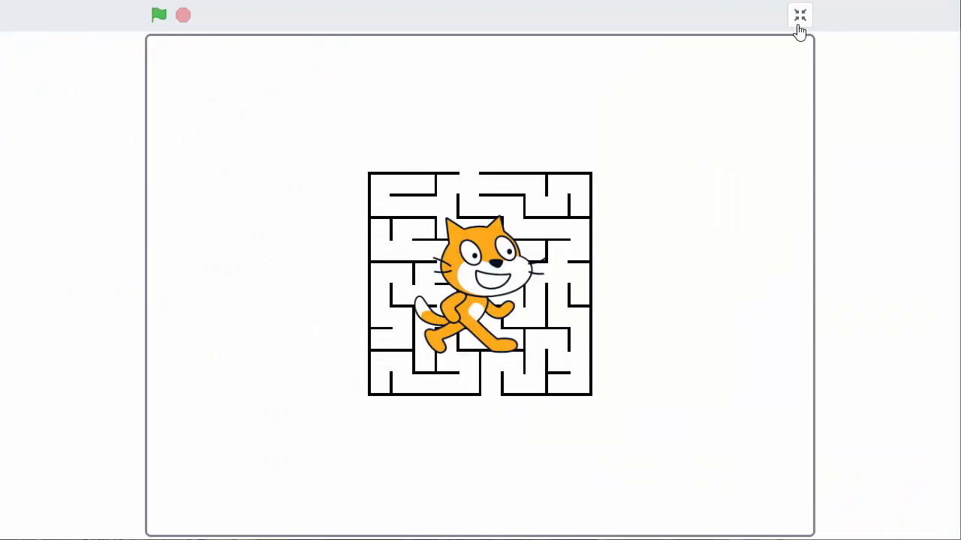
click(799, 15)
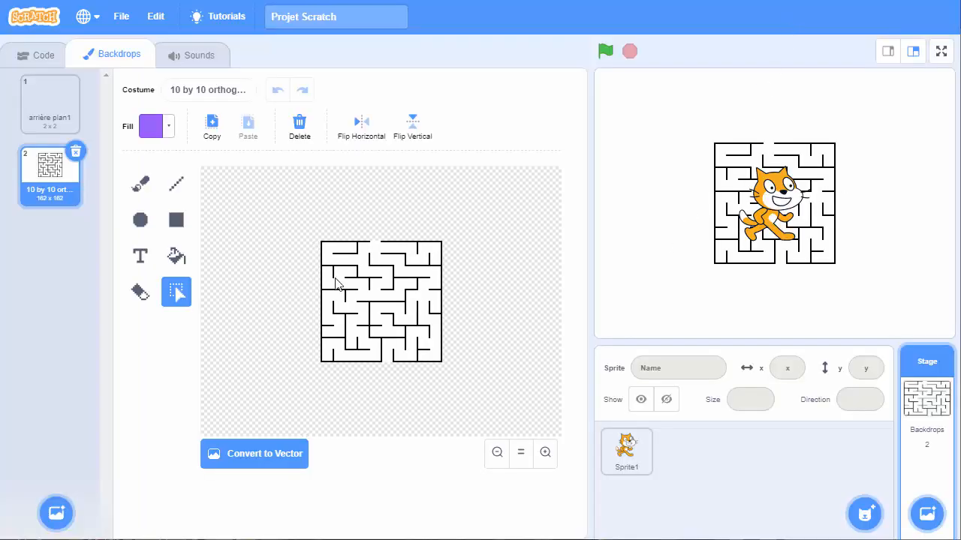
mouse_move(364, 278)
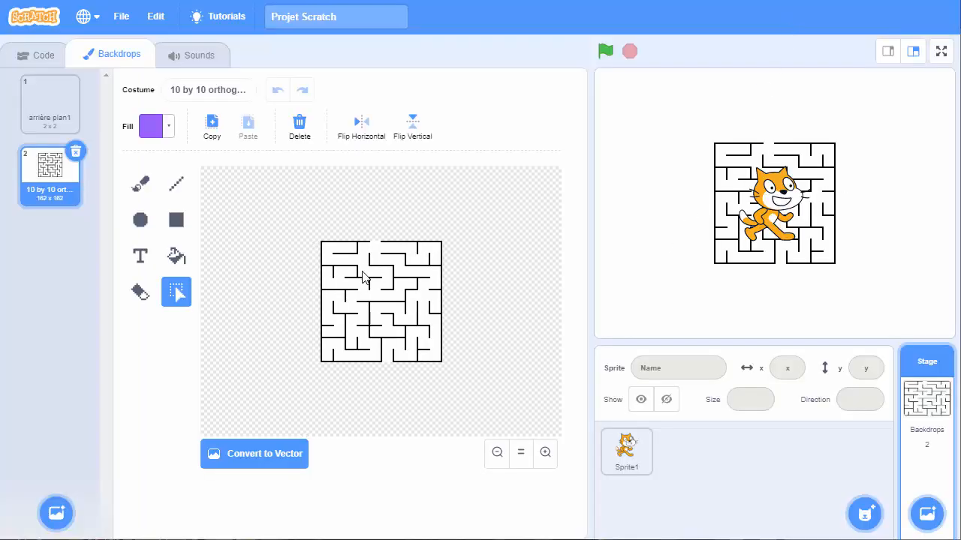
click(49, 103)
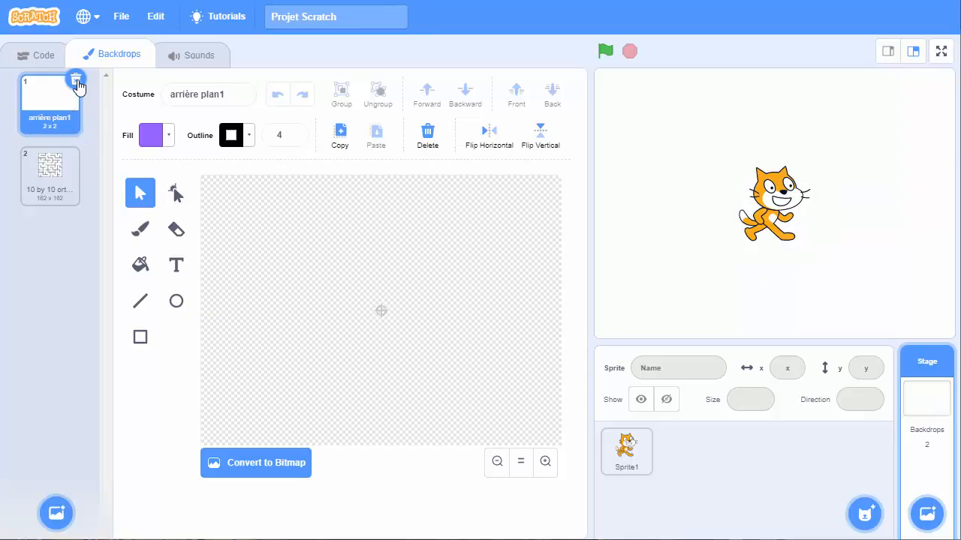
click(50, 176)
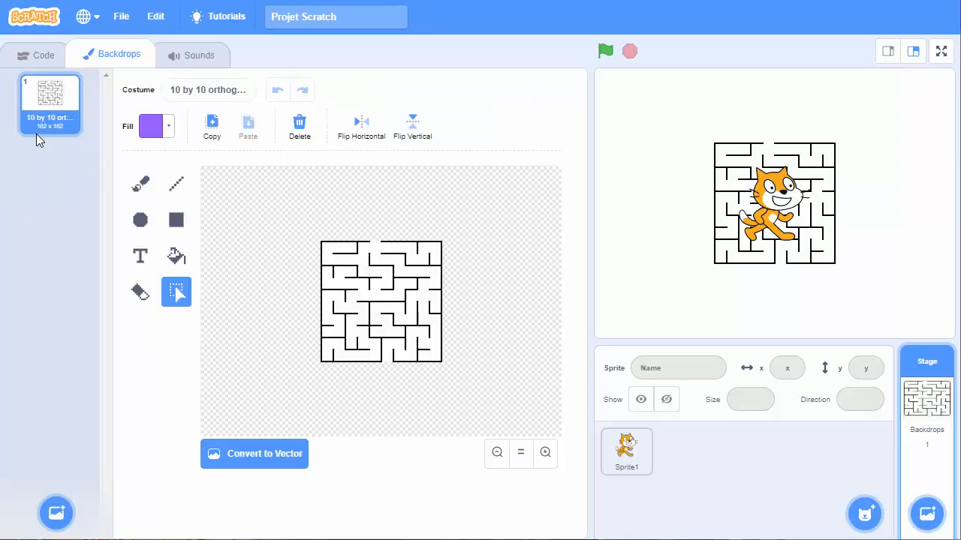
mouse_move(403, 311)
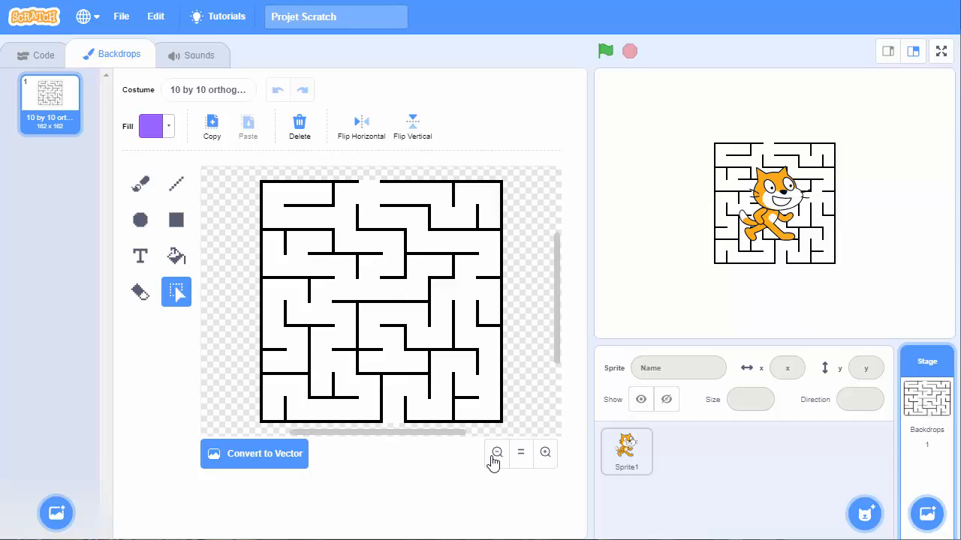
Step: Select the maze bitmap and scale it up to 301 by 301
click(496, 452)
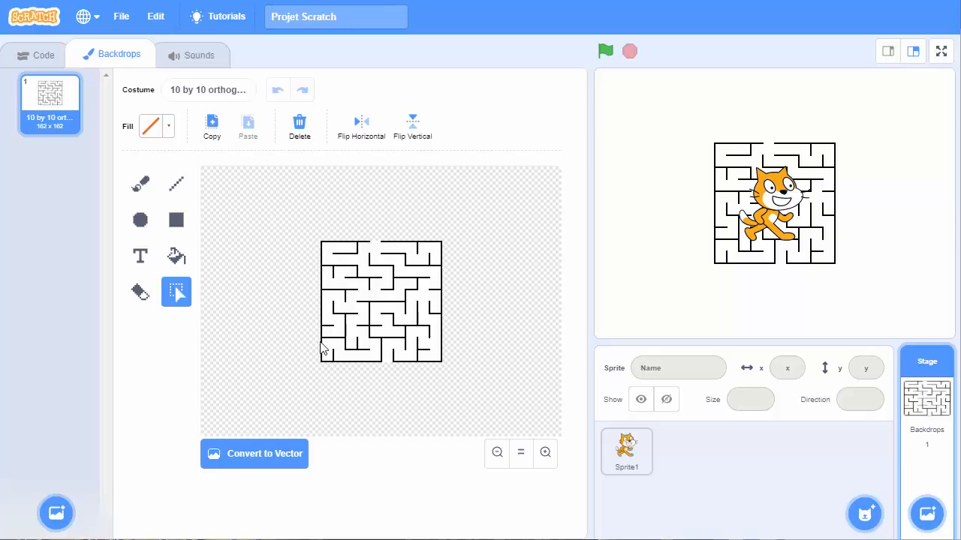
click(750, 399)
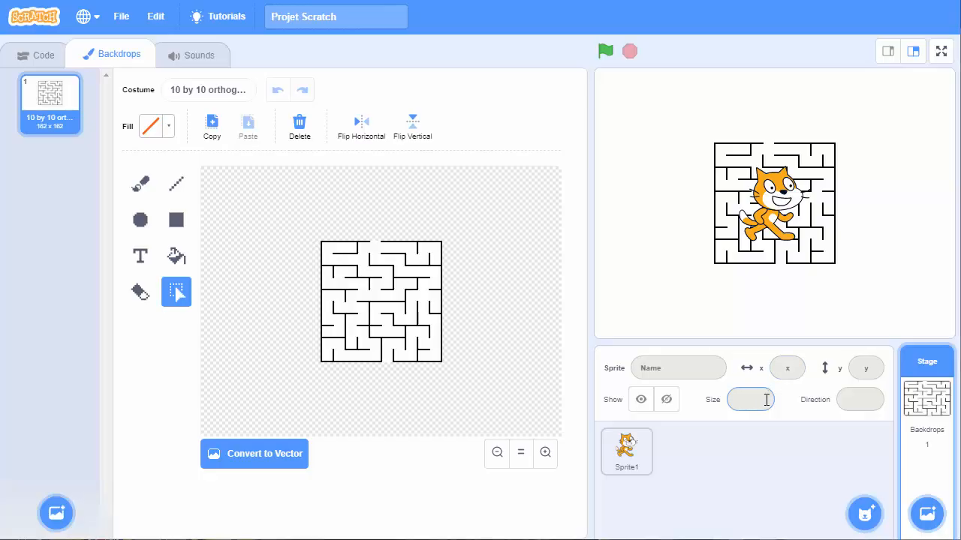
click(625, 452)
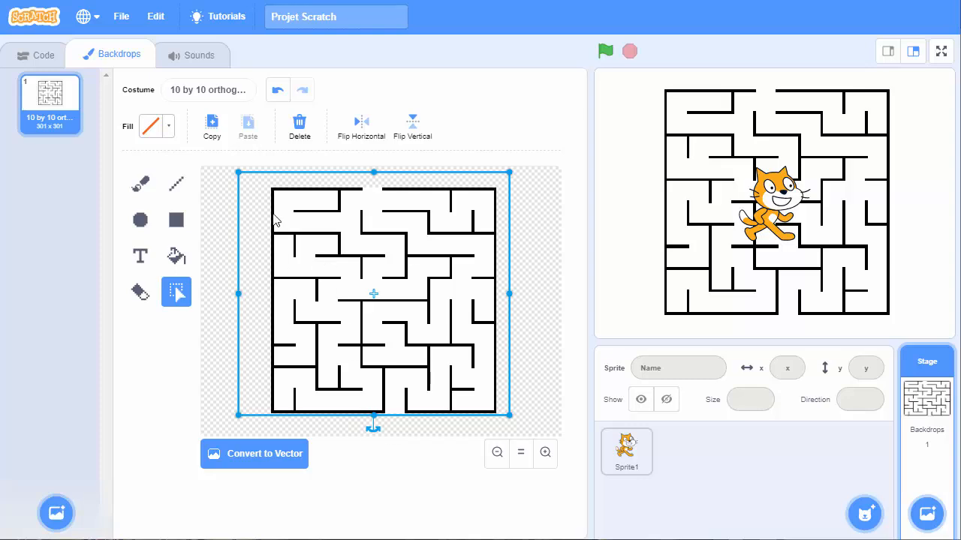
mouse_move(510, 293)
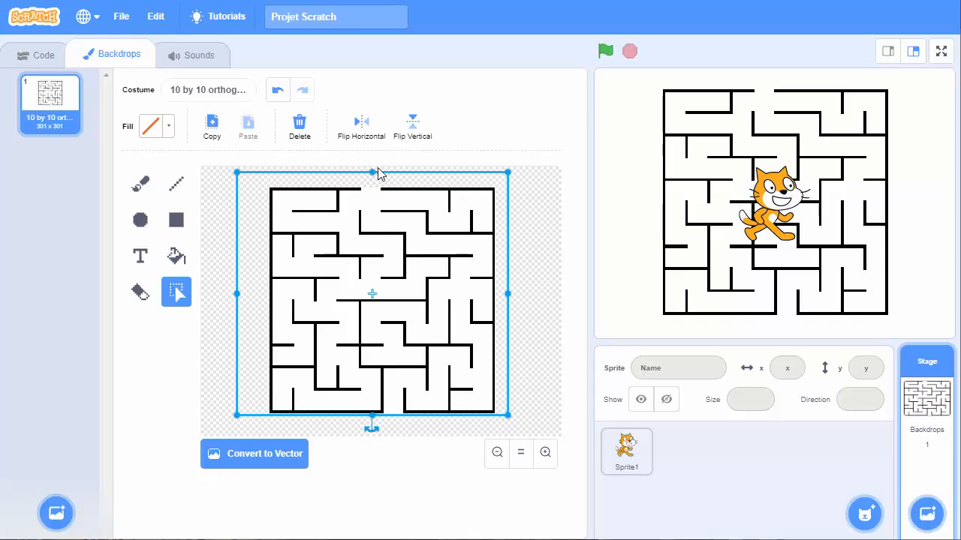
mouse_move(792, 338)
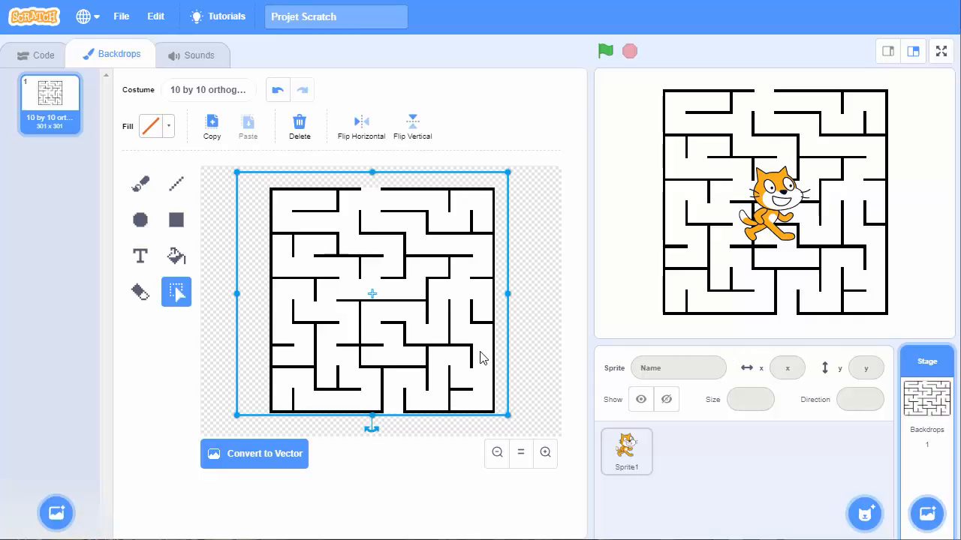
mouse_move(292, 423)
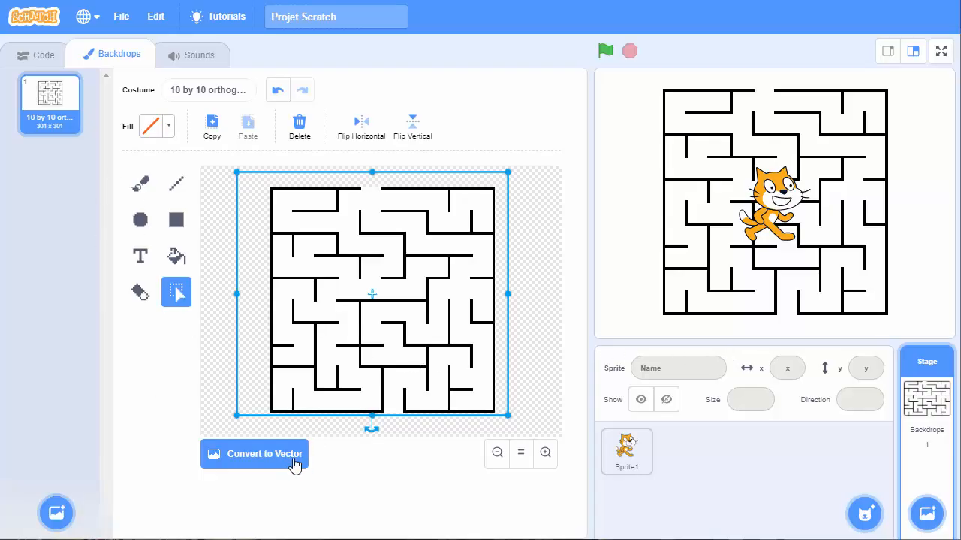
Step: Convert the maze to vector and upload a second, 163 by 163 maze backdrop
click(254, 453)
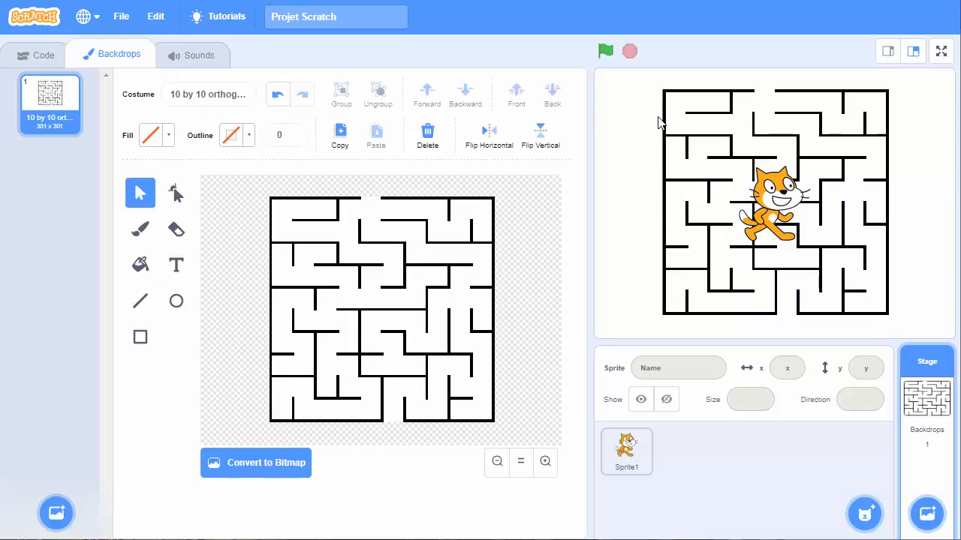
click(409, 292)
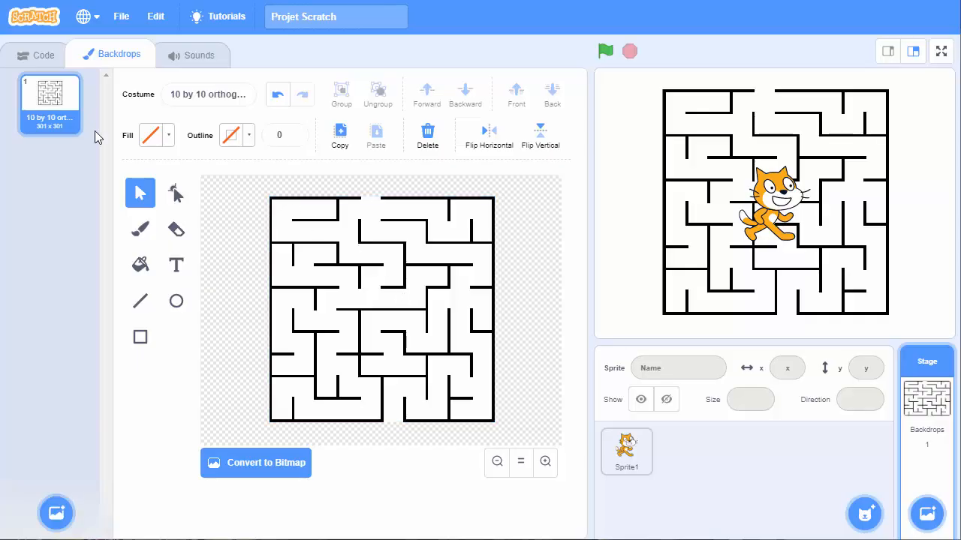
click(55, 513)
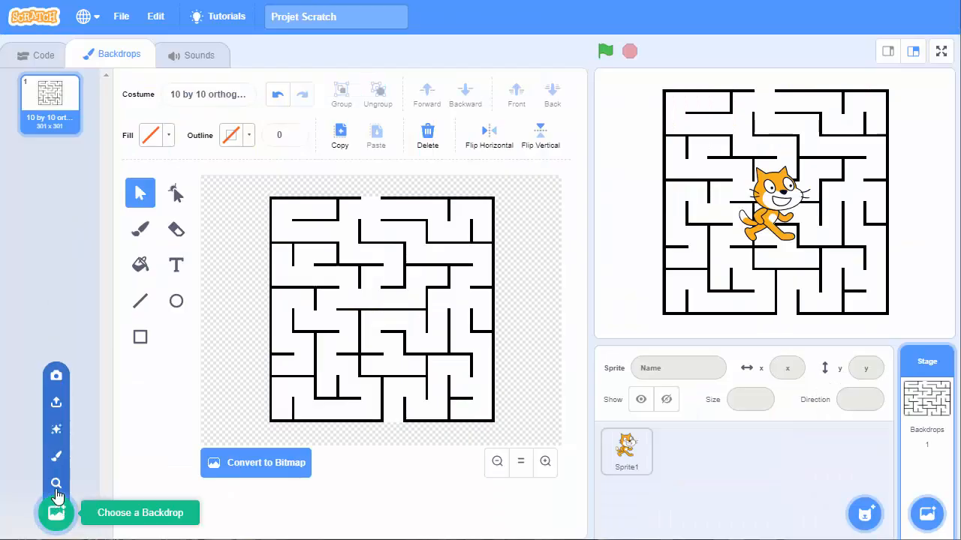
click(56, 402)
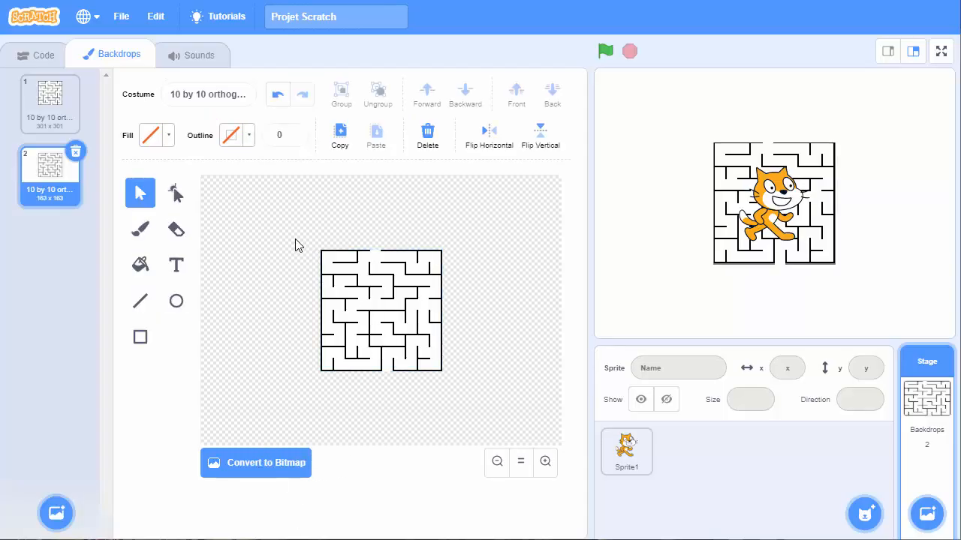
Step: Scale the second maze to about 299 by 299 and delete the first maze backdrop
click(381, 310)
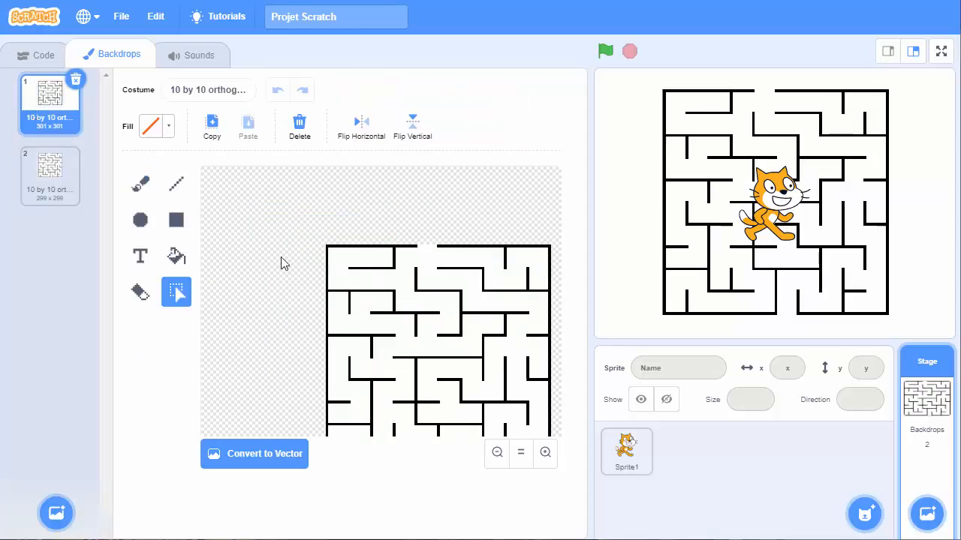
mouse_move(33, 226)
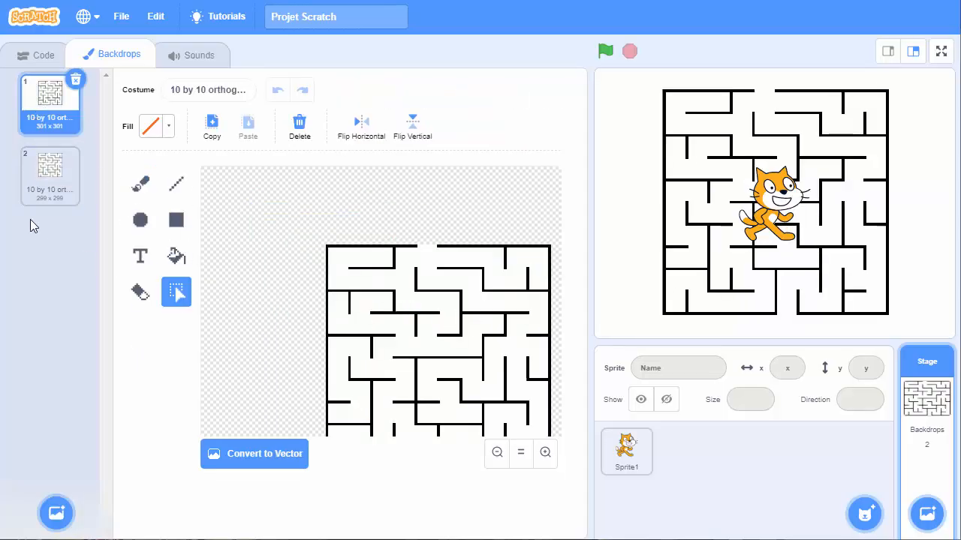
click(253, 453)
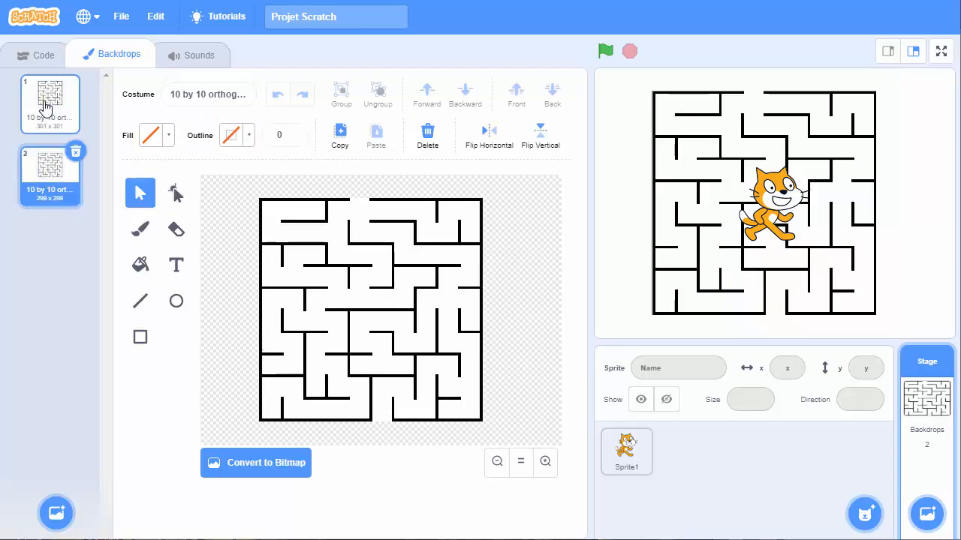
click(76, 150)
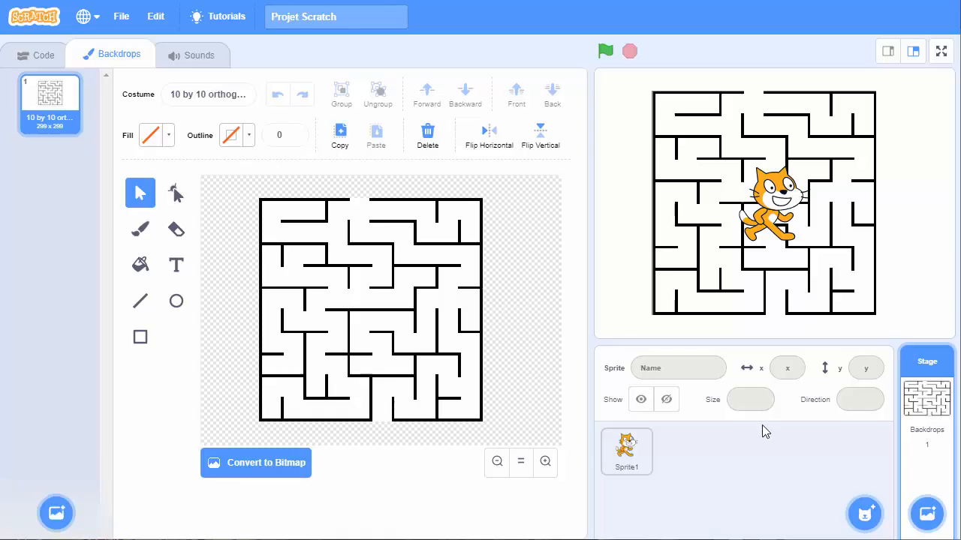
Step: Select the cat, move it into the lower maze area, and set its size to 20
click(626, 450)
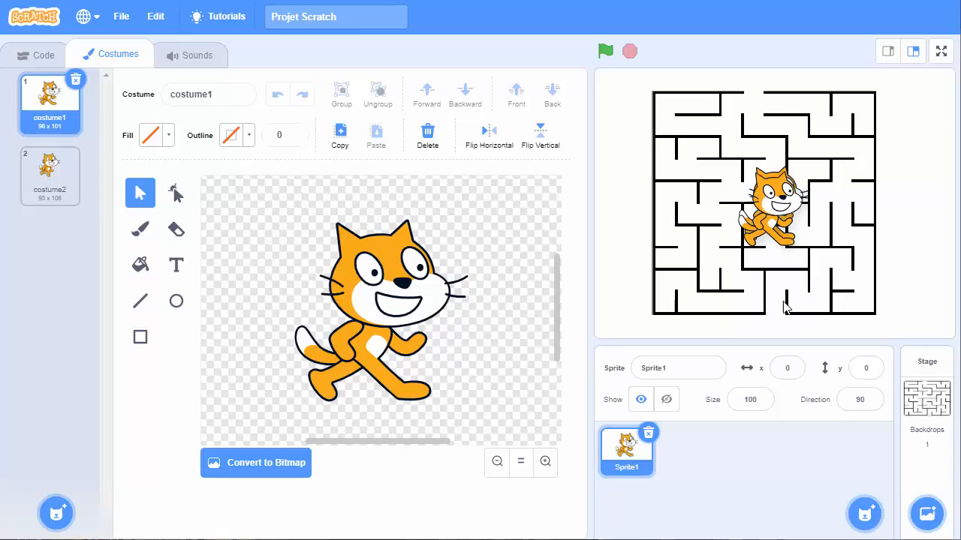
drag(763, 203, 764, 270)
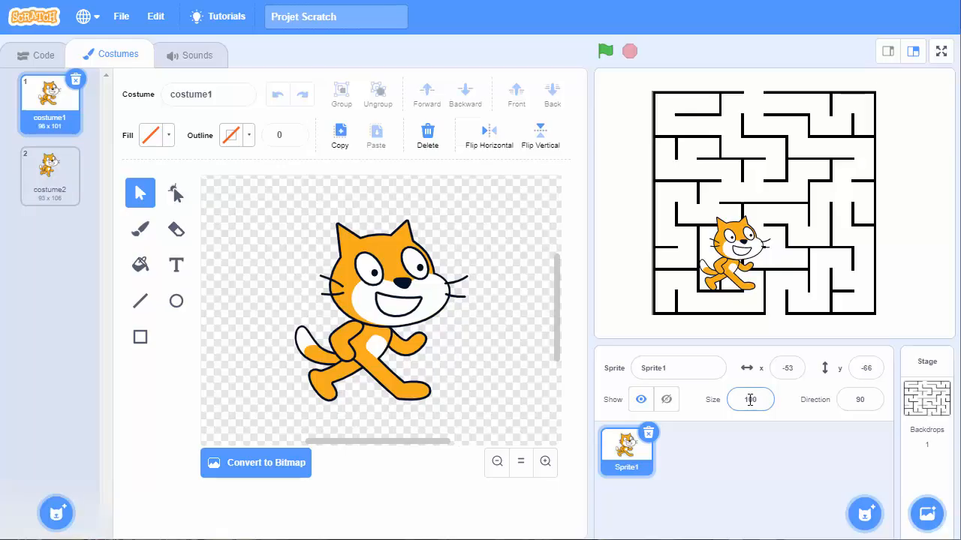
click(749, 400)
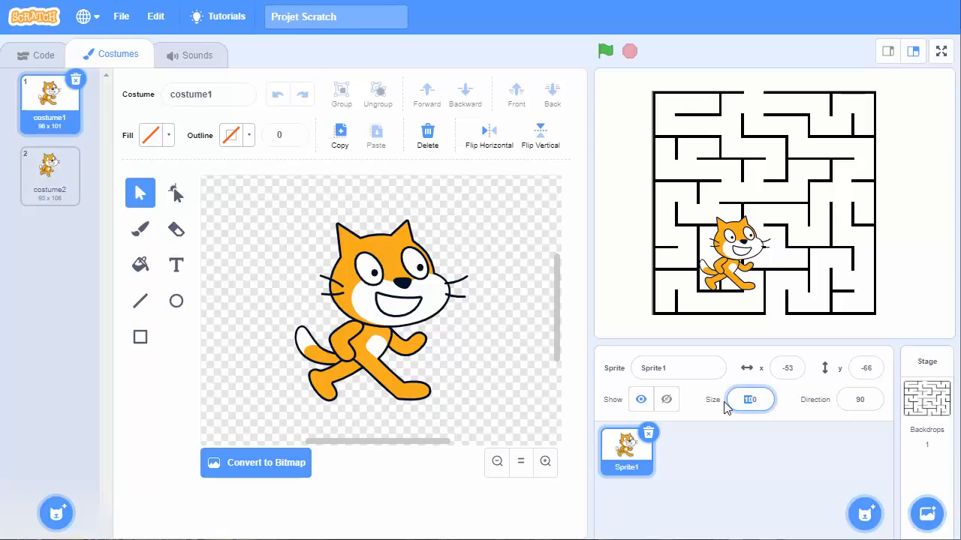
text(20)
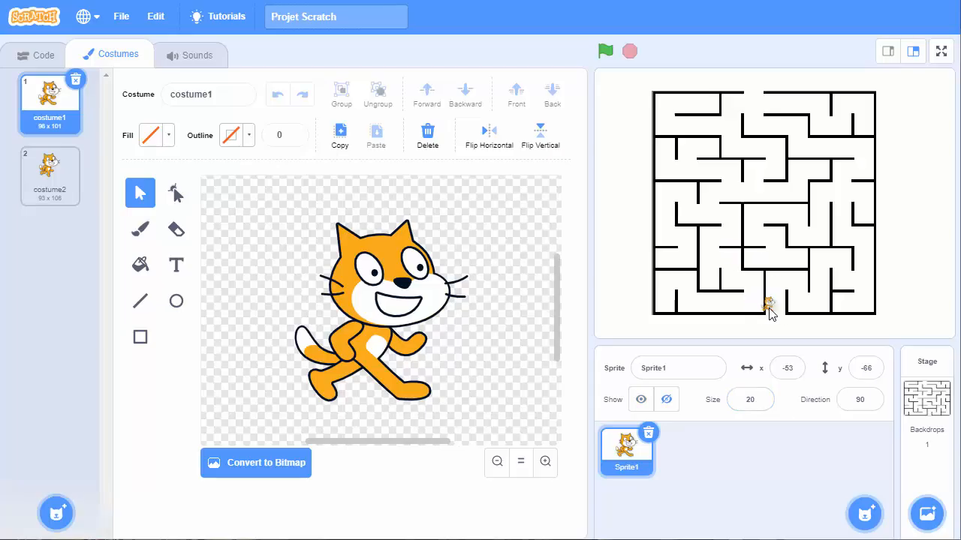
Step: Drag the small cat just under the maze's bottom entrance and check its x value
drag(769, 306, 780, 284)
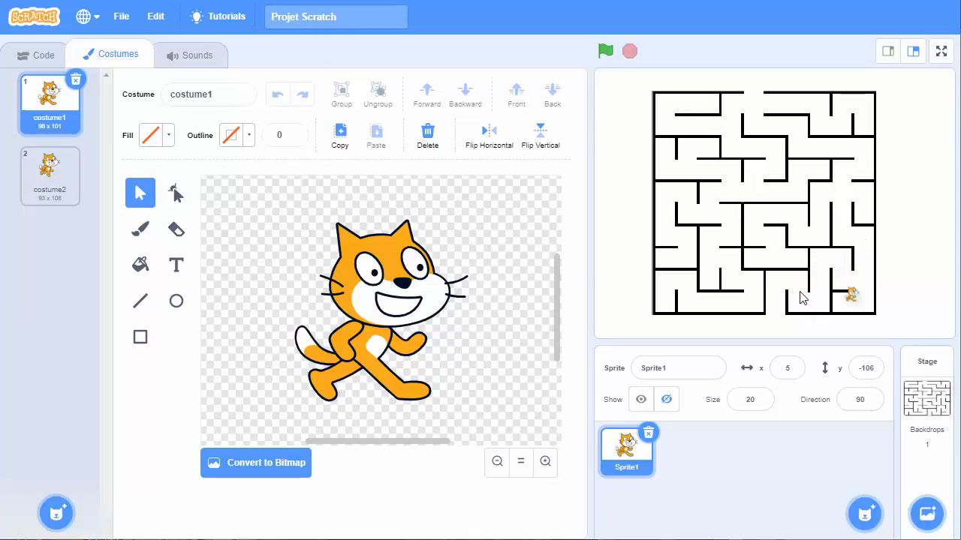
drag(850, 294, 778, 323)
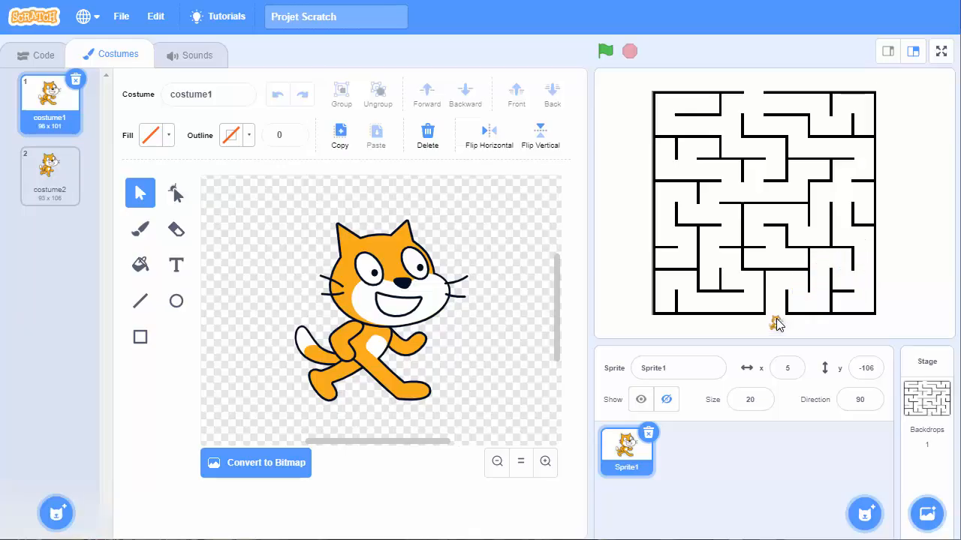
drag(777, 323, 774, 324)
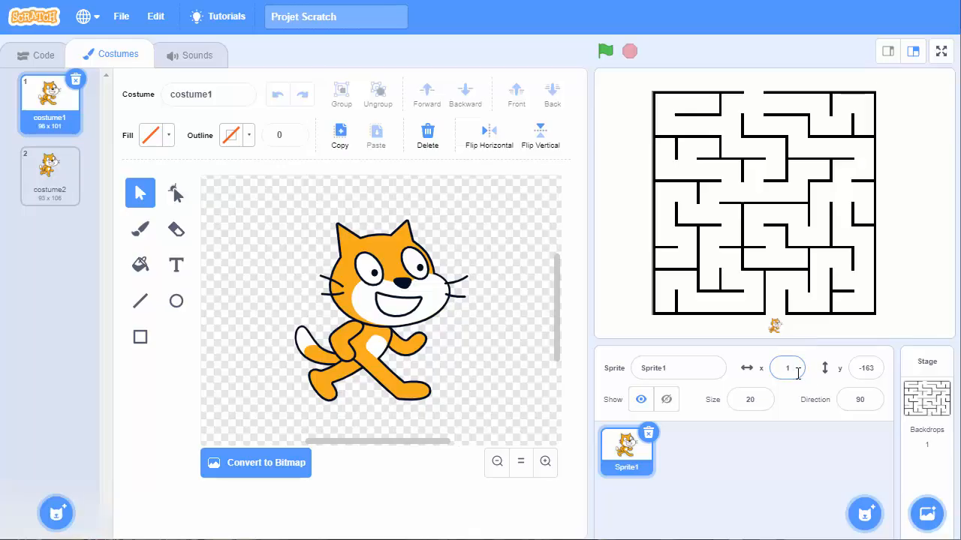
click(865, 368)
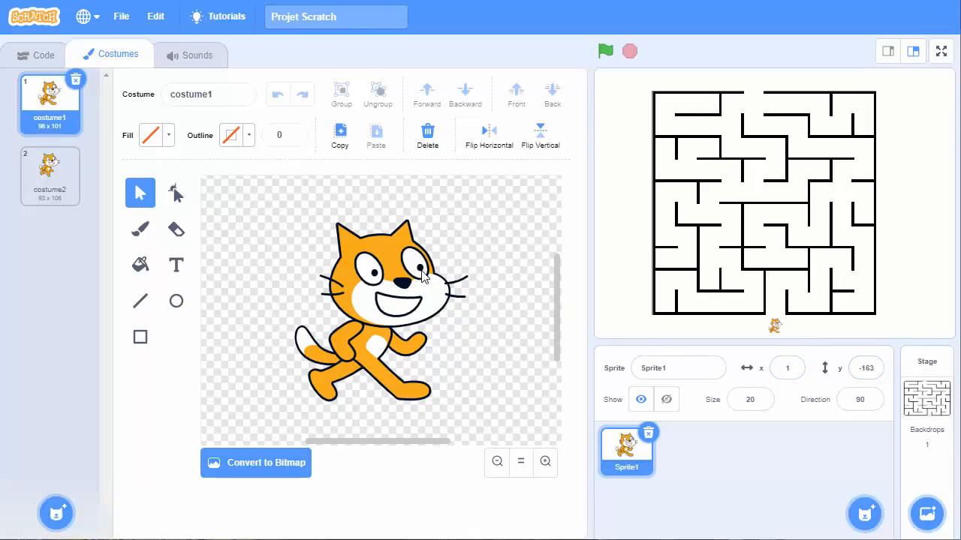
Step: Add a green-flag hat and go to x: 2 y: -162, settling the cat at the maze entrance
click(42, 54)
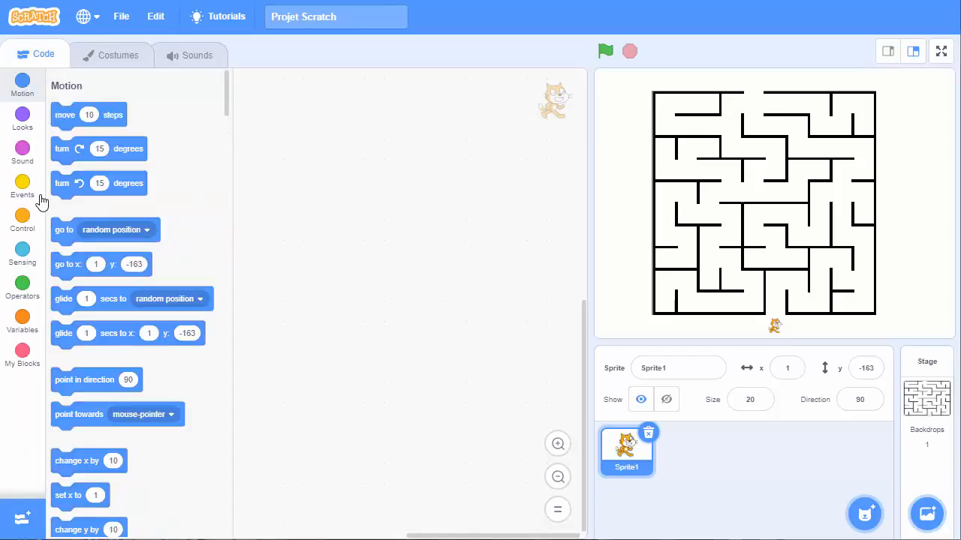
click(22, 221)
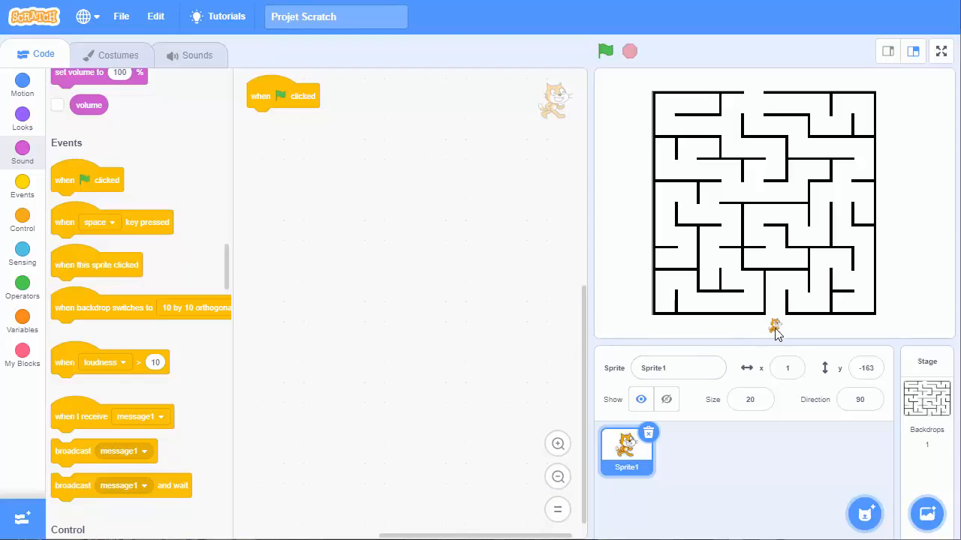
mouse_move(773, 329)
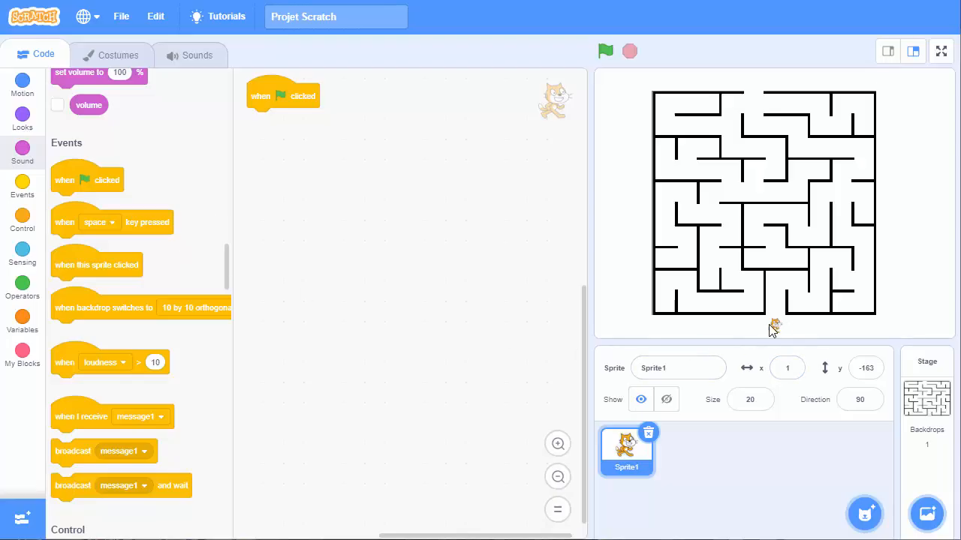
drag(776, 330, 780, 326)
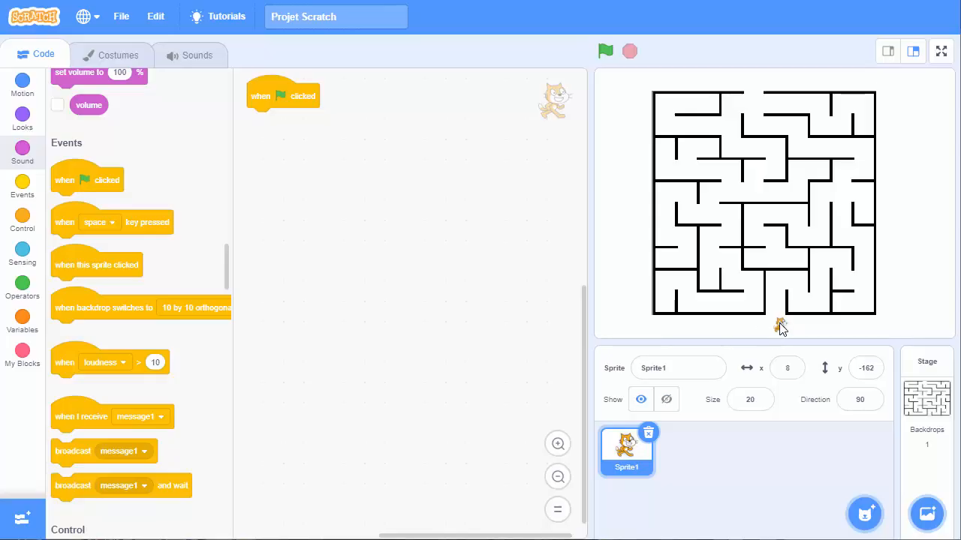
drag(780, 327, 749, 291)
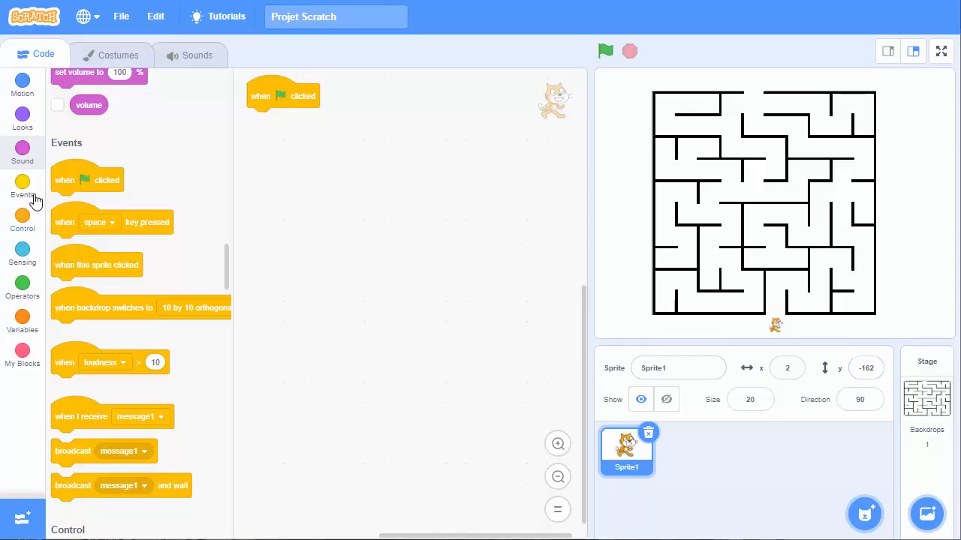
mouse_move(23, 86)
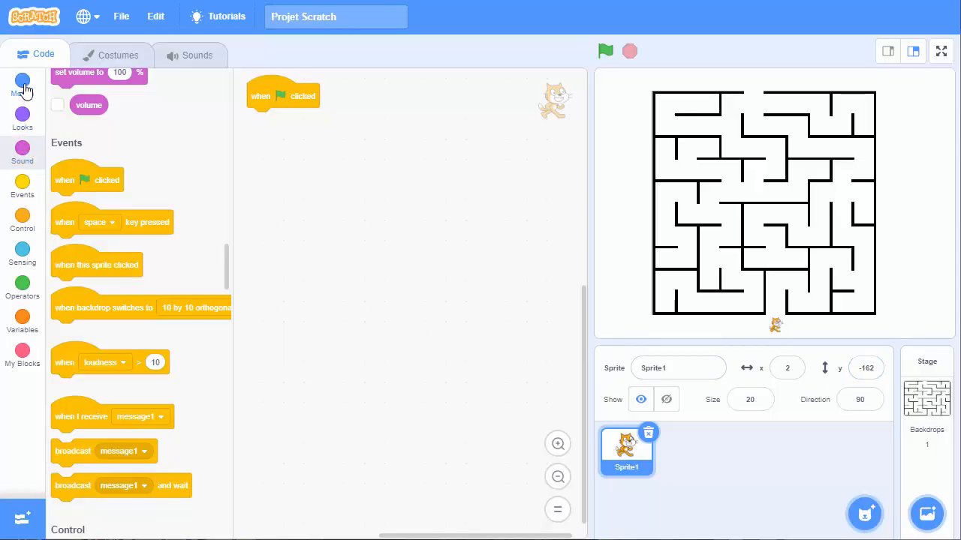
click(22, 84)
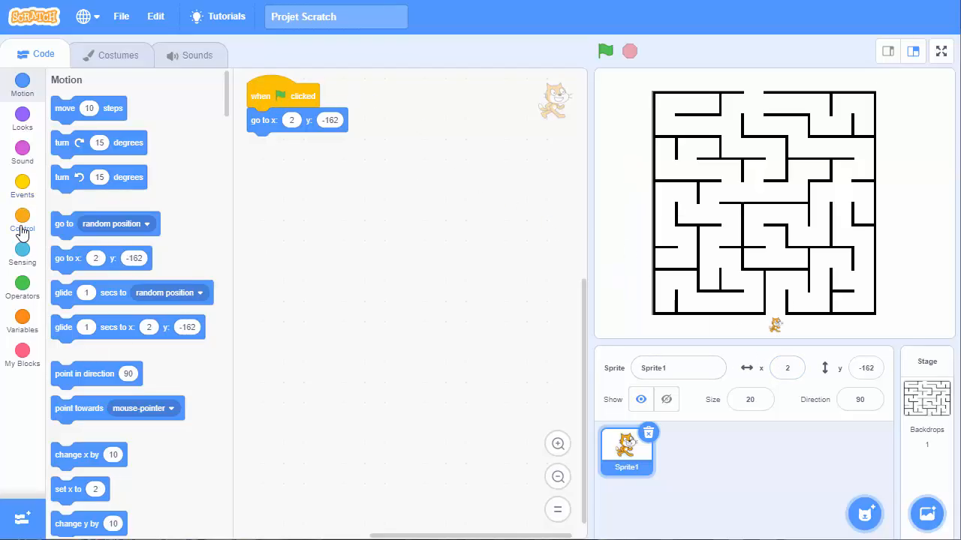
Step: Attach a forever loop under go to x: 2 y: -162 and nest an if-then inside
click(22, 220)
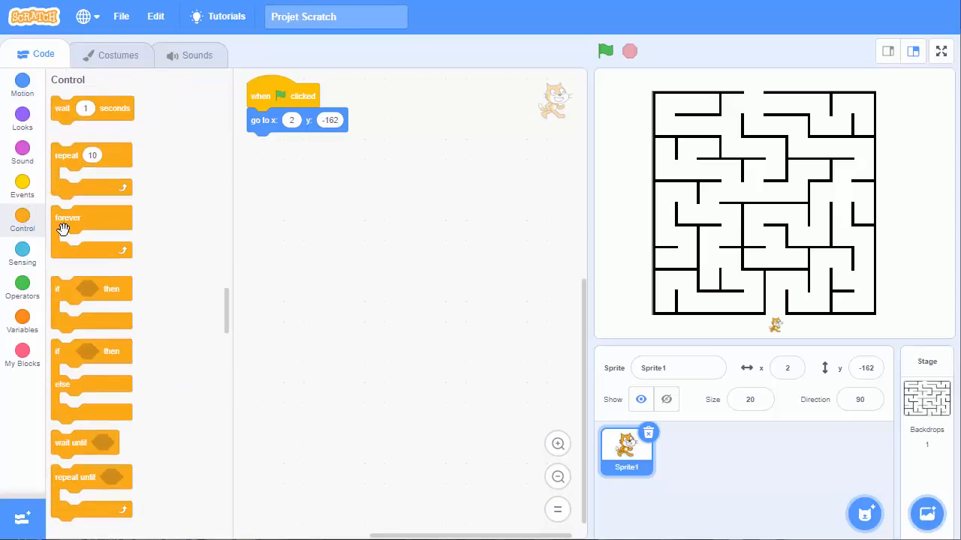
drag(68, 217, 286, 144)
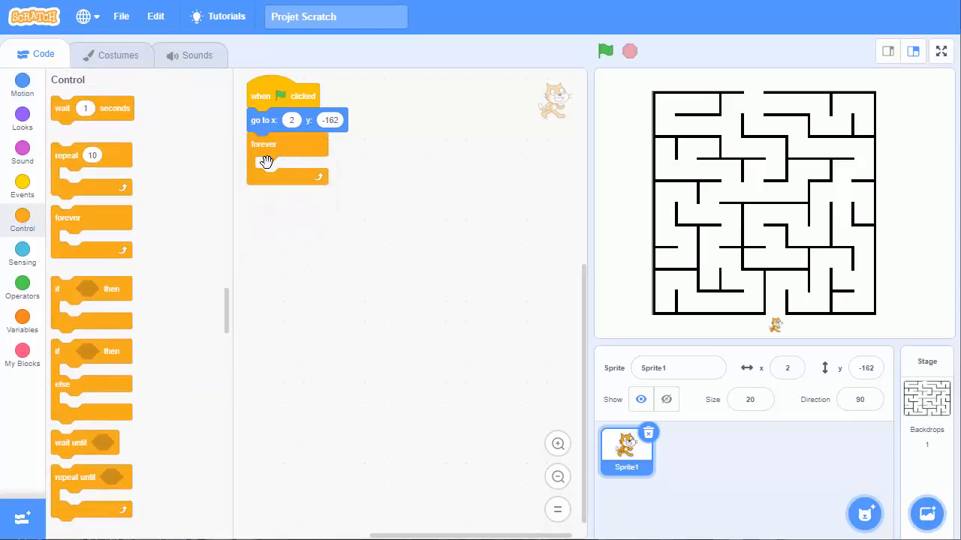
mouse_move(437, 241)
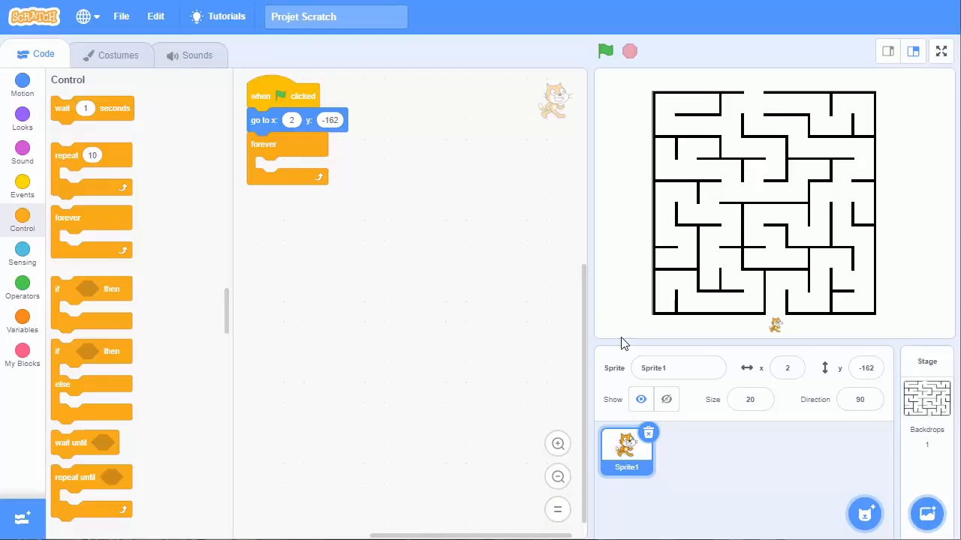
mouse_move(420, 327)
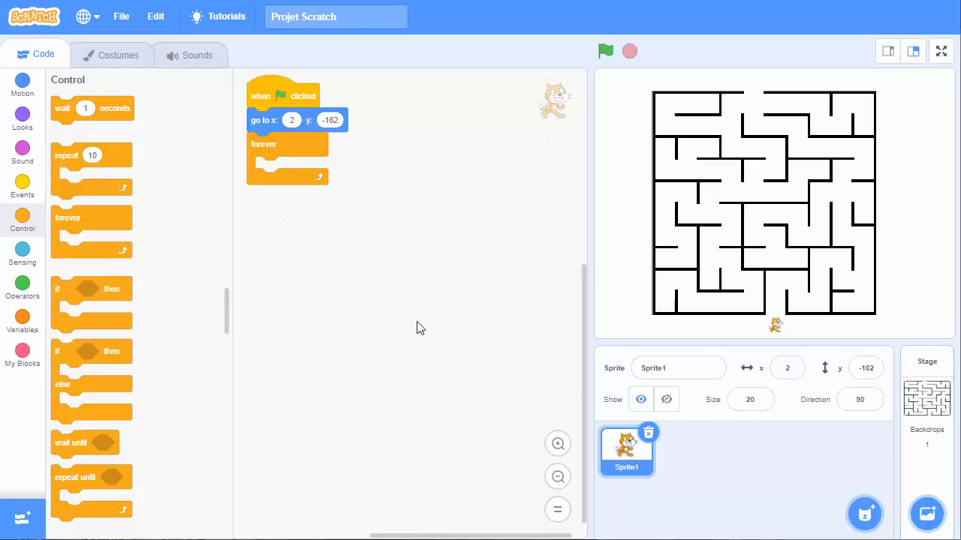
mouse_move(157, 260)
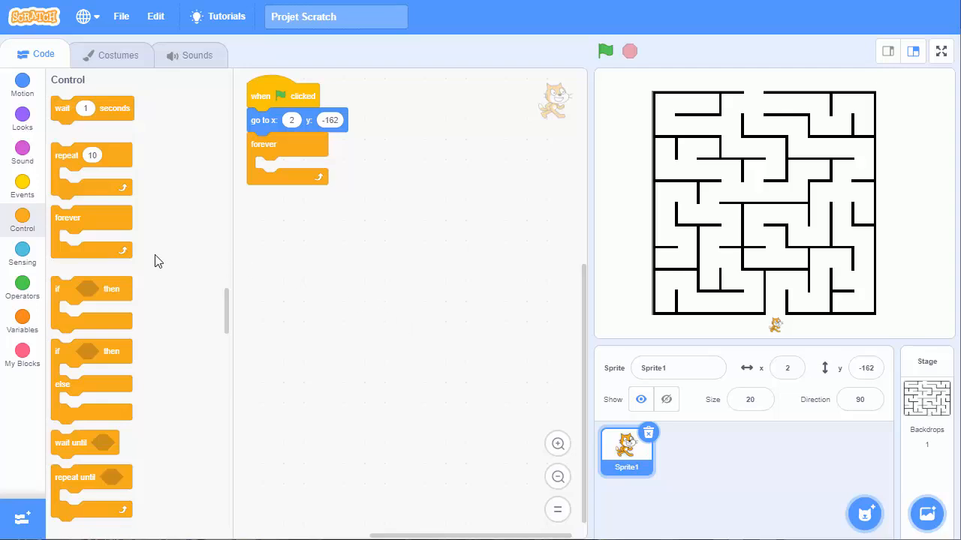
mouse_move(57, 217)
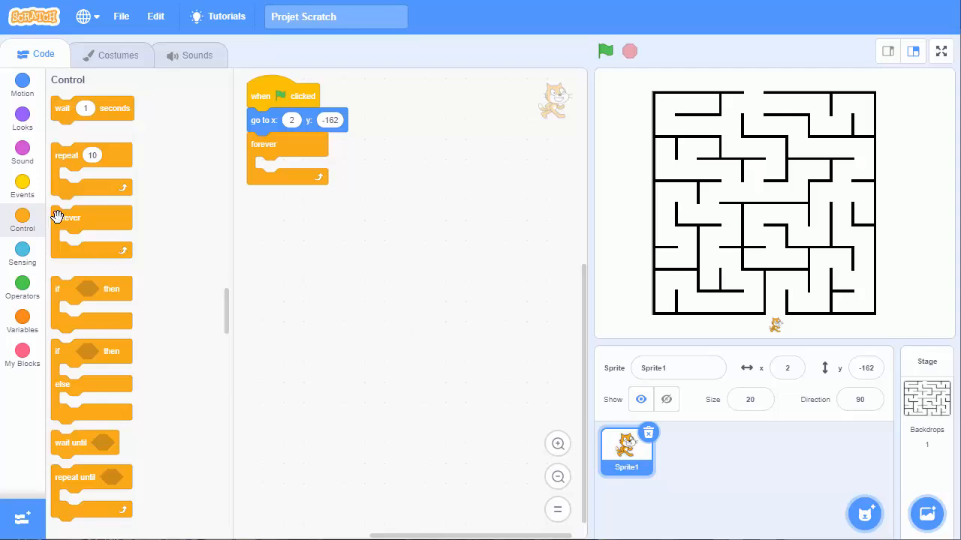
mouse_move(30, 233)
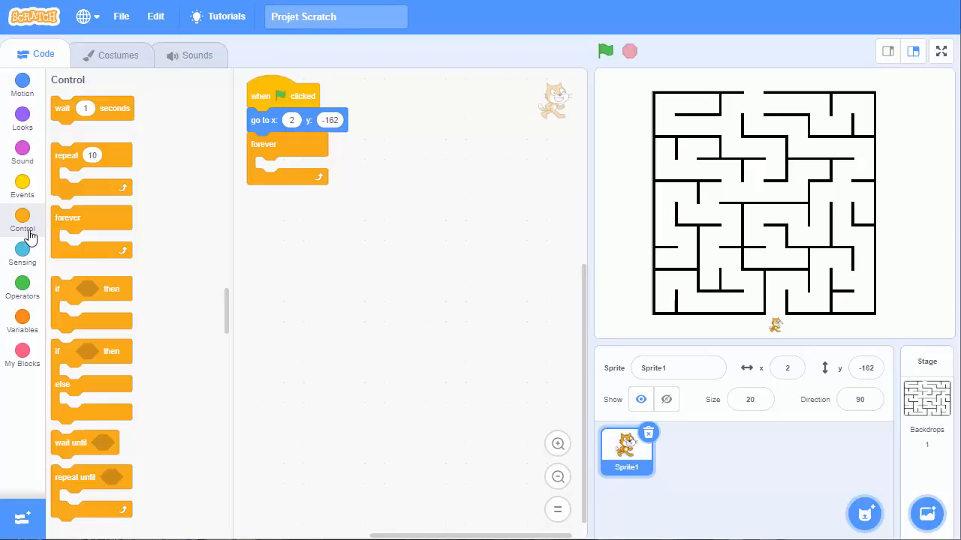
drag(90, 301, 323, 238)
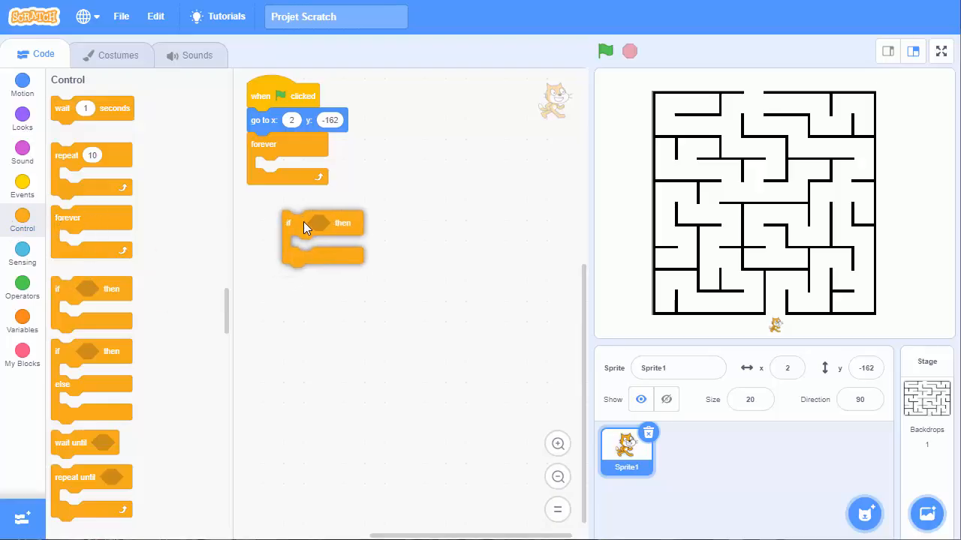
drag(323, 222, 293, 180)
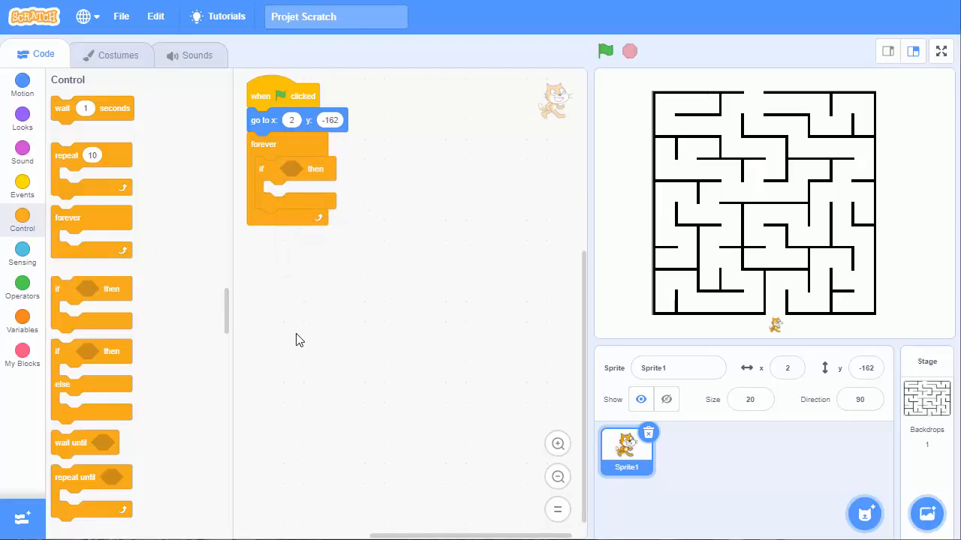
mouse_move(294, 334)
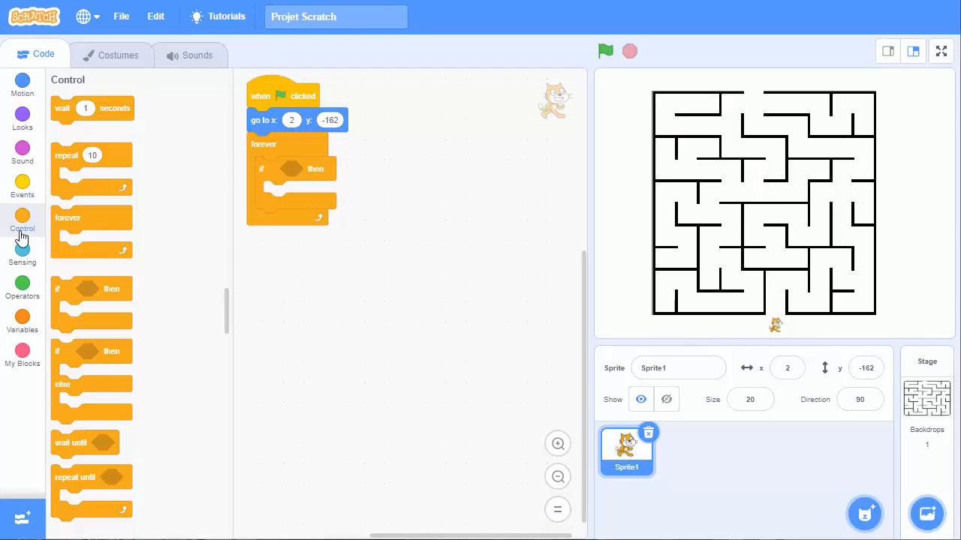
Step: Add a 'key right arrow pressed?' check holding move 2 steps, then run it to test
click(21, 253)
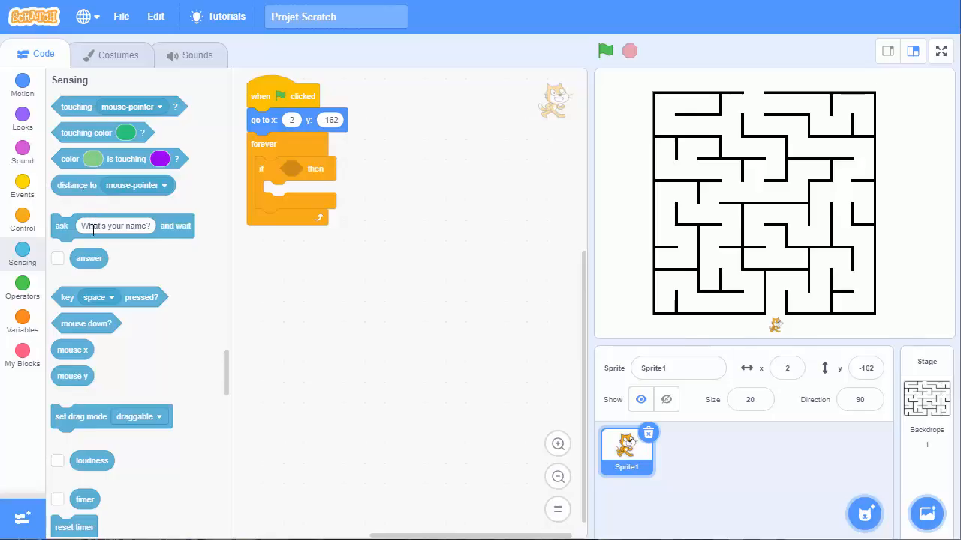
drag(109, 296, 413, 299)
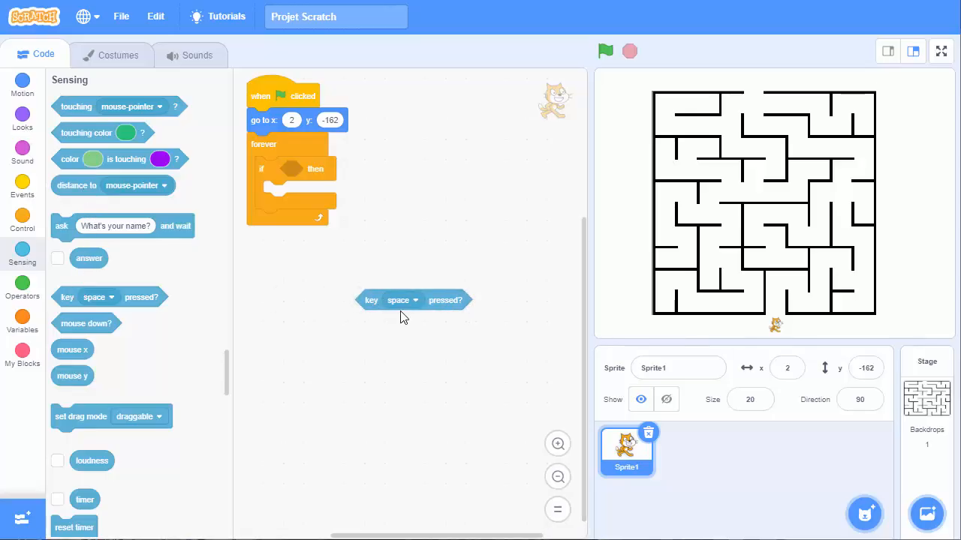
click(401, 300)
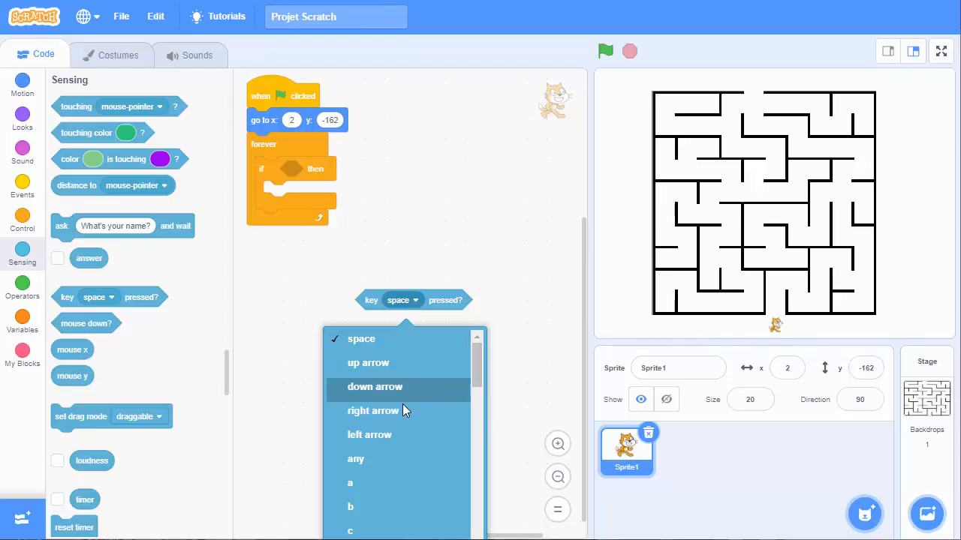
click(373, 411)
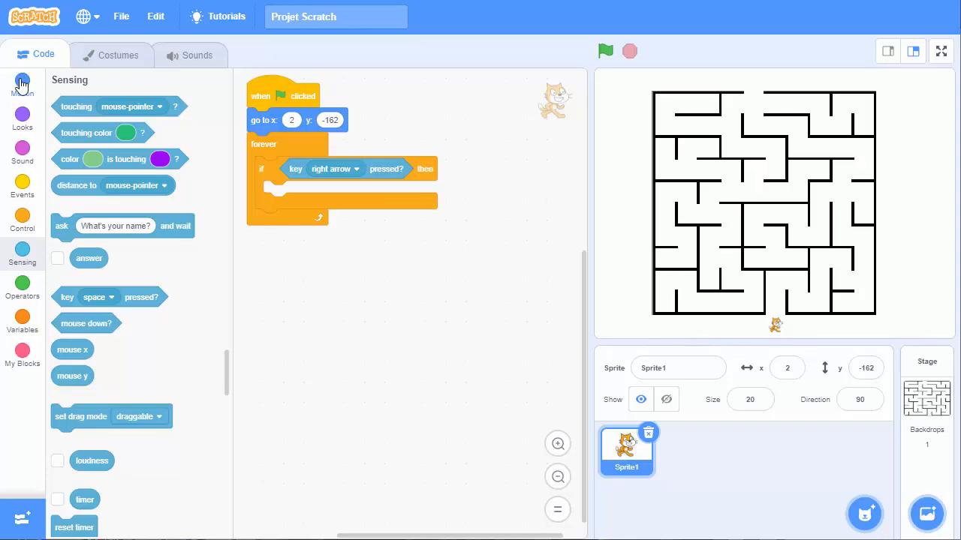
click(22, 83)
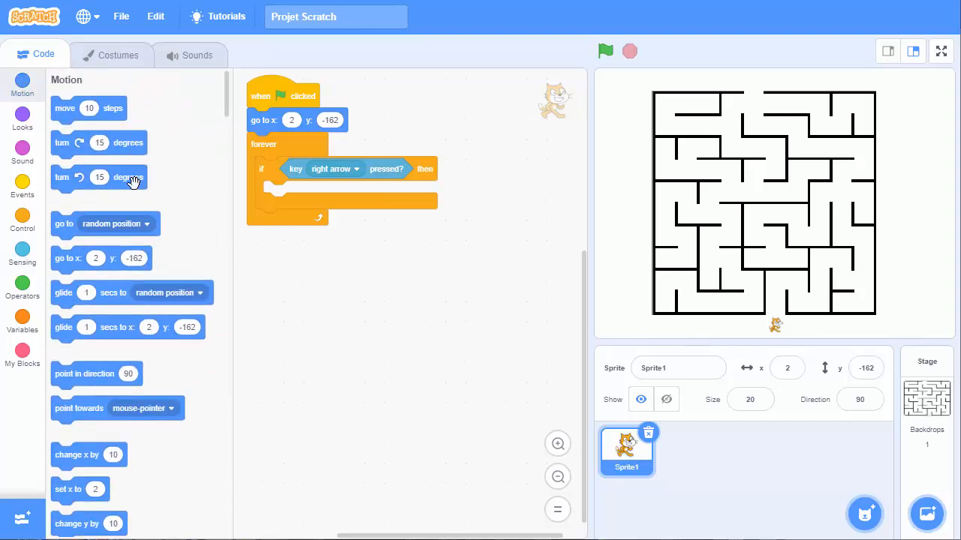
mouse_move(63, 111)
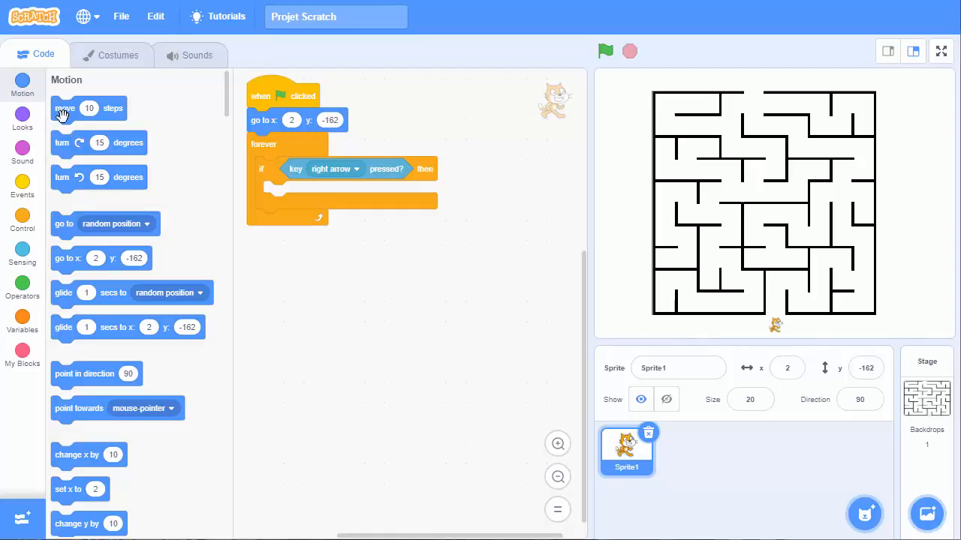
drag(64, 108, 277, 193)
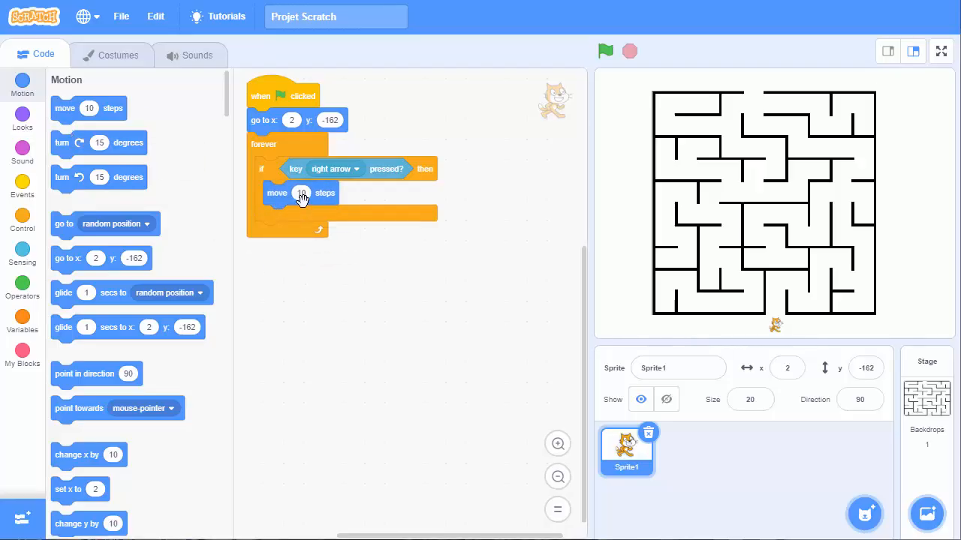
text(2)
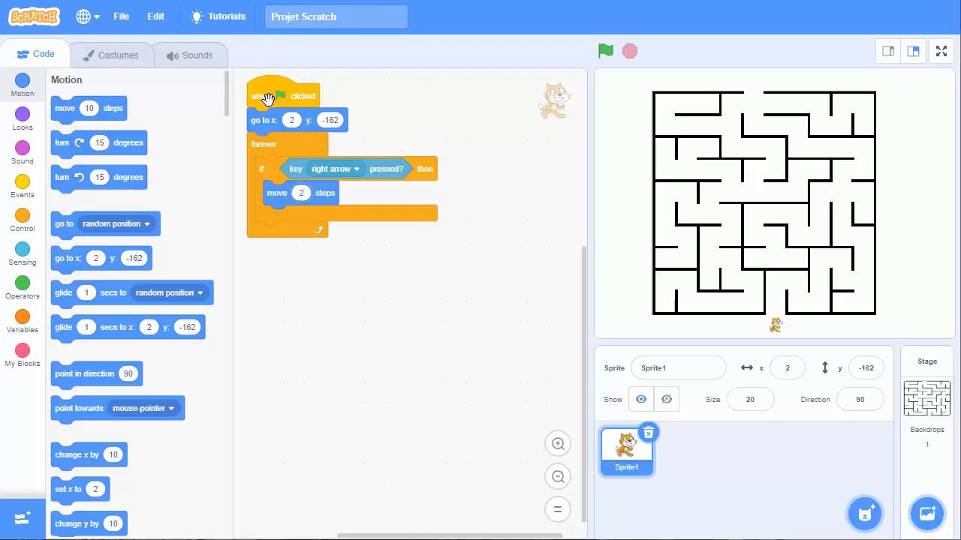
click(605, 50)
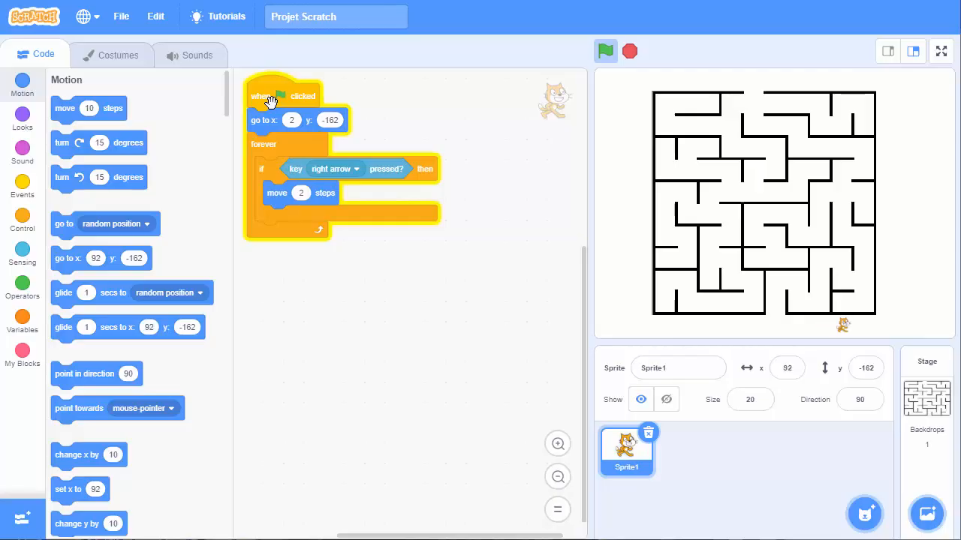
mouse_move(728, 267)
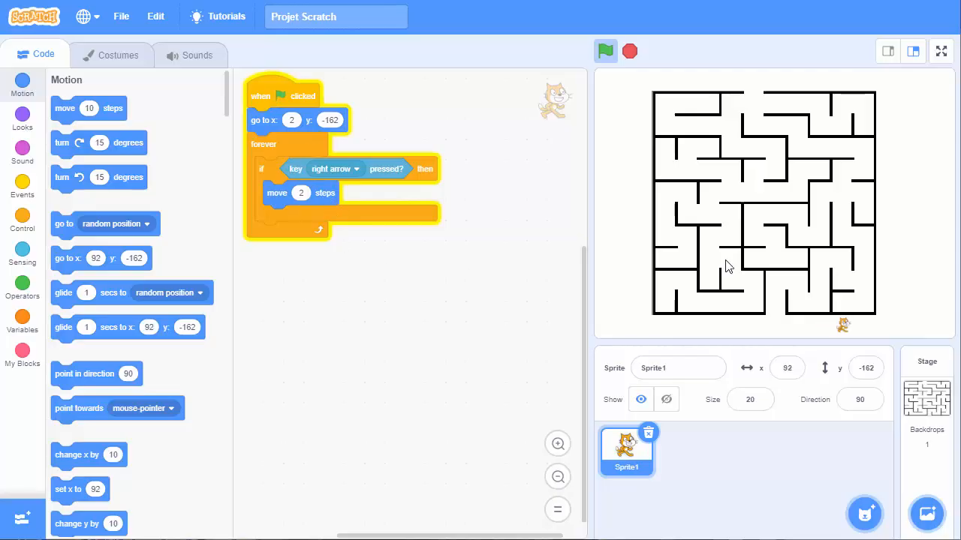
mouse_move(510, 347)
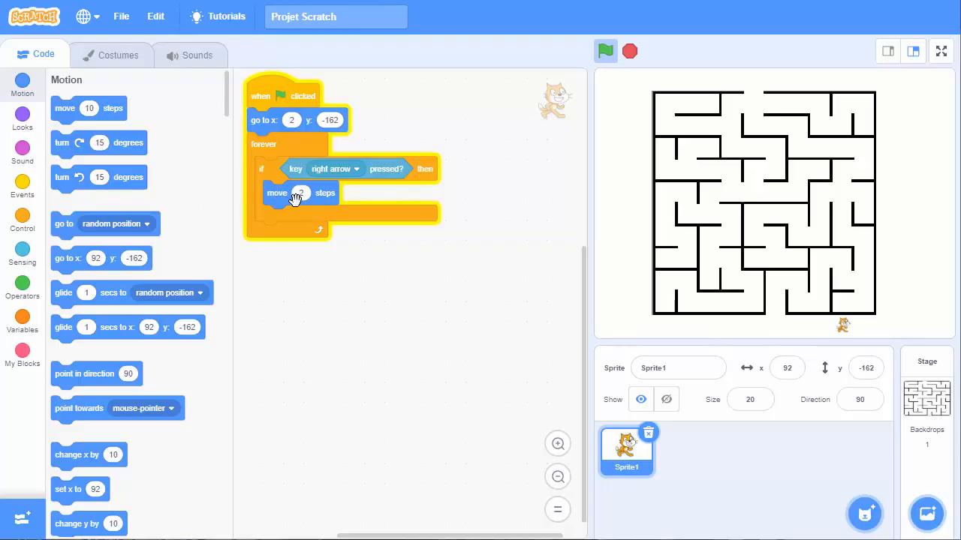
Step: Replace move 2 steps with change x by 2 in the right-arrow check and rerun
drag(295, 193, 310, 324)
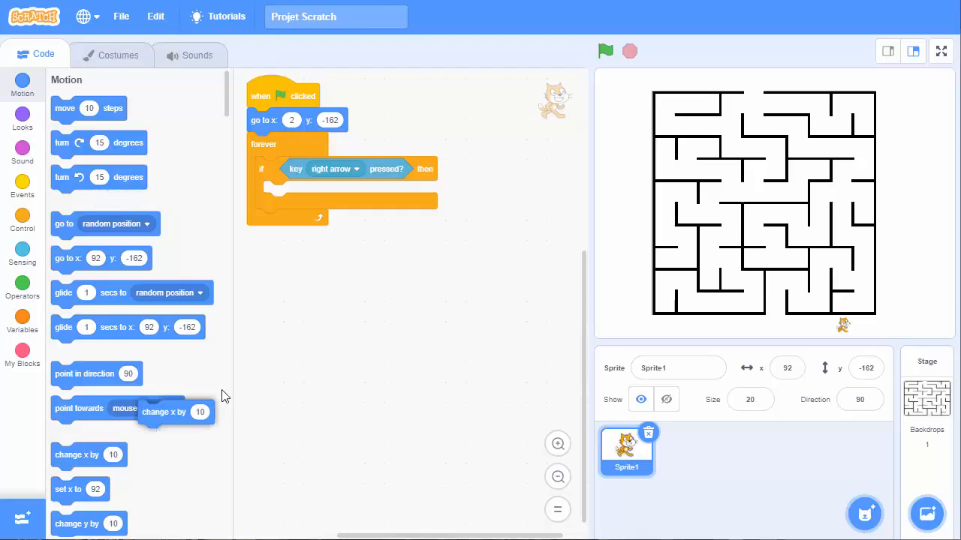
drag(174, 411, 316, 292)
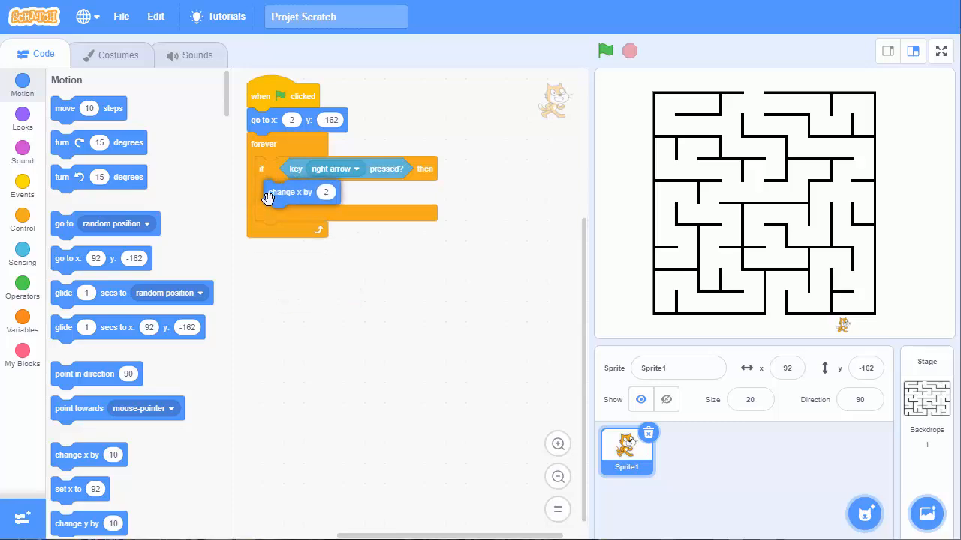
click(605, 51)
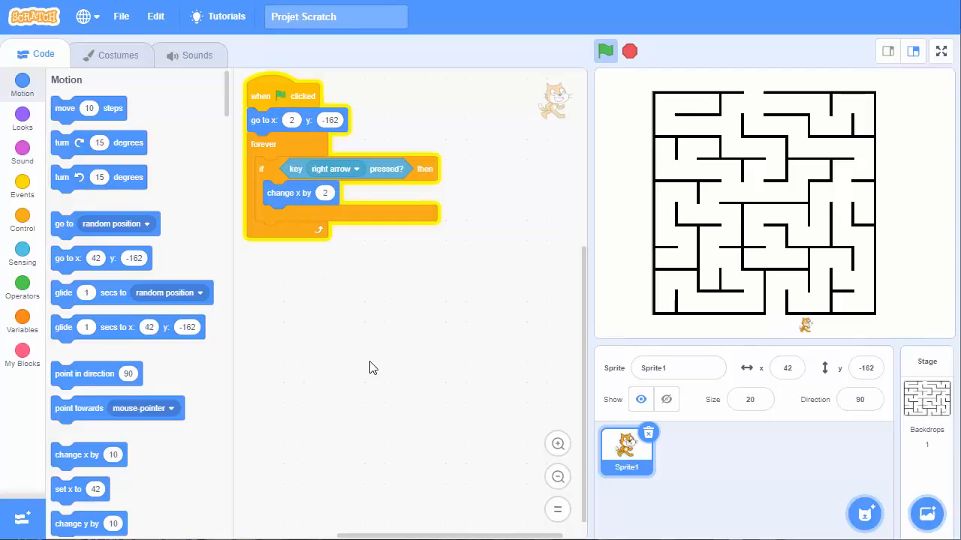
mouse_move(783, 338)
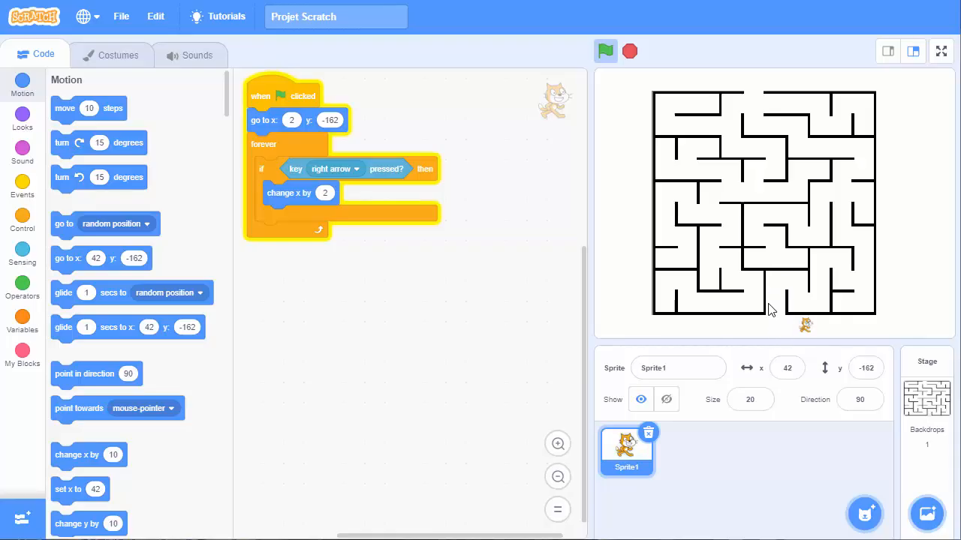
mouse_move(929, 234)
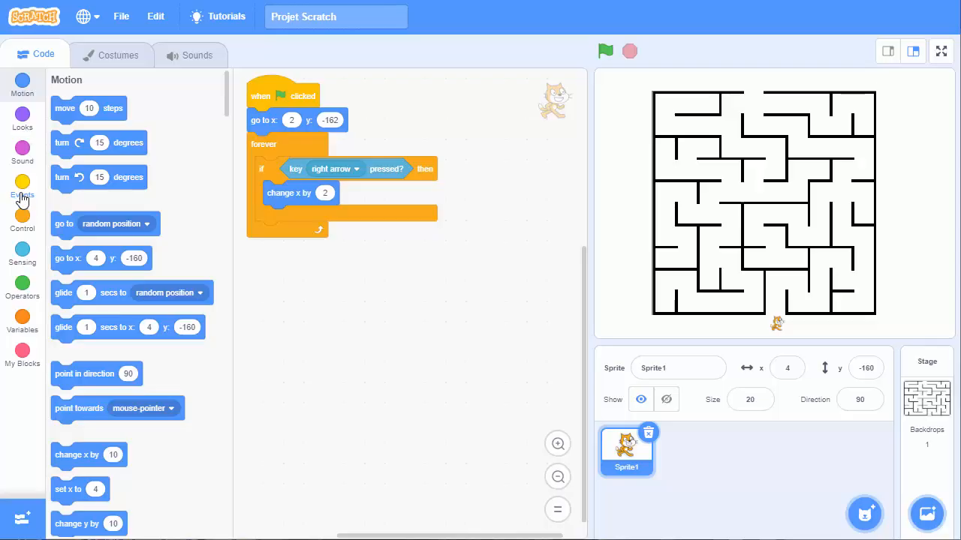
Step: Nest a touching-black-color check that changes x by -2 inside the right-arrow check
click(21, 220)
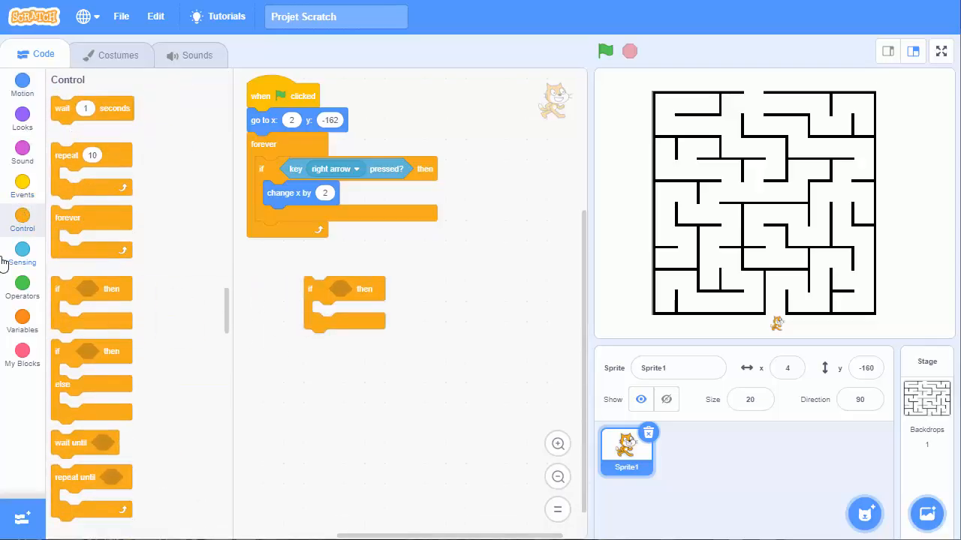
mouse_move(36, 265)
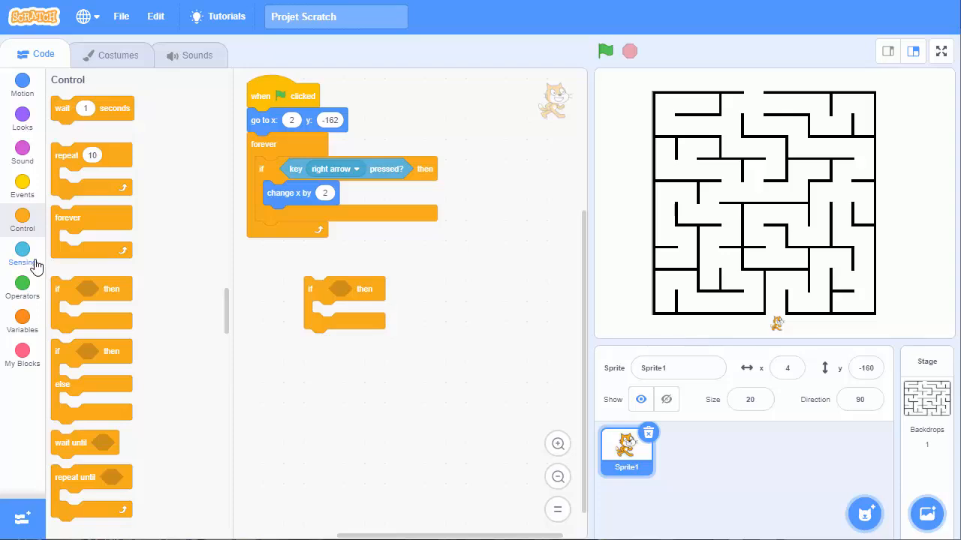
click(22, 251)
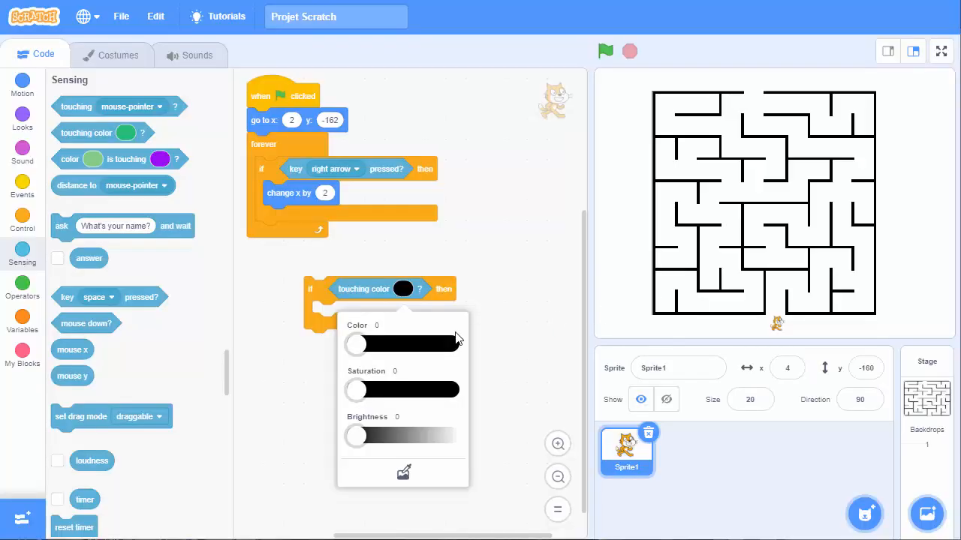
mouse_move(338, 406)
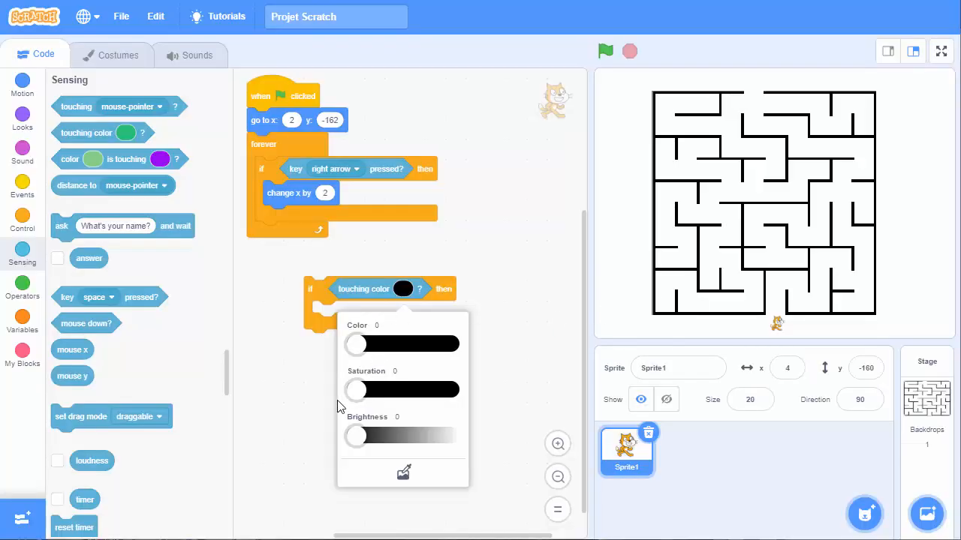
click(353, 346)
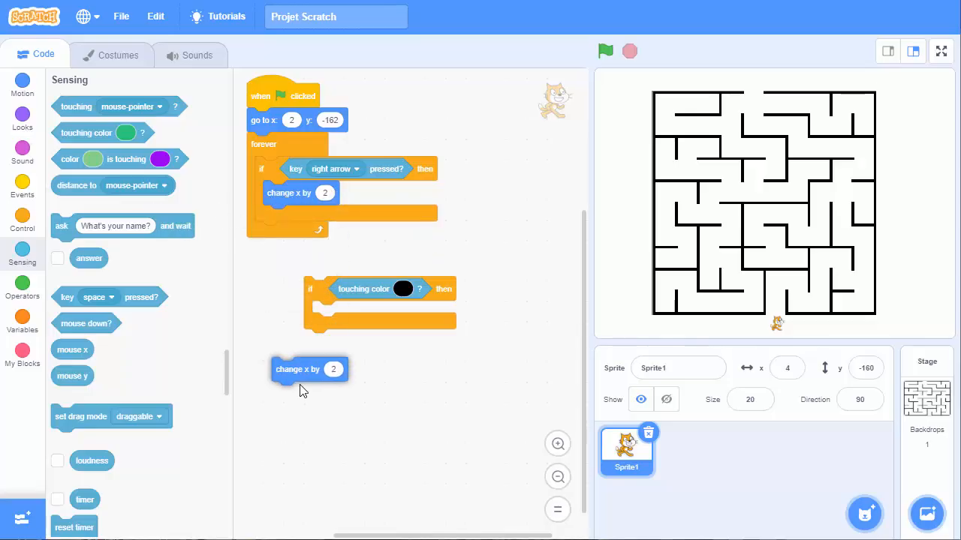
drag(308, 368, 345, 313)
text(-2)
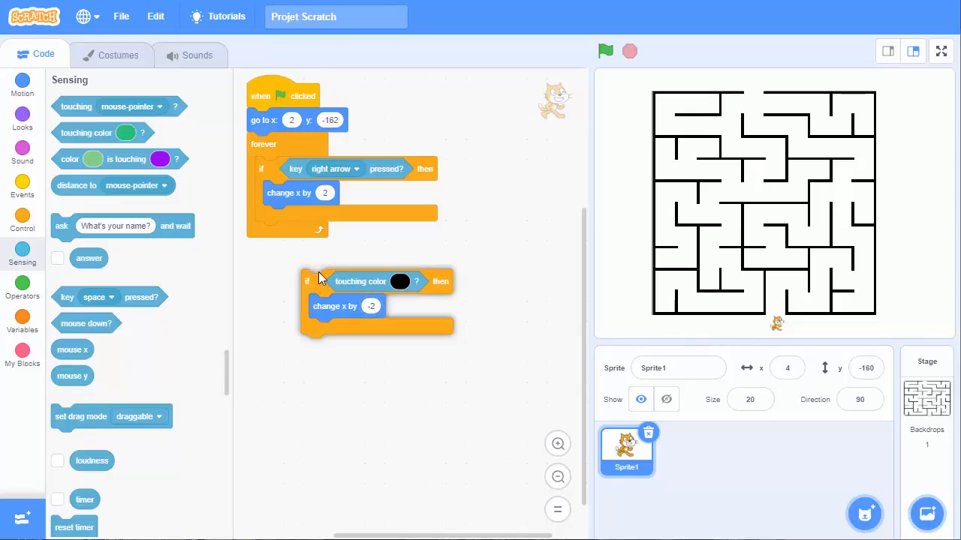
drag(306, 282, 268, 218)
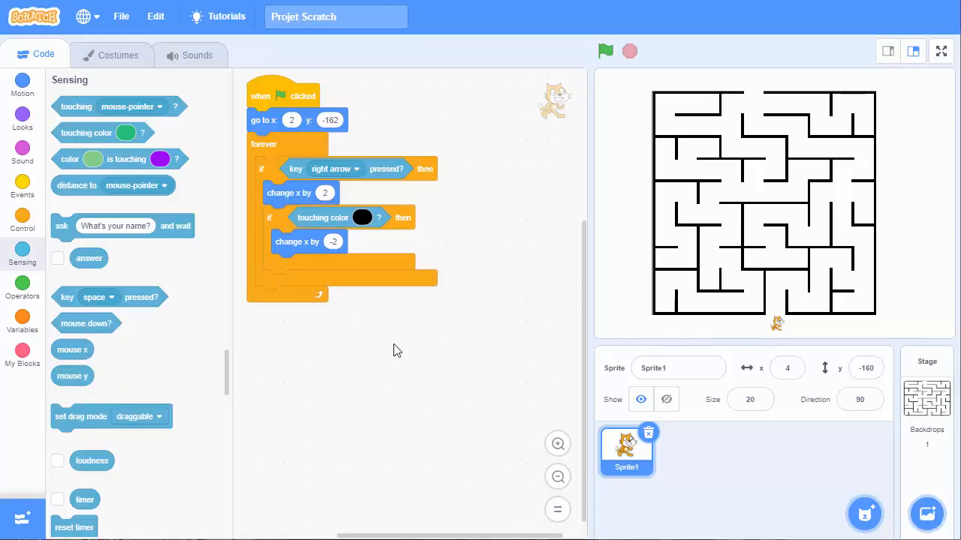
Step: Run the game twice, drag the cat into the lower-right maze area, and re-nest the wall check
click(605, 51)
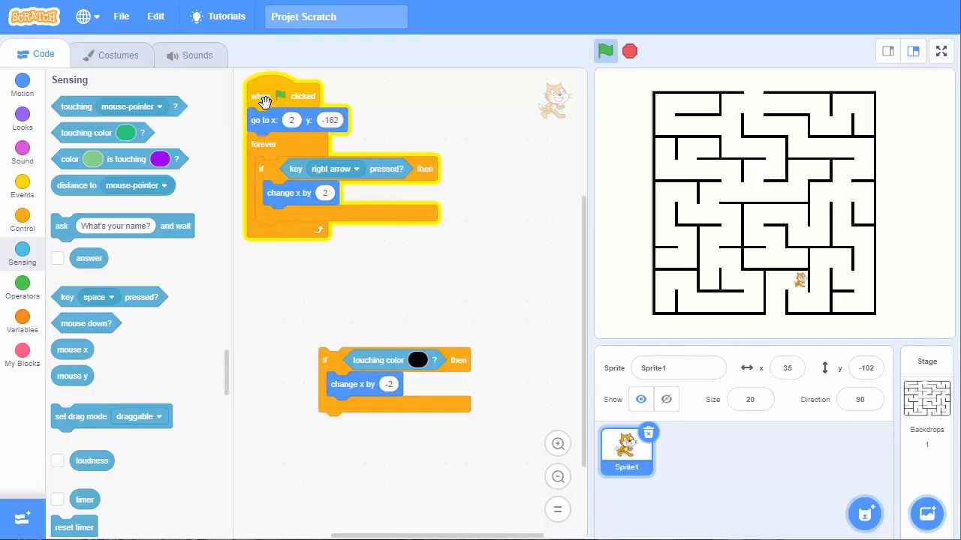
click(605, 51)
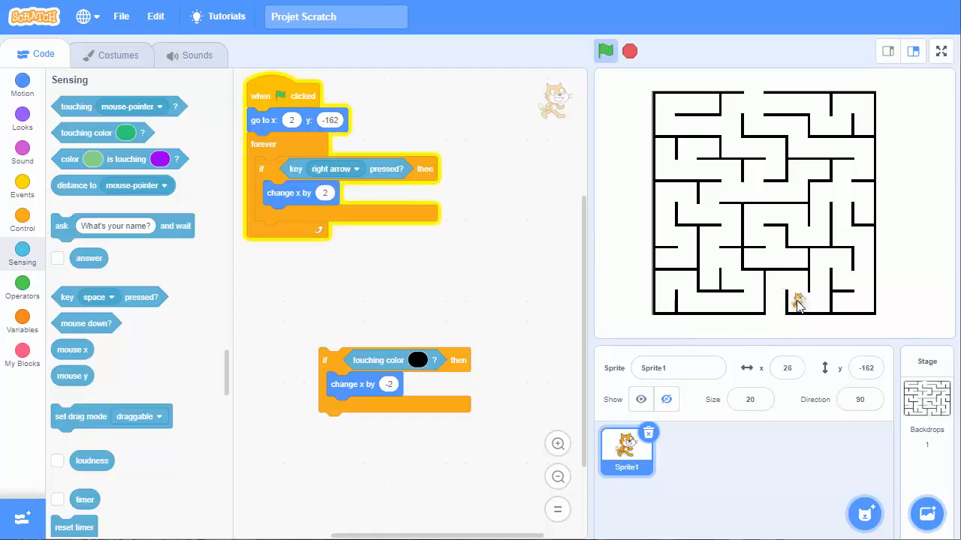
drag(798, 304, 806, 280)
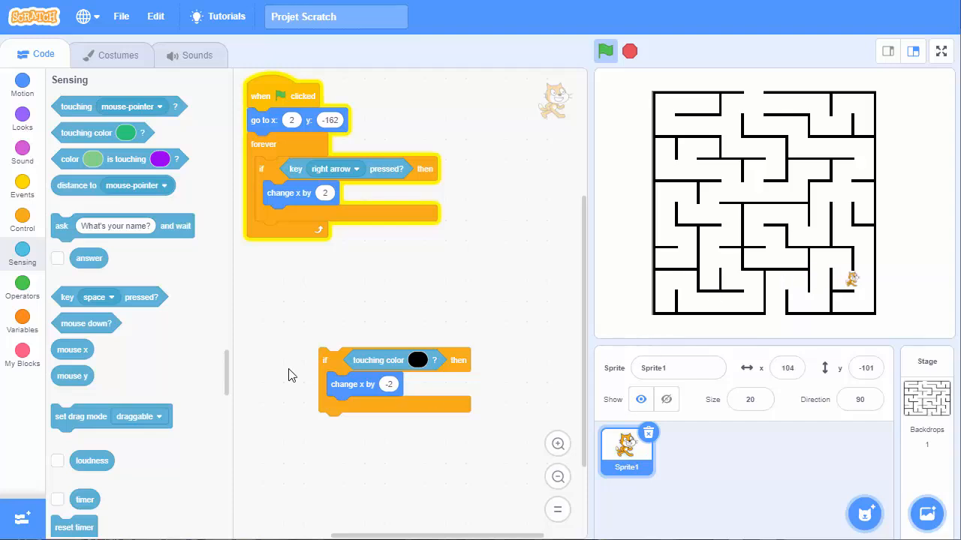
drag(325, 361, 269, 217)
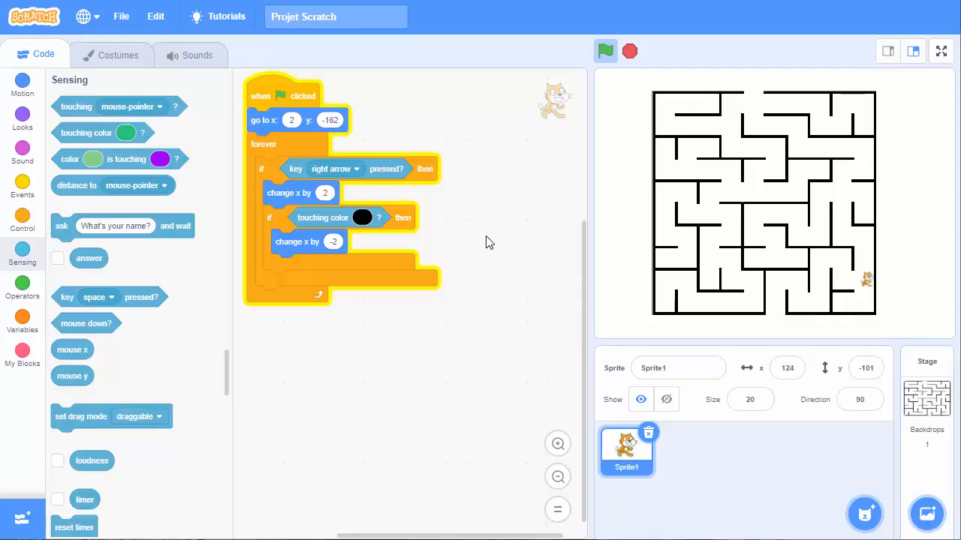
mouse_move(389, 361)
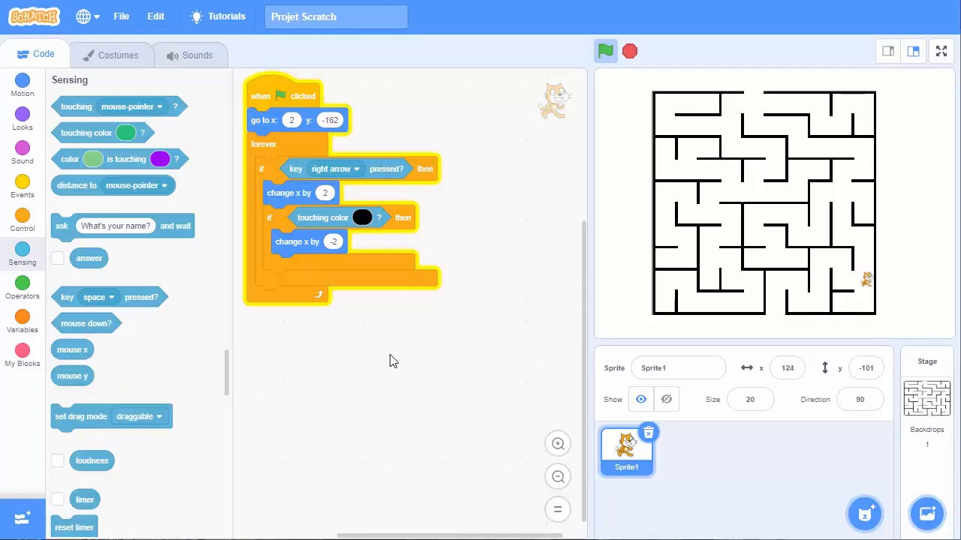
mouse_move(317, 246)
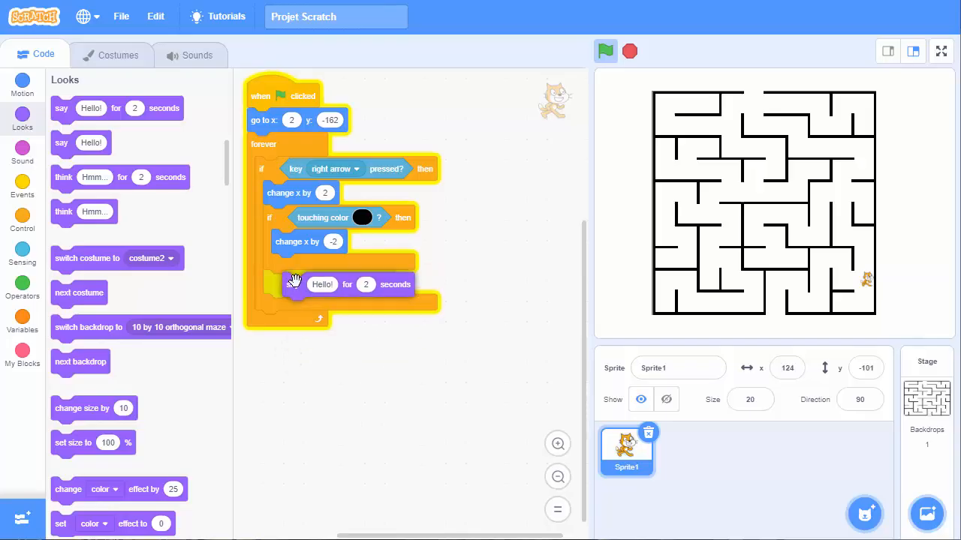
Step: Make the wall check say Ouch! for 0.2 seconds, then run the game
drag(293, 284, 284, 271)
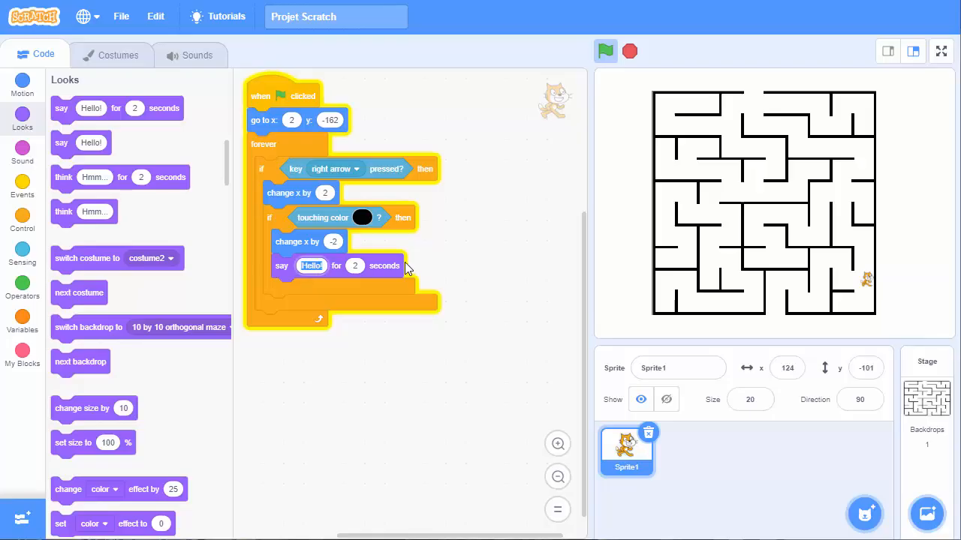
text(Ouch!)
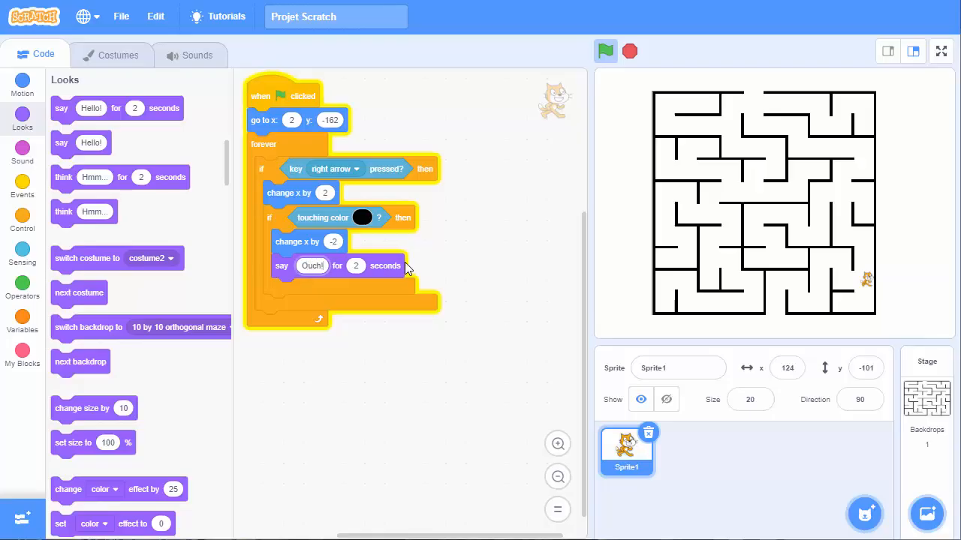
click(356, 266)
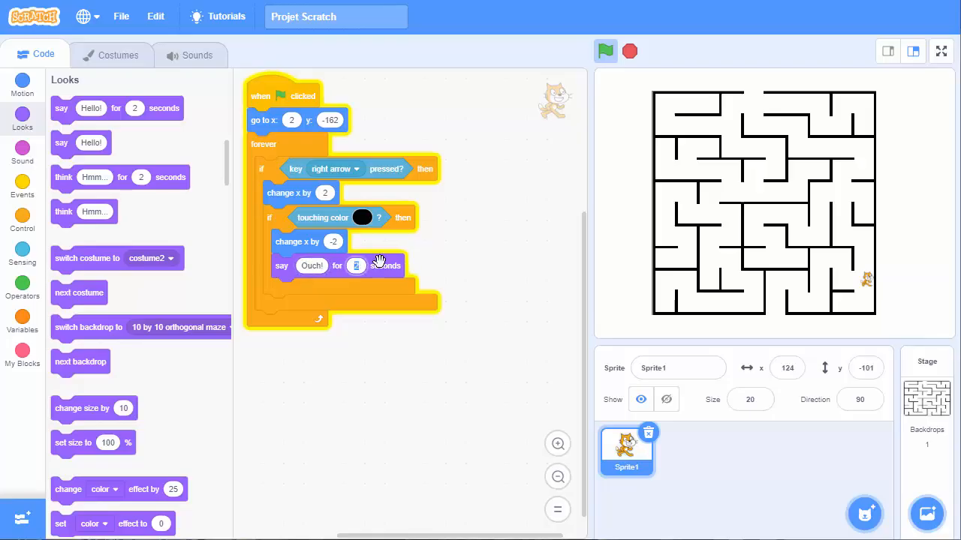
text(0.2)
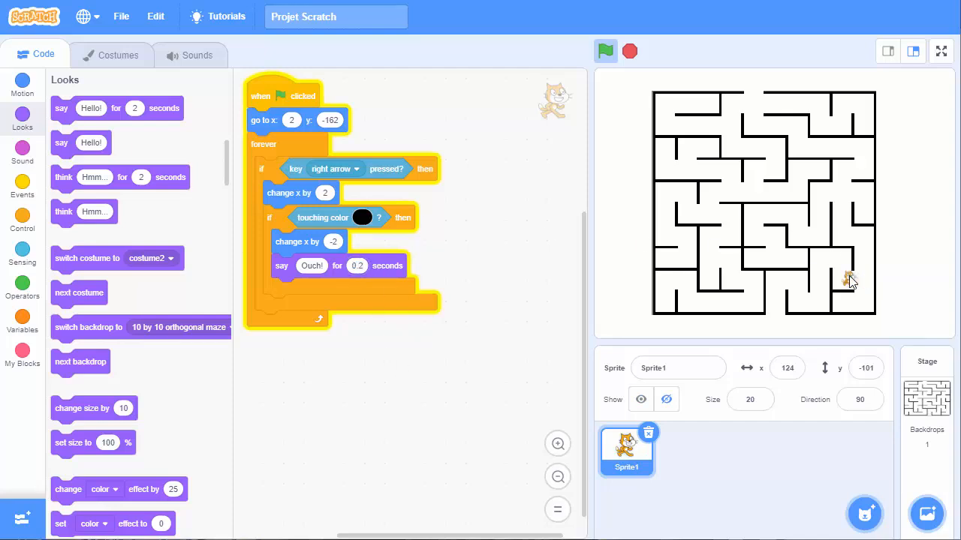
click(606, 51)
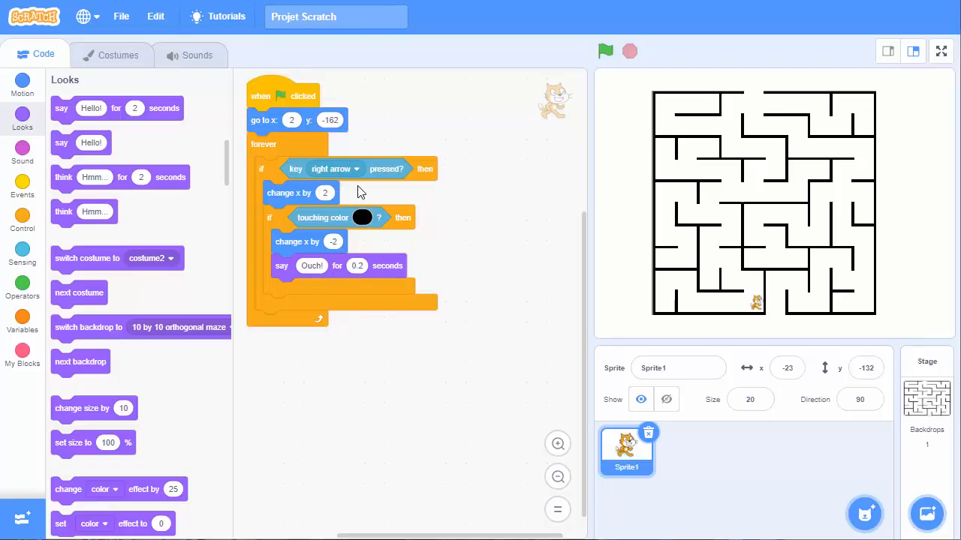
mouse_move(270, 172)
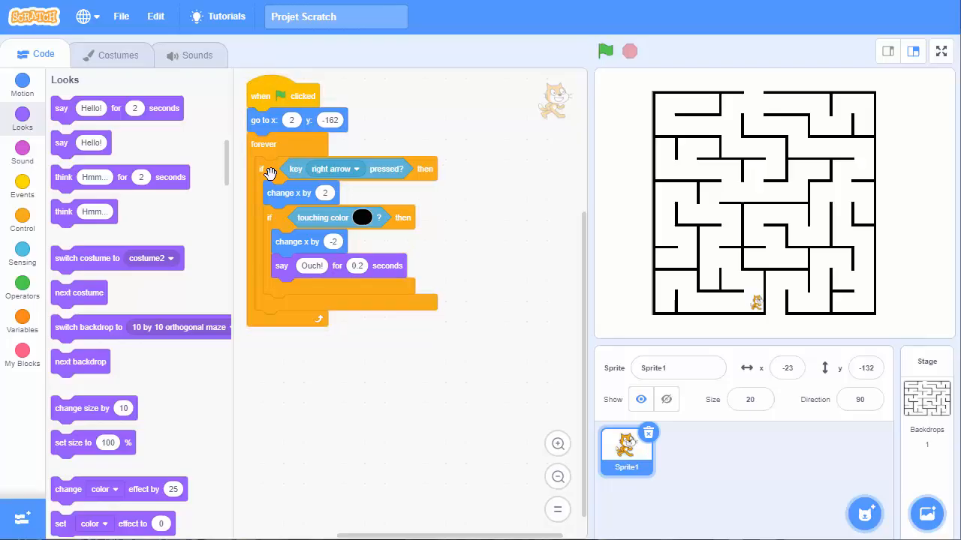
Step: Duplicate the right-arrow check and drop the copy beside the script
right_click(269, 168)
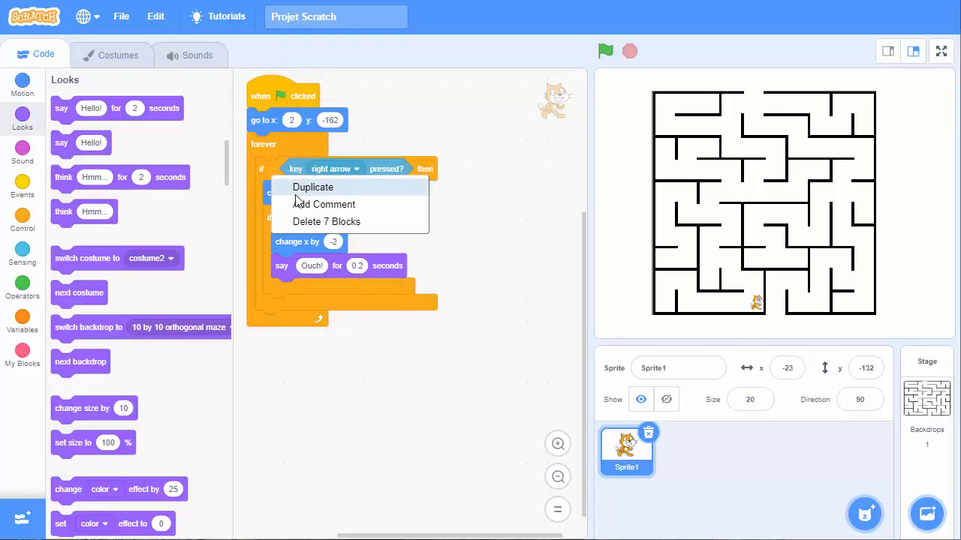
click(312, 186)
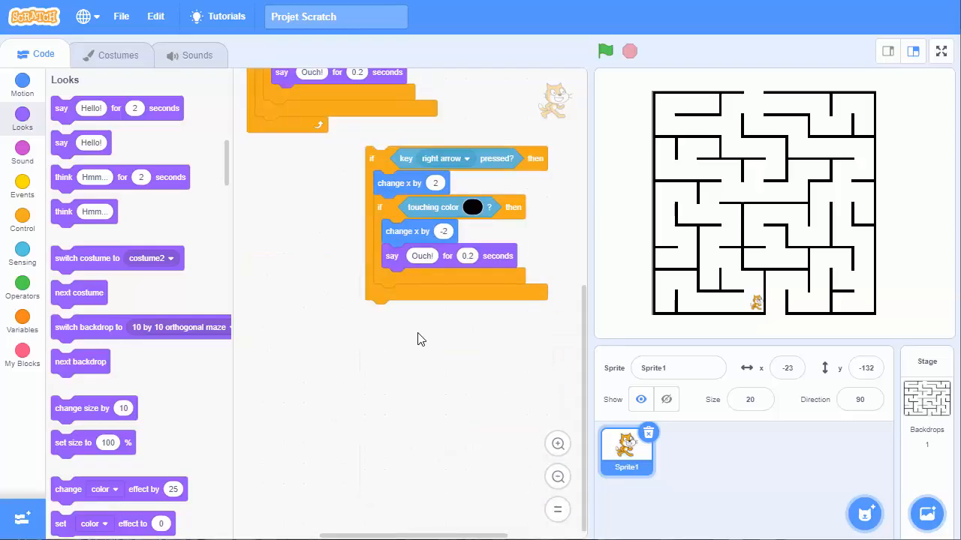
click(435, 183)
text(-2)
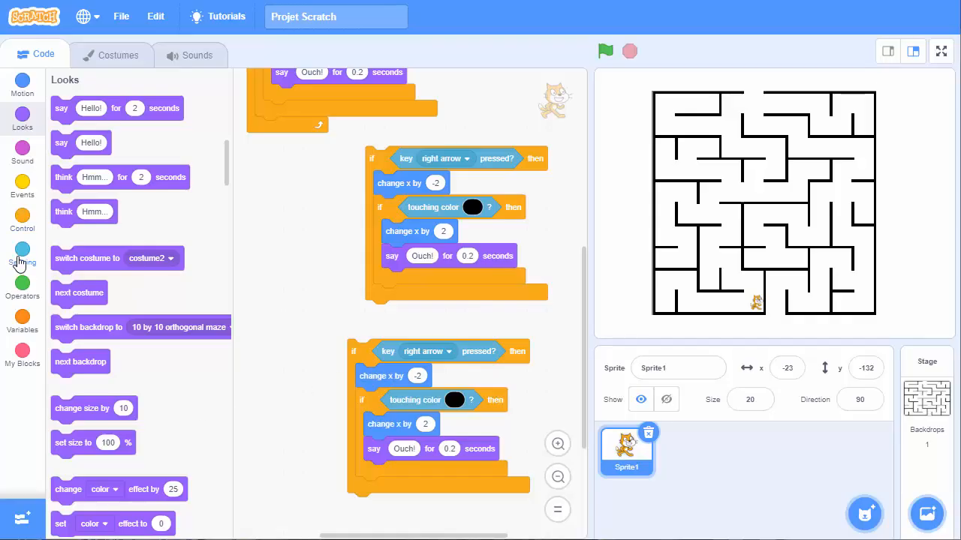
click(21, 84)
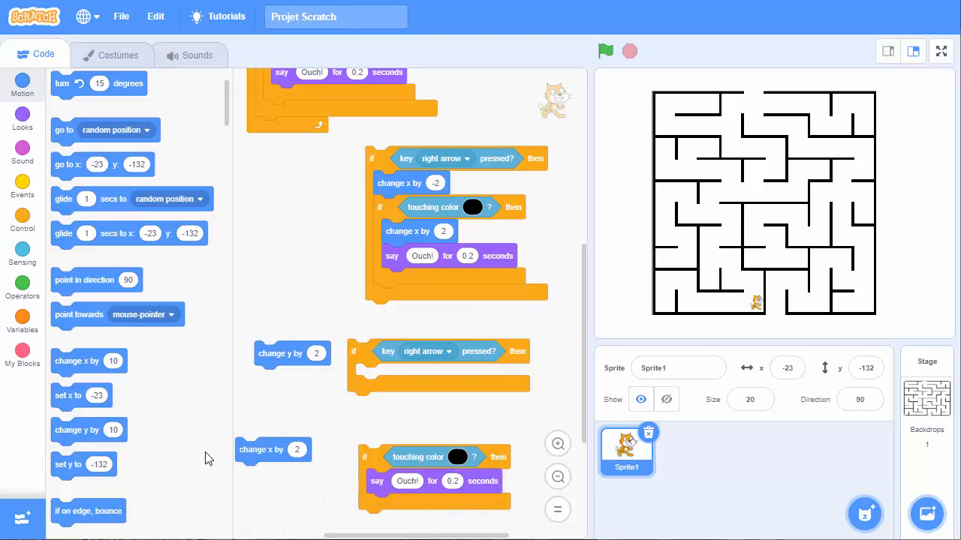
Step: Swap the copy's horizontal step for a change y block, then duplicate that vertical check
drag(280, 353, 273, 385)
text(-2)
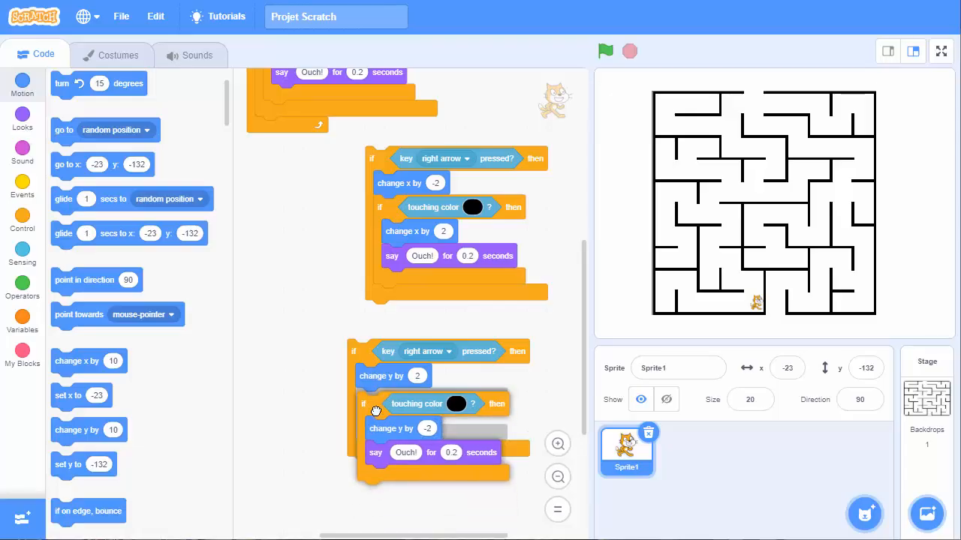
right_click(375, 403)
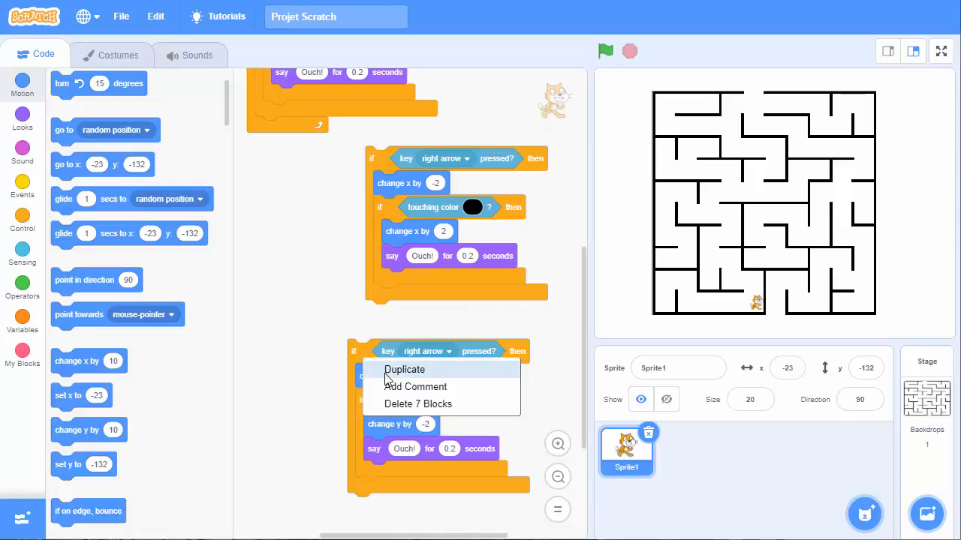
click(405, 369)
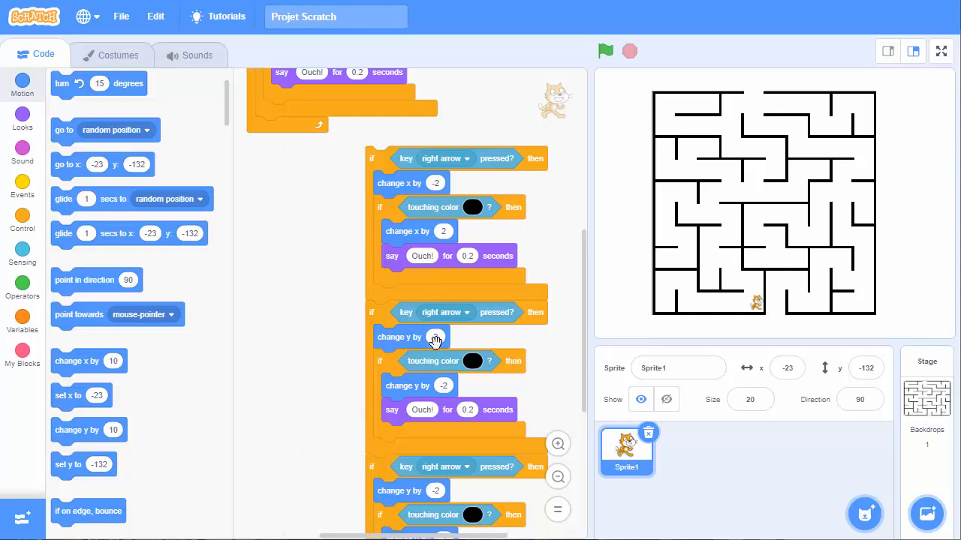
mouse_move(347, 220)
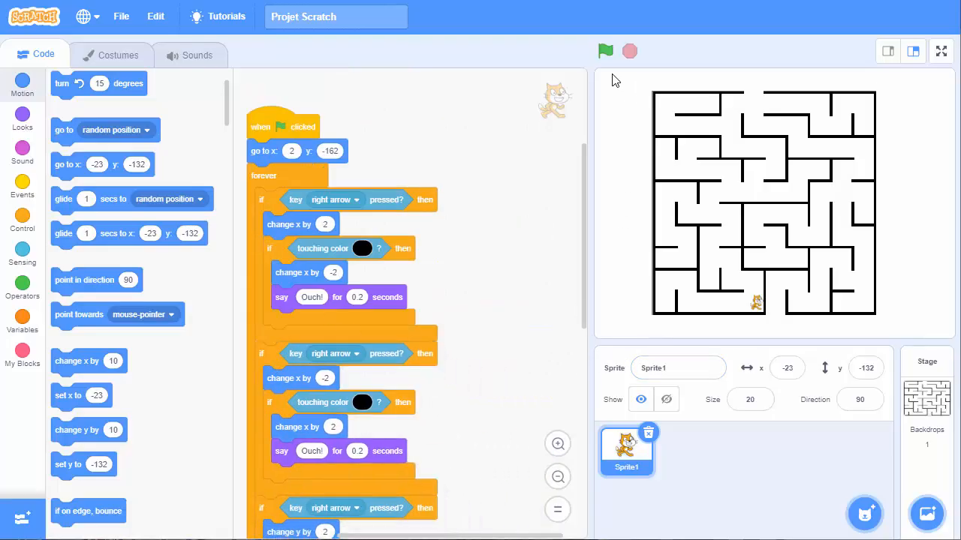
Step: Run the game, then set the copied checks' keys to left, up and down arrows
click(604, 51)
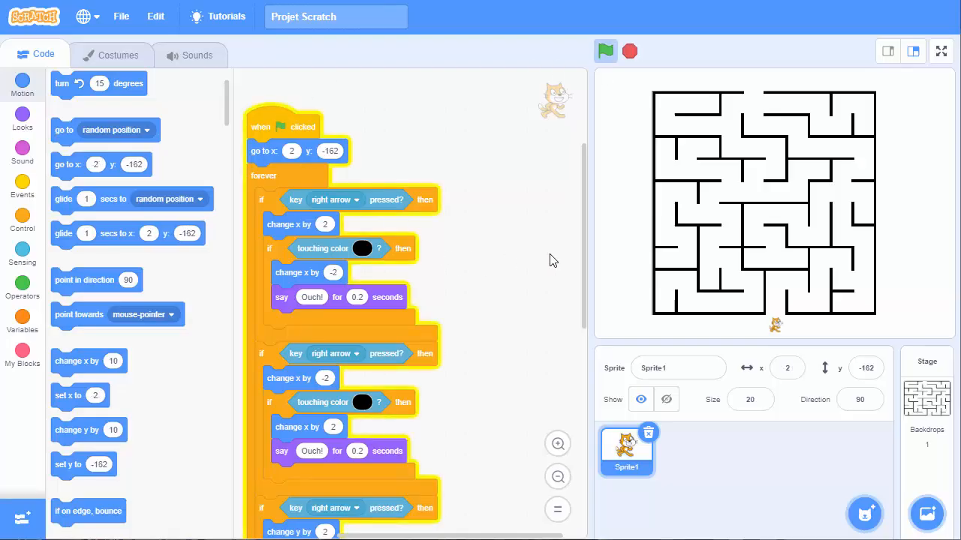
mouse_move(570, 334)
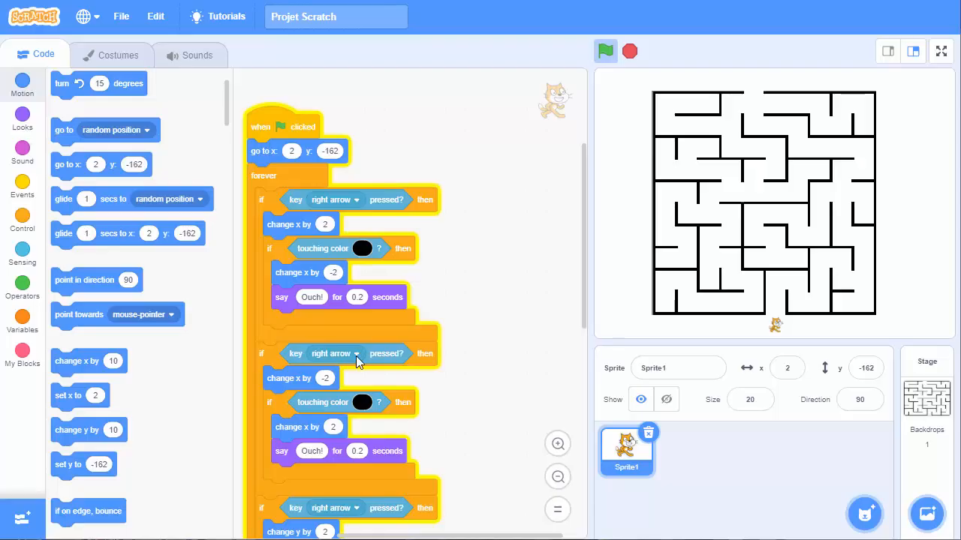
click(334, 354)
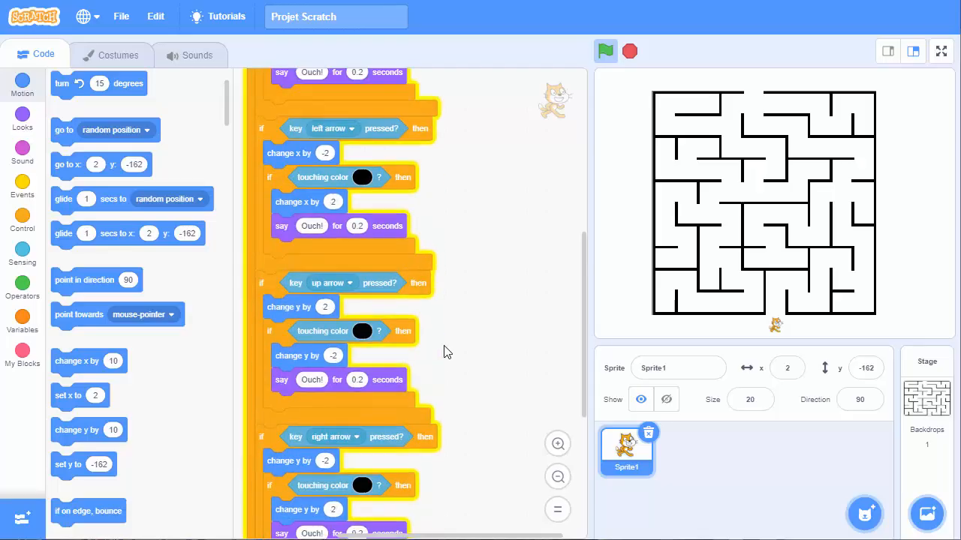
click(356, 437)
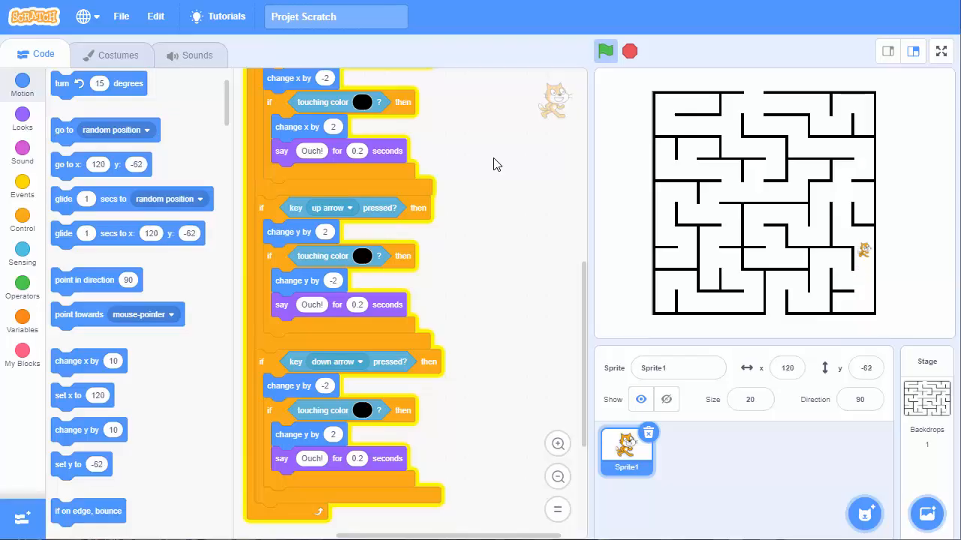
mouse_move(470, 346)
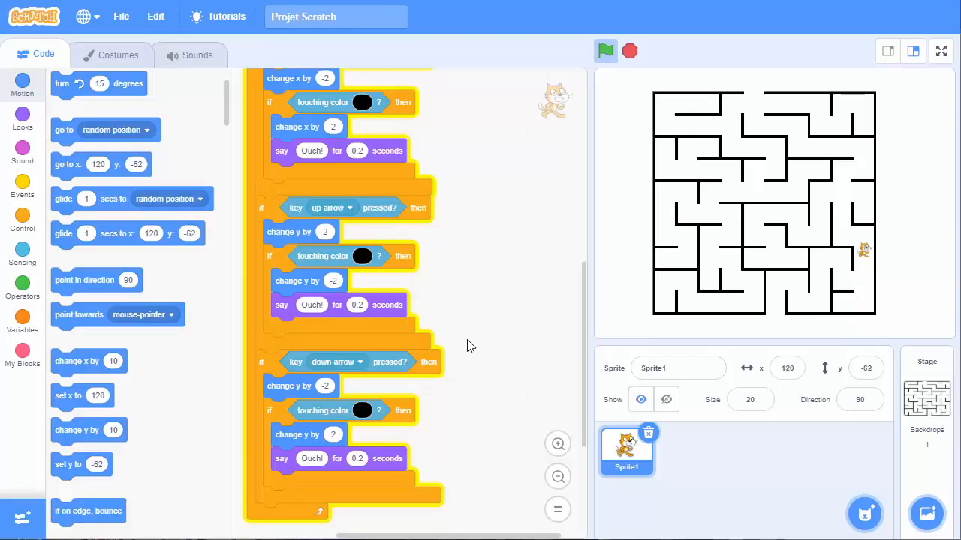
mouse_move(753, 84)
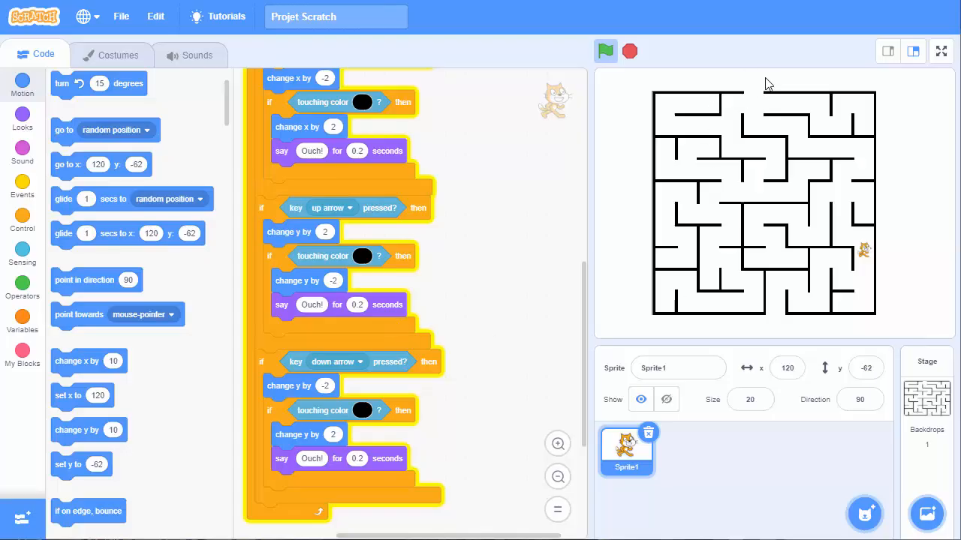
mouse_move(743, 452)
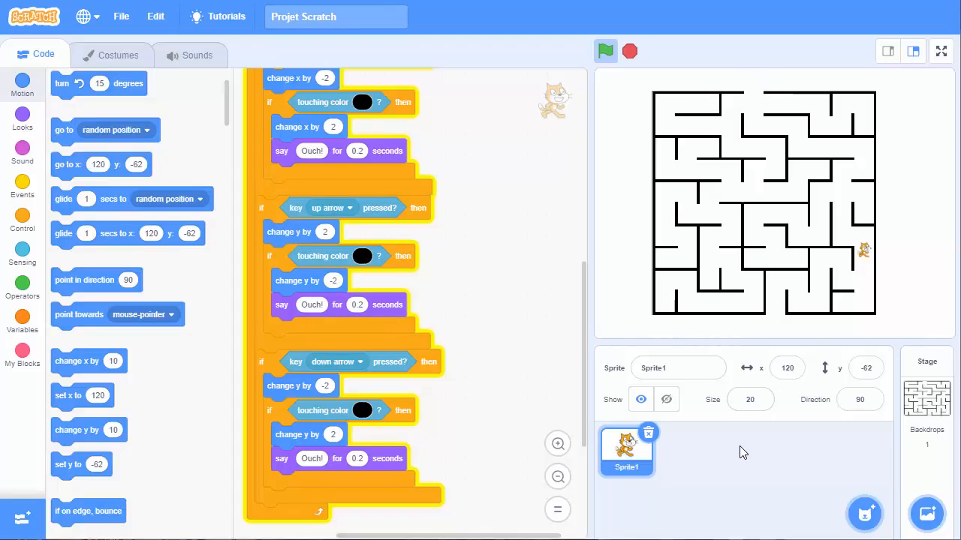
Step: Add the Cake sprite from the sprite library and set its size to 20
click(863, 514)
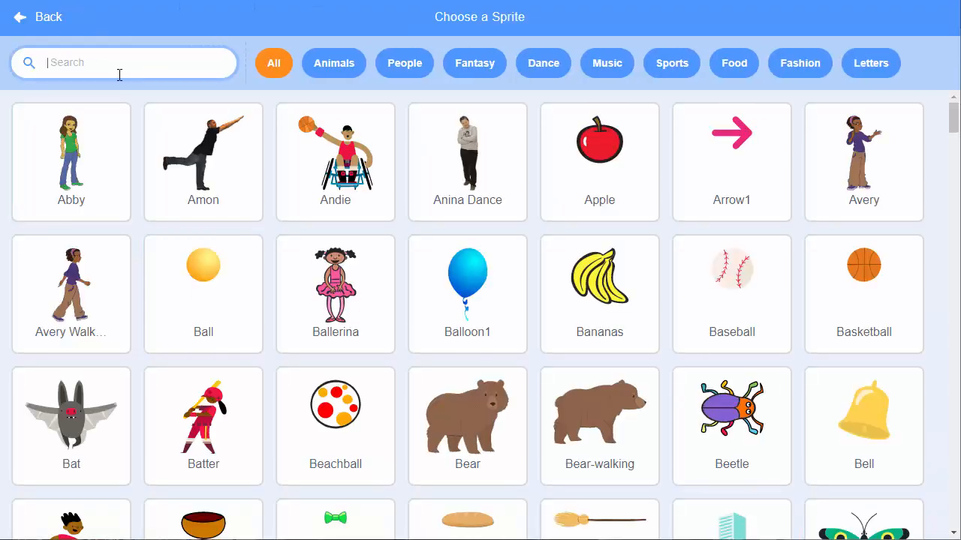
text(cake)
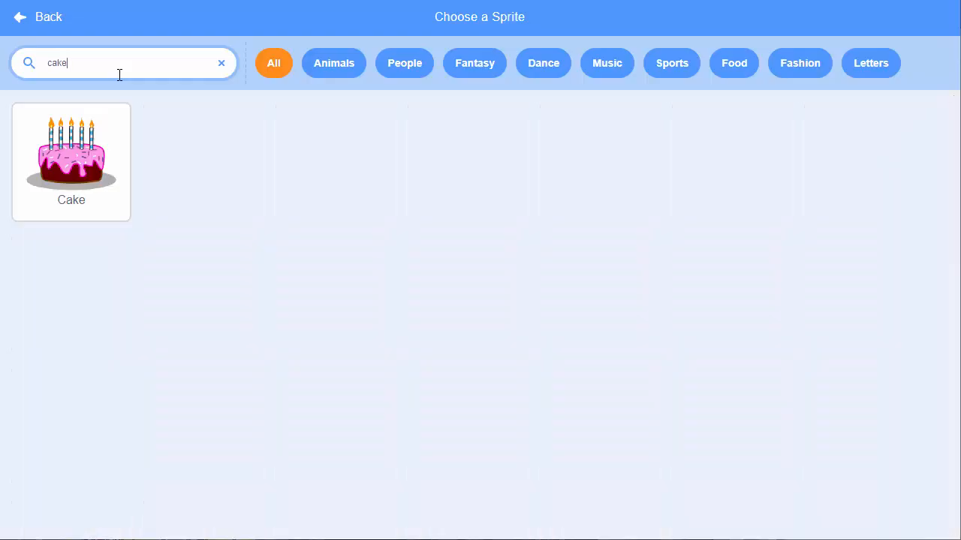
click(71, 150)
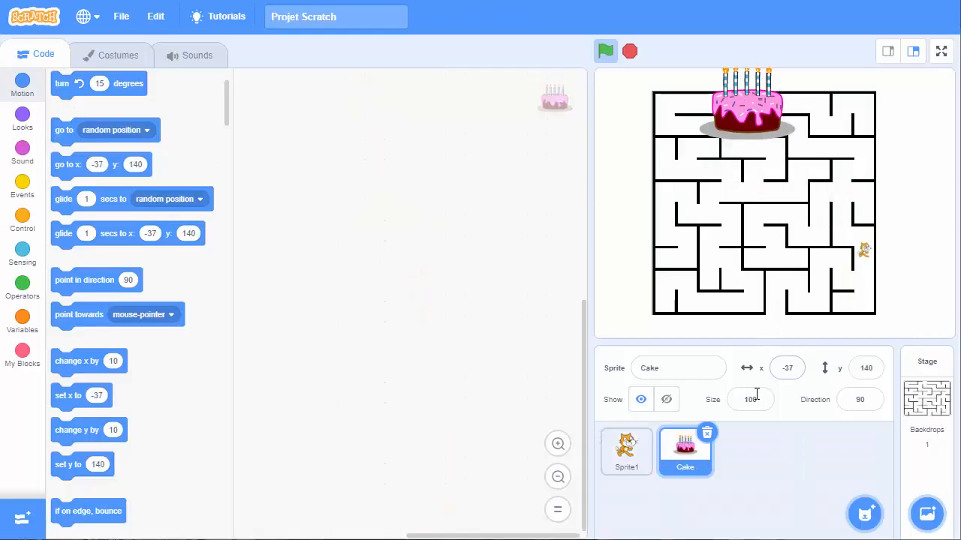
text(20)
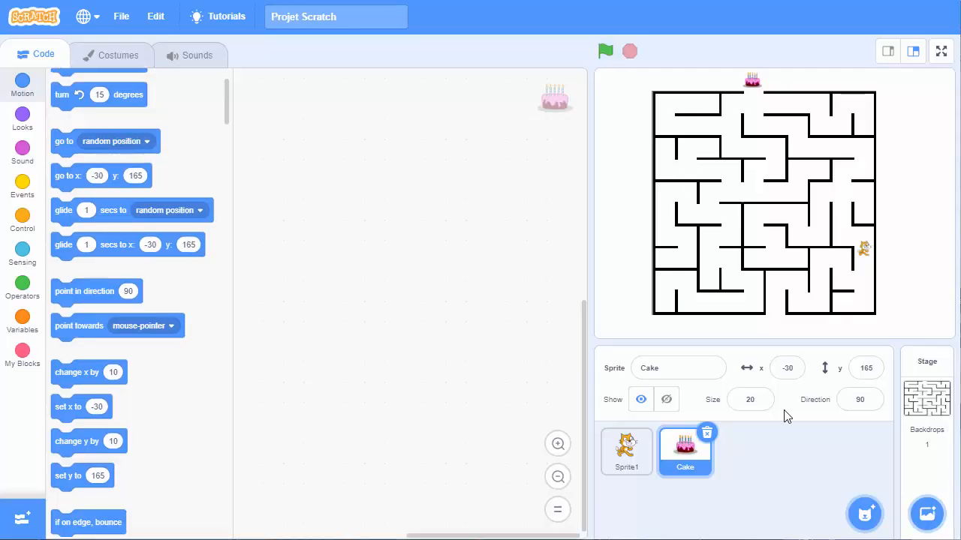
Step: Select the cat and start a green-flag script that waits until touching Cake
click(750, 398)
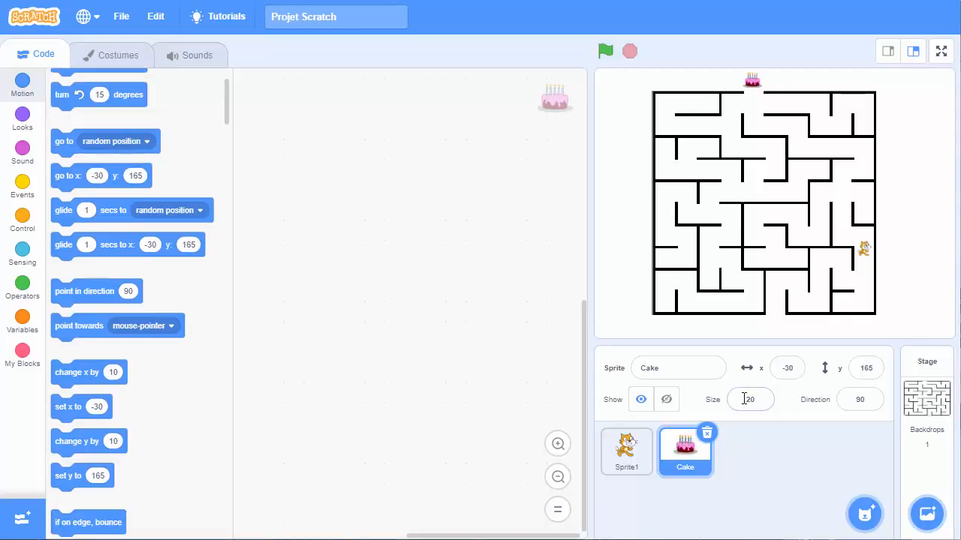
click(626, 451)
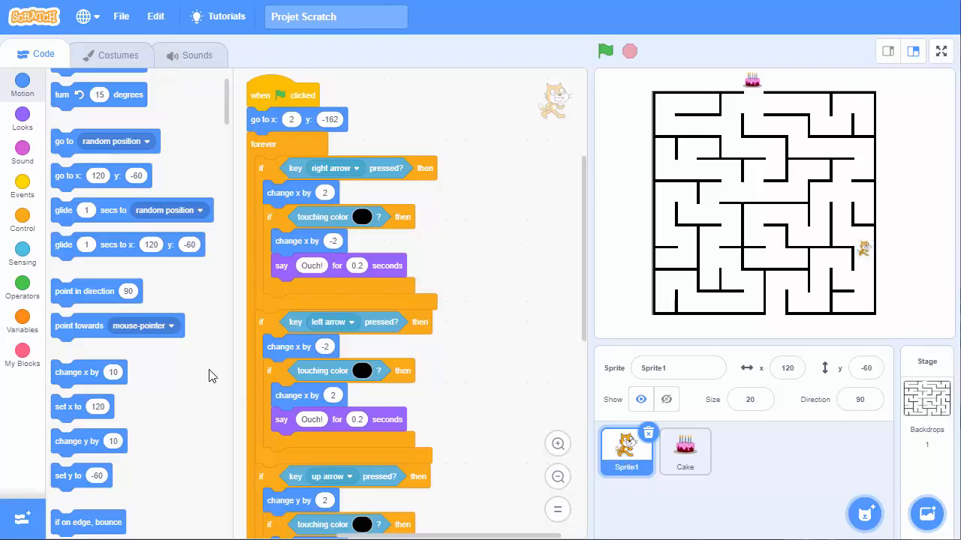
mouse_move(22, 185)
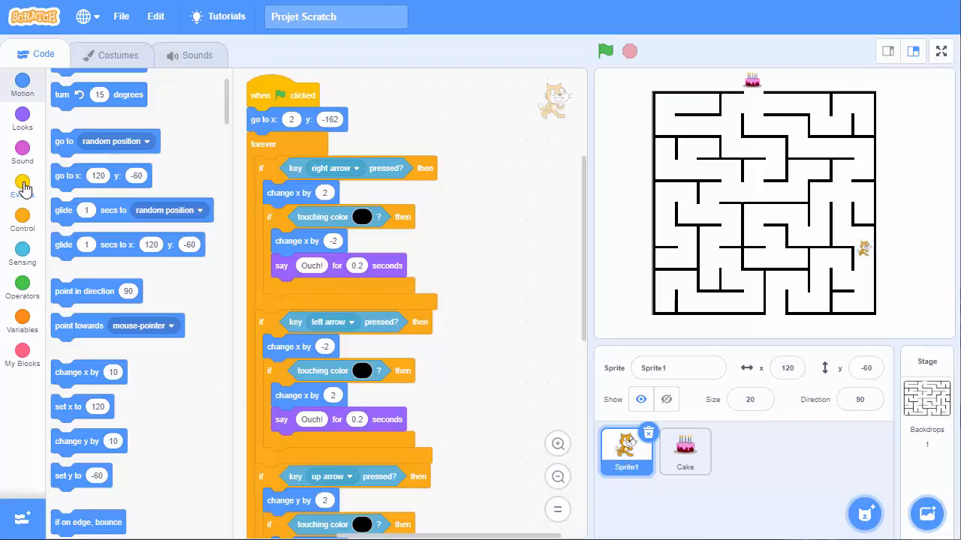
click(22, 184)
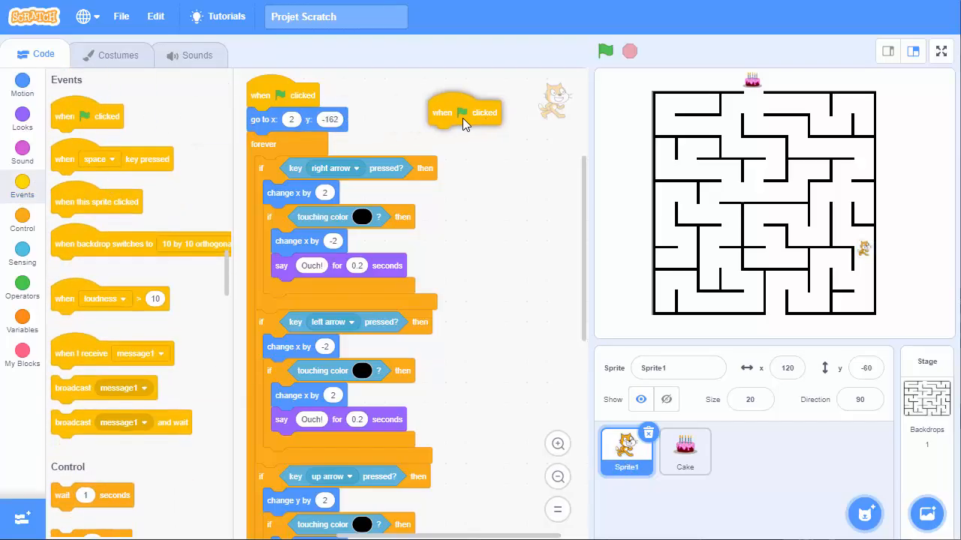
drag(464, 111, 497, 103)
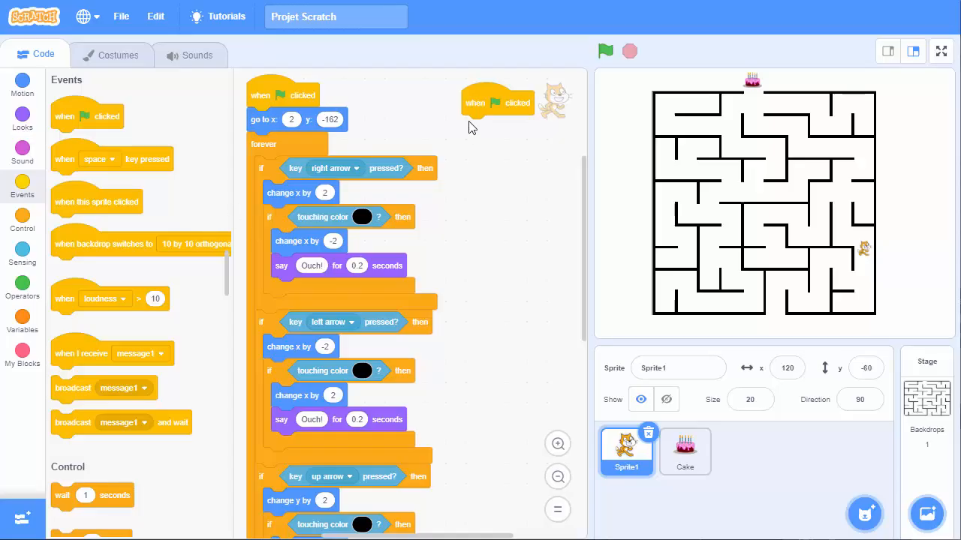
mouse_move(755, 91)
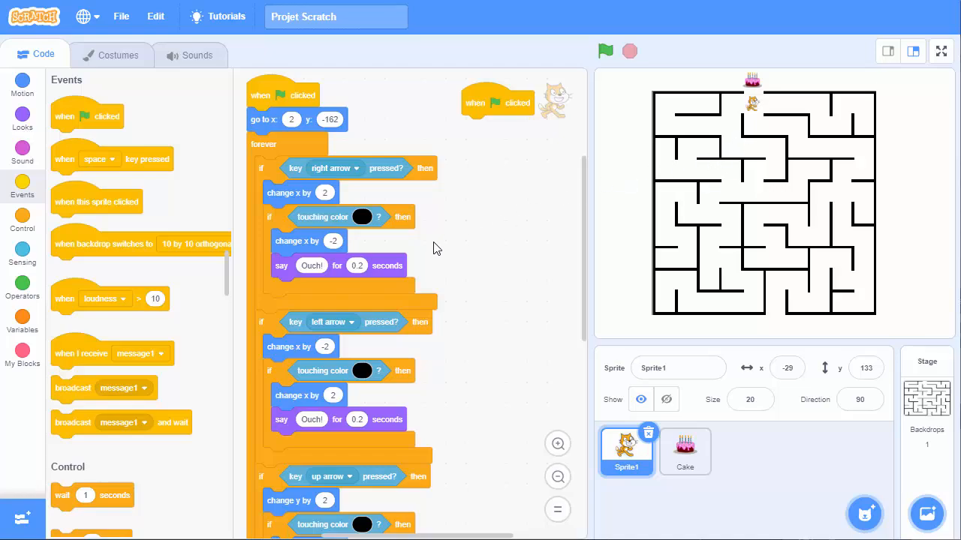
mouse_move(103, 325)
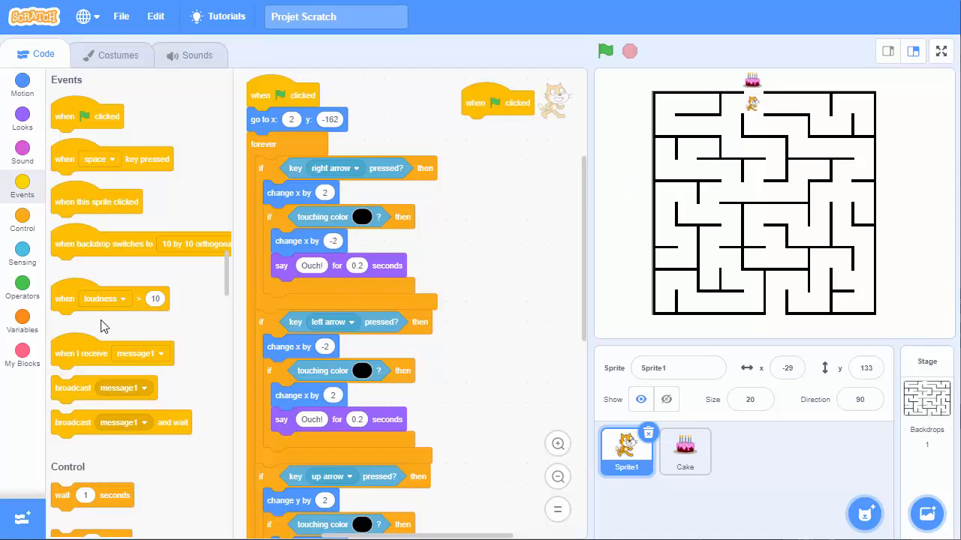
scroll(down, 3)
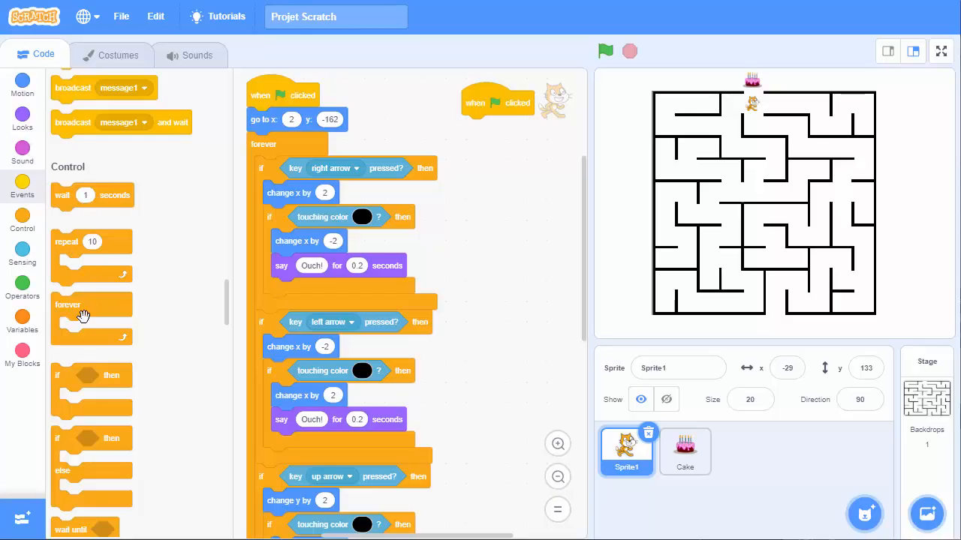
scroll(down, 3)
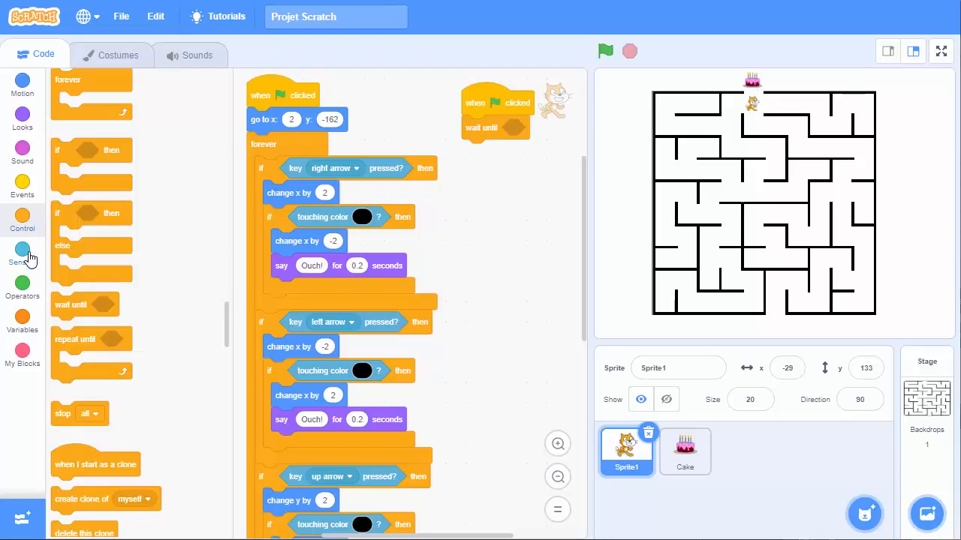
click(23, 256)
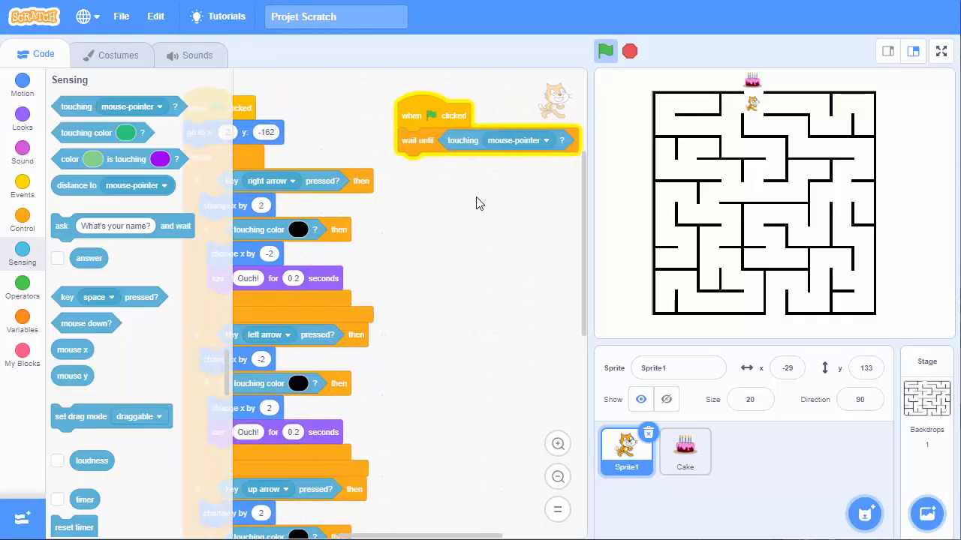
click(518, 140)
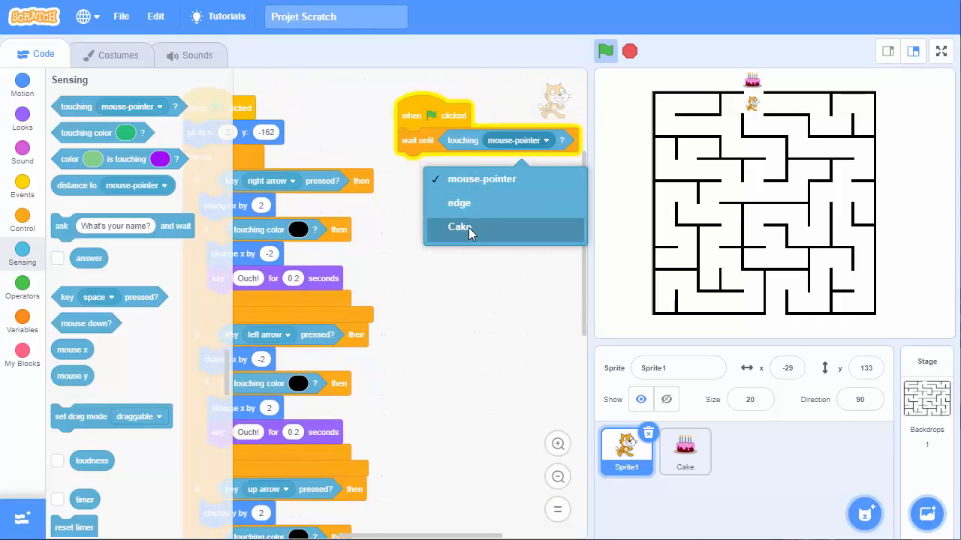
click(459, 227)
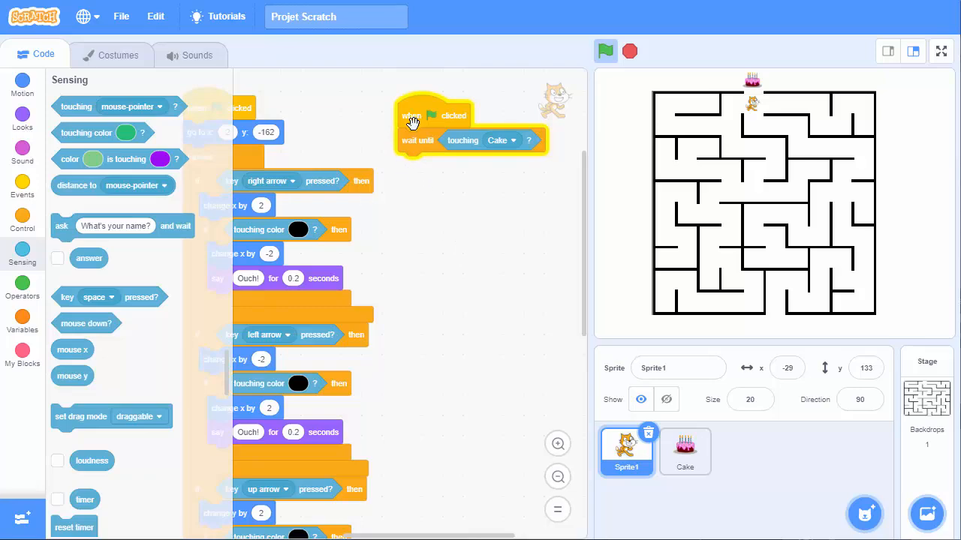
Step: Attach a broadcast of a new message named 'cake touched' under the wait
click(22, 184)
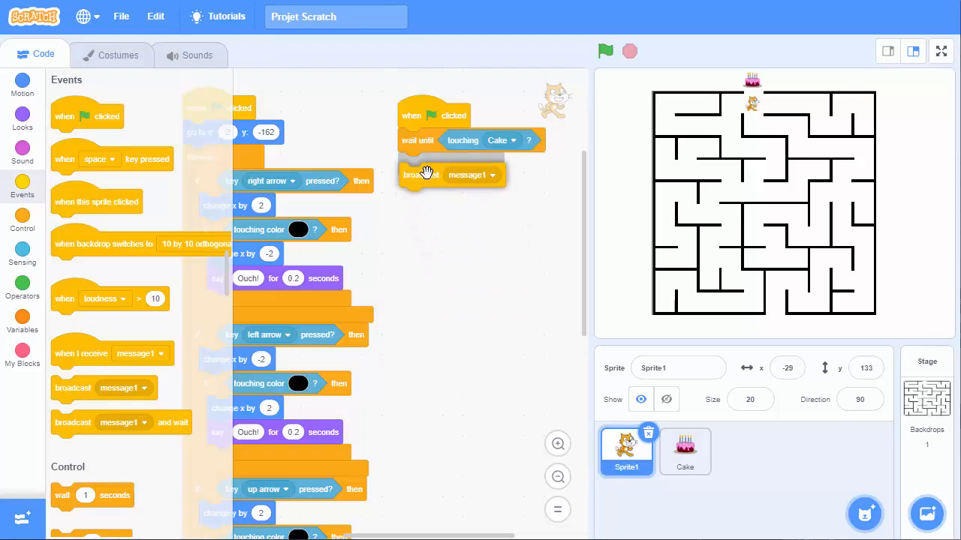
click(492, 165)
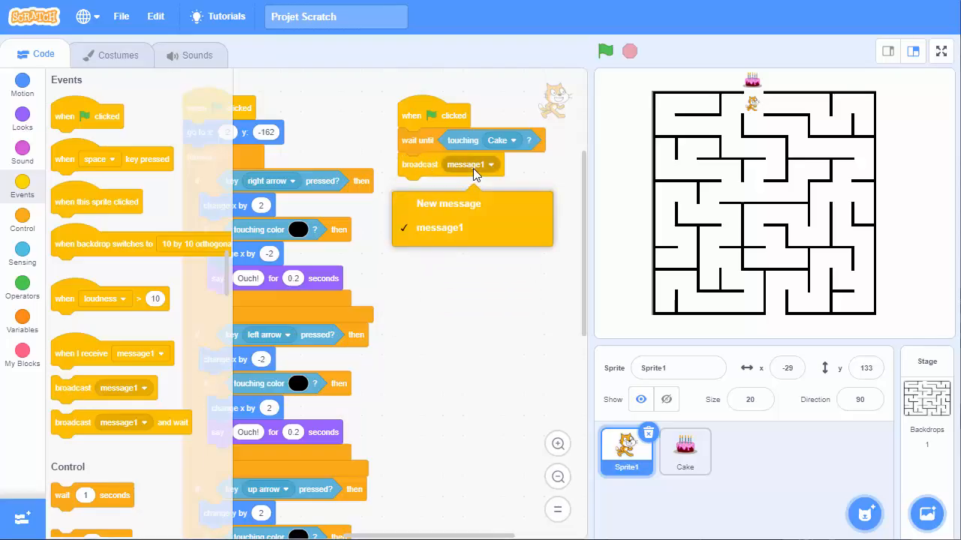
mouse_move(448, 204)
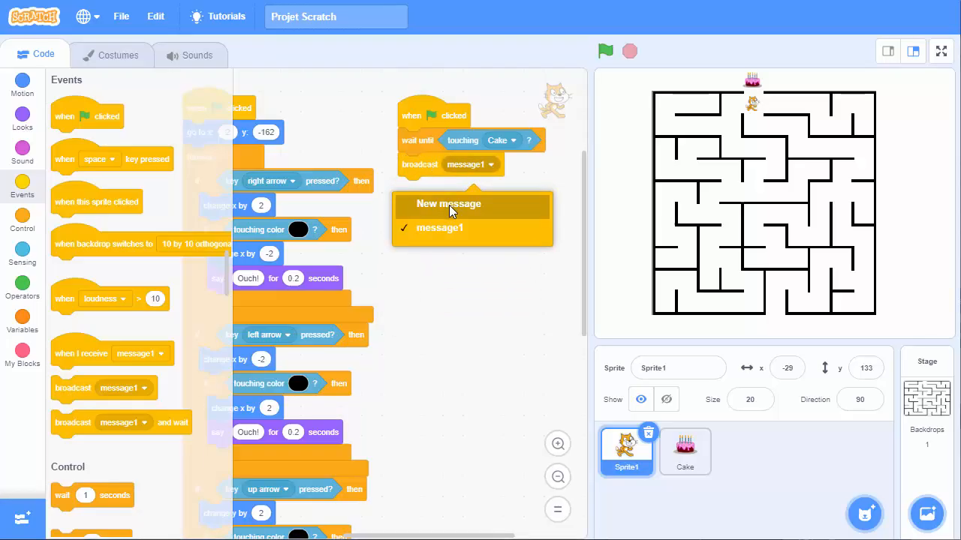
click(447, 203)
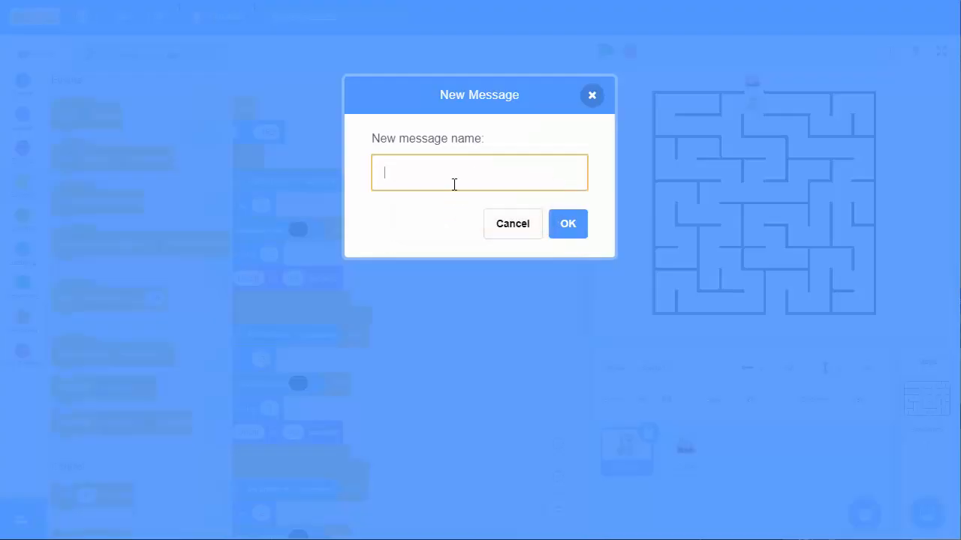
text(cake touche)
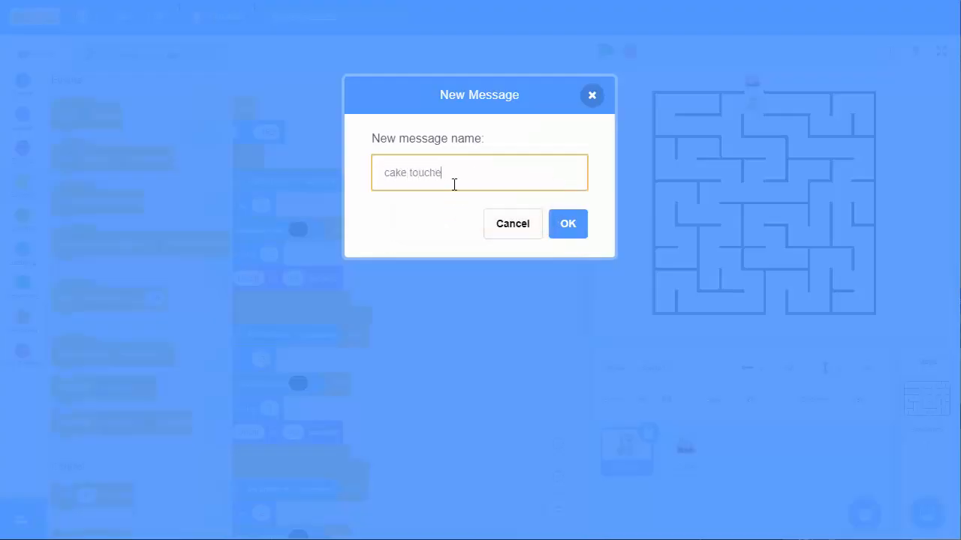
click(567, 224)
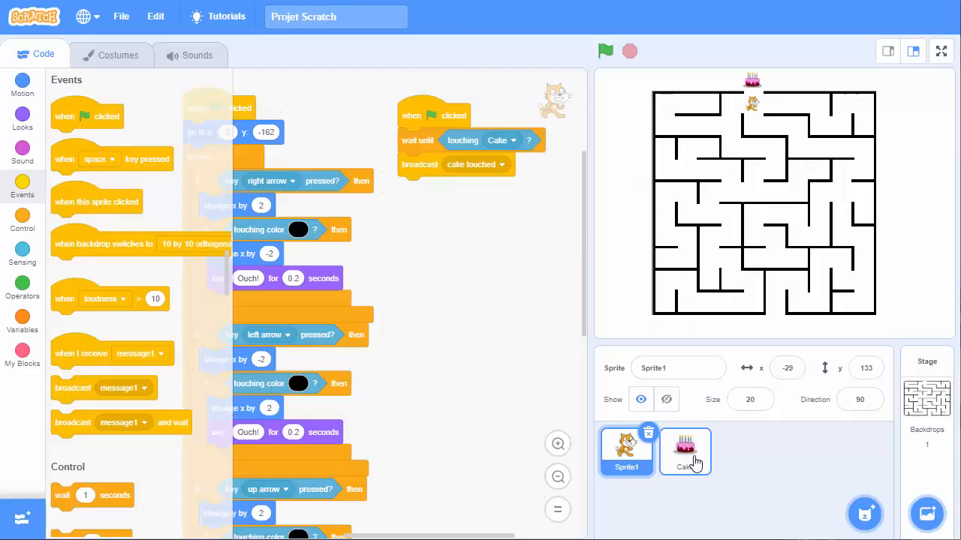
Step: In the Cake sprite, add when I receive cake touched with say You win! for 2 seconds
click(683, 450)
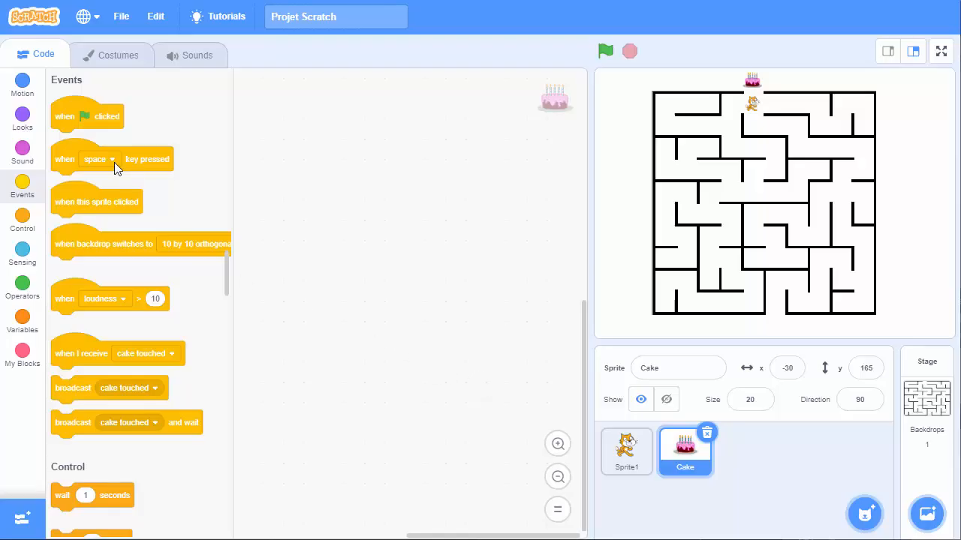
mouse_move(60, 173)
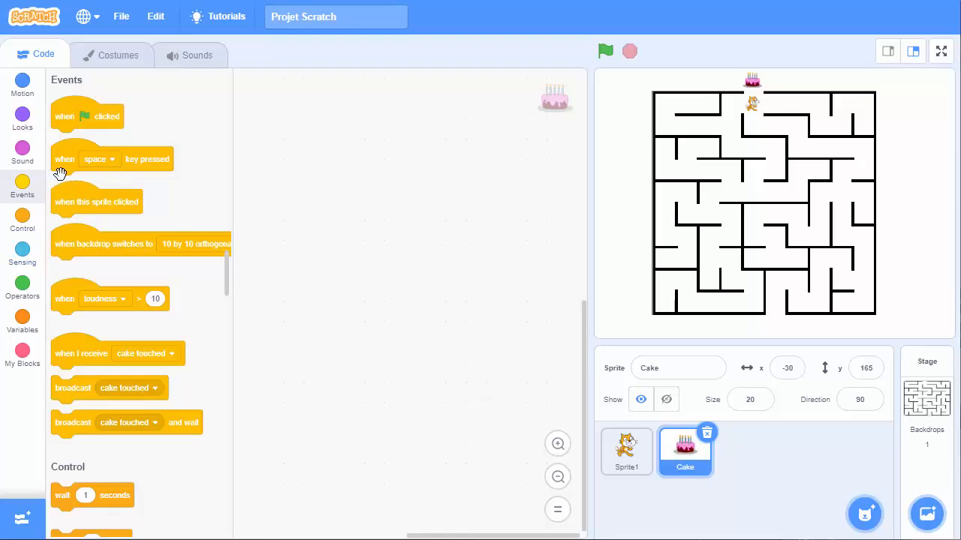
drag(81, 353, 296, 107)
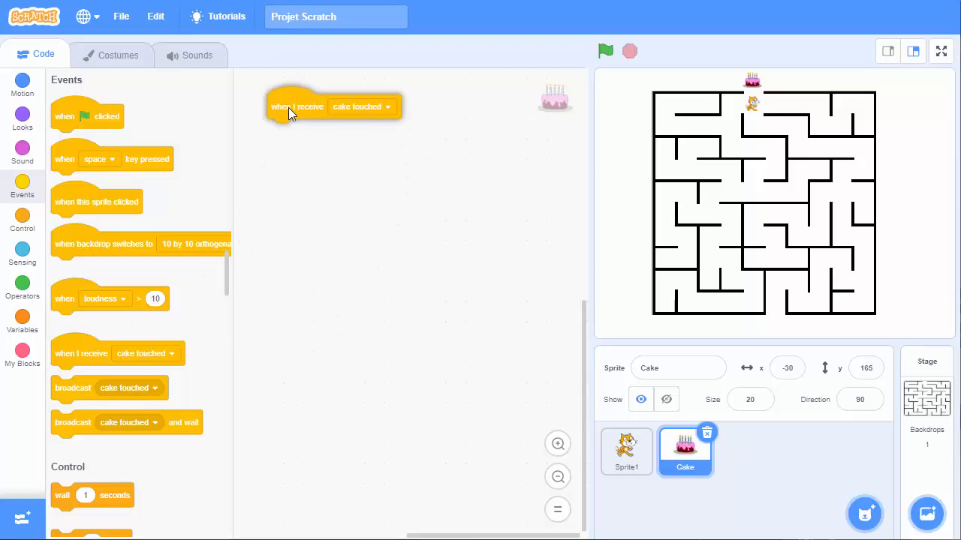
click(364, 106)
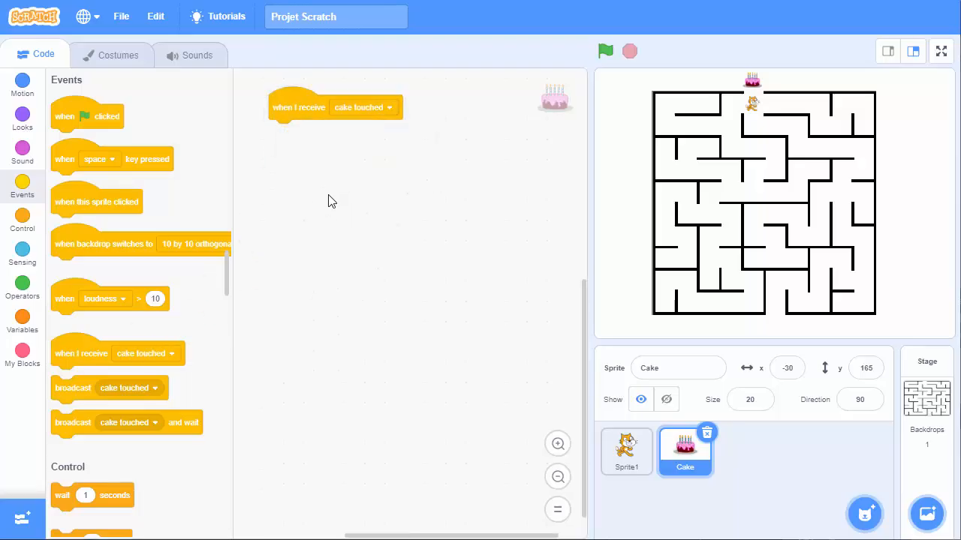
mouse_move(16, 160)
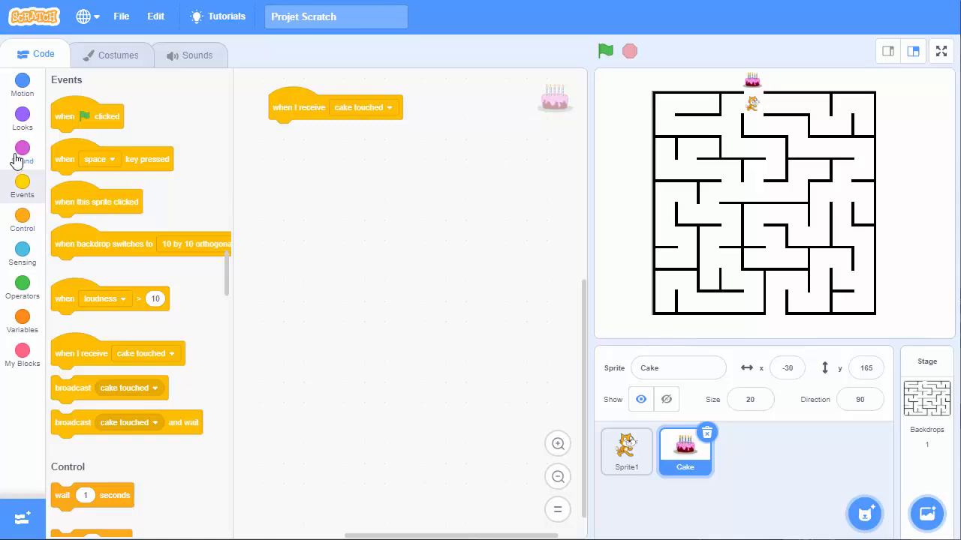
click(22, 83)
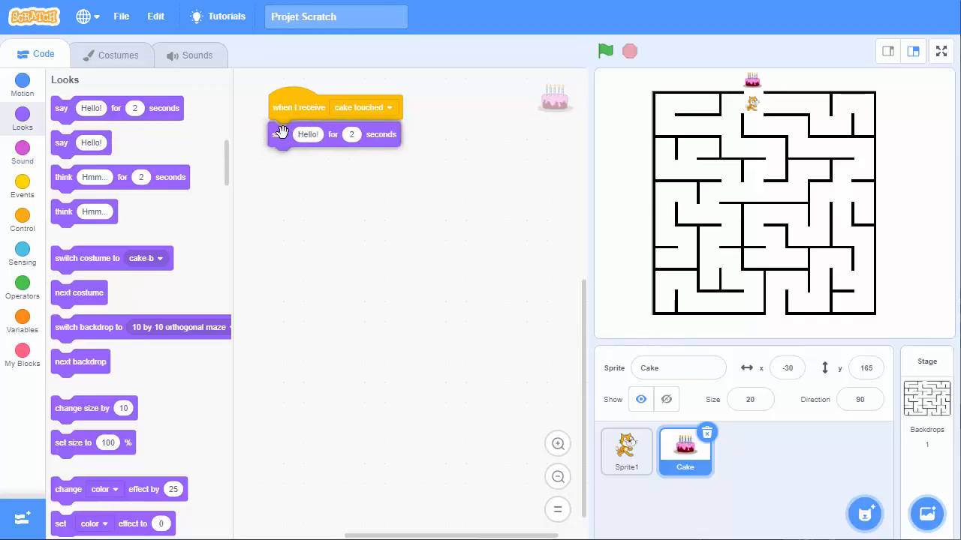
click(308, 133)
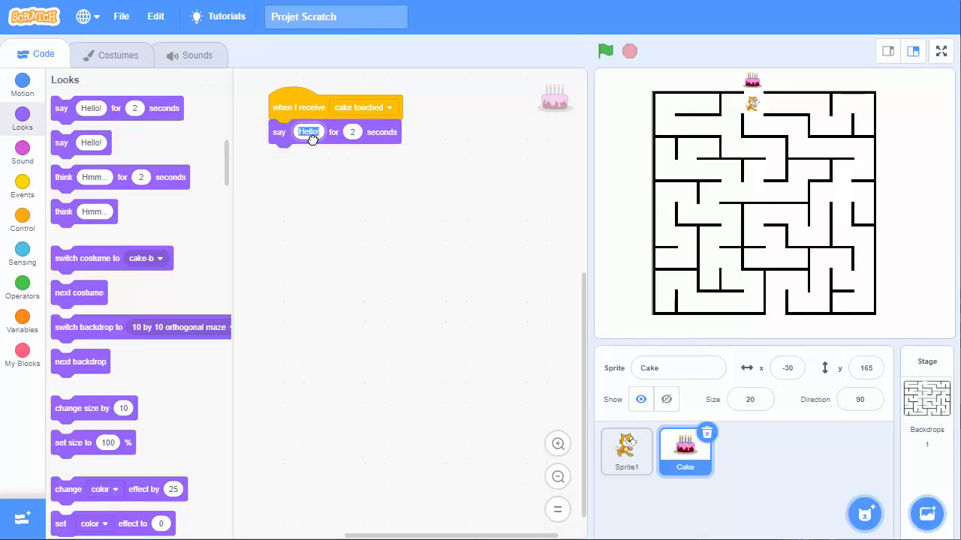
text(You win!)
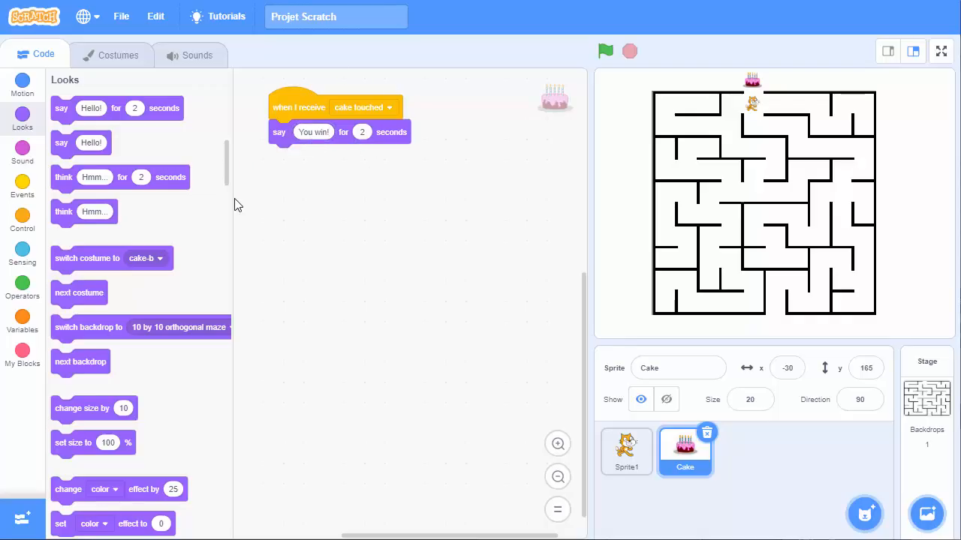
Step: Attach broadcast and wait using a new message named miam
click(23, 184)
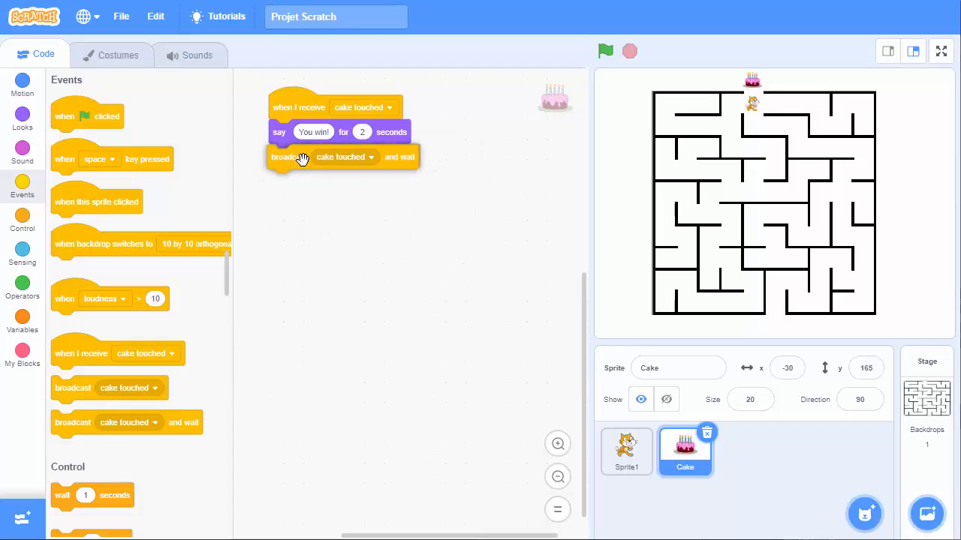
click(371, 157)
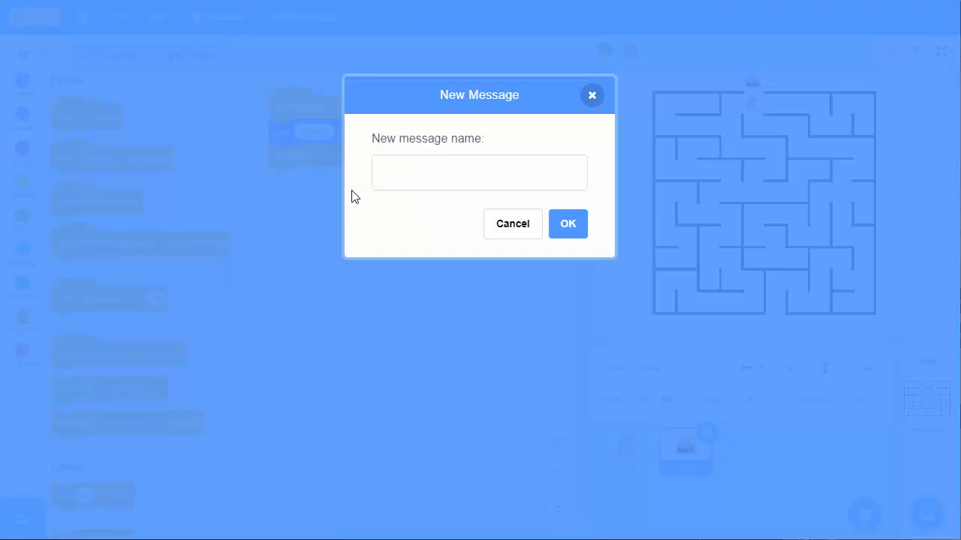
text(miam)
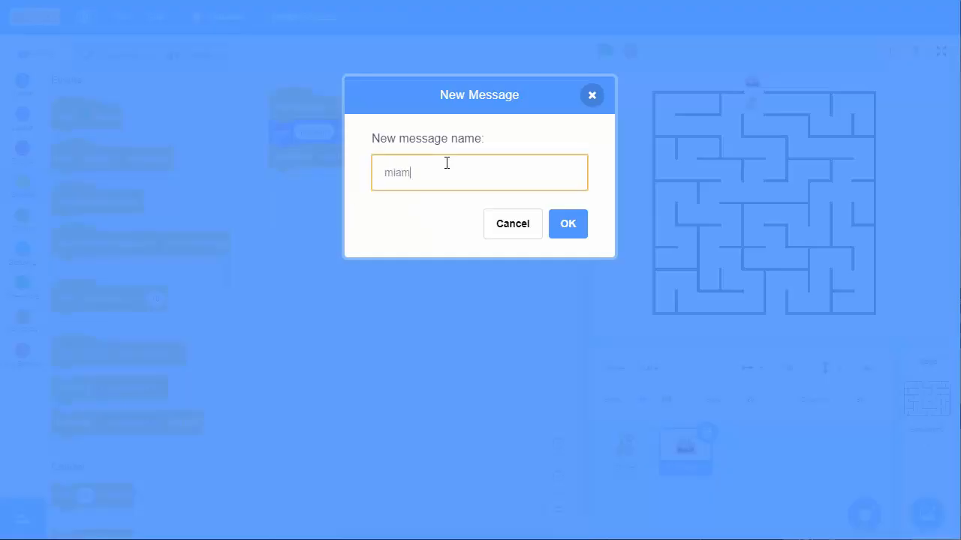
click(567, 223)
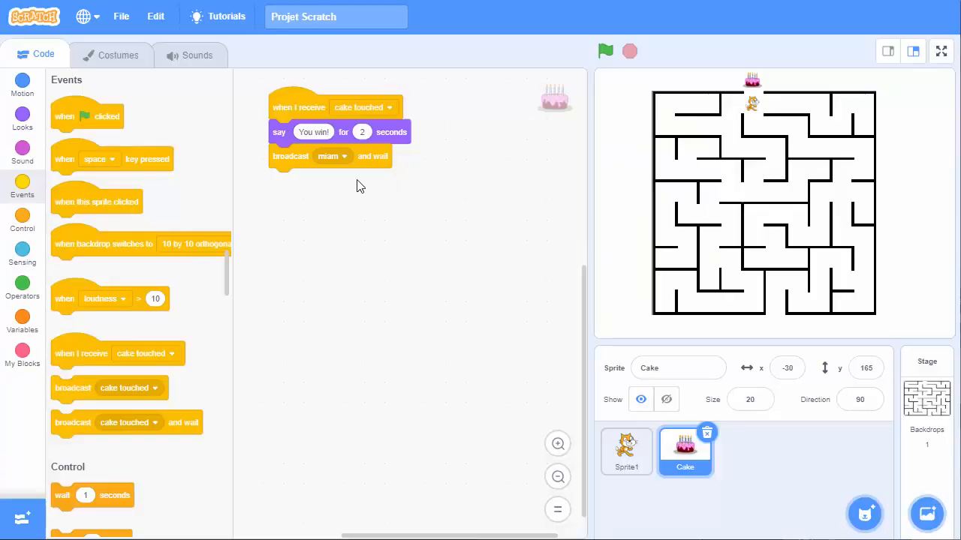
Step: In the cat sprite, add a when I receive miam starter
click(626, 450)
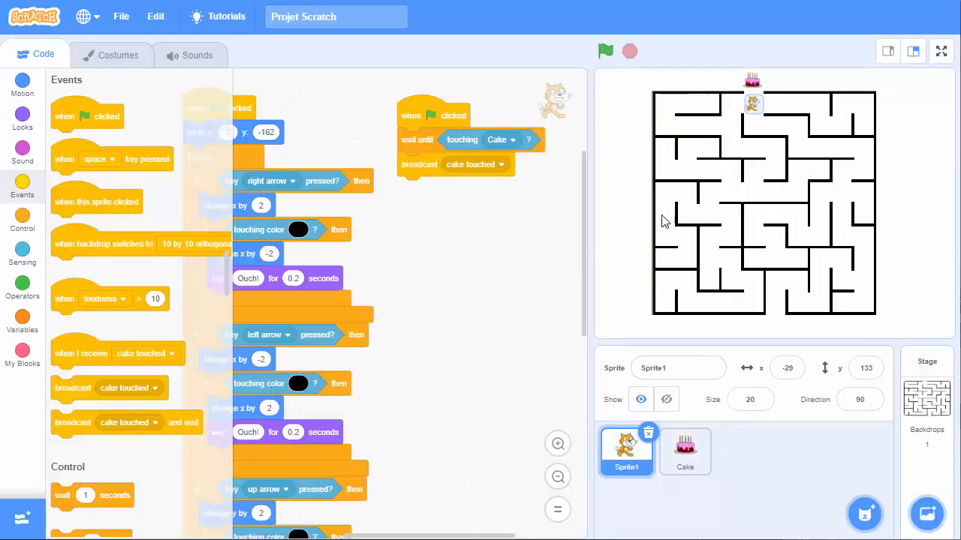
mouse_move(99, 352)
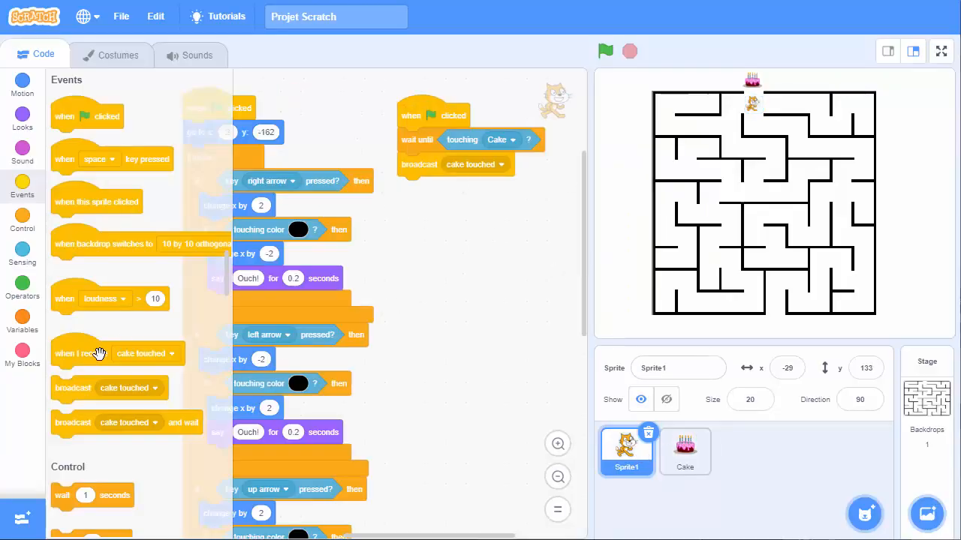
click(487, 232)
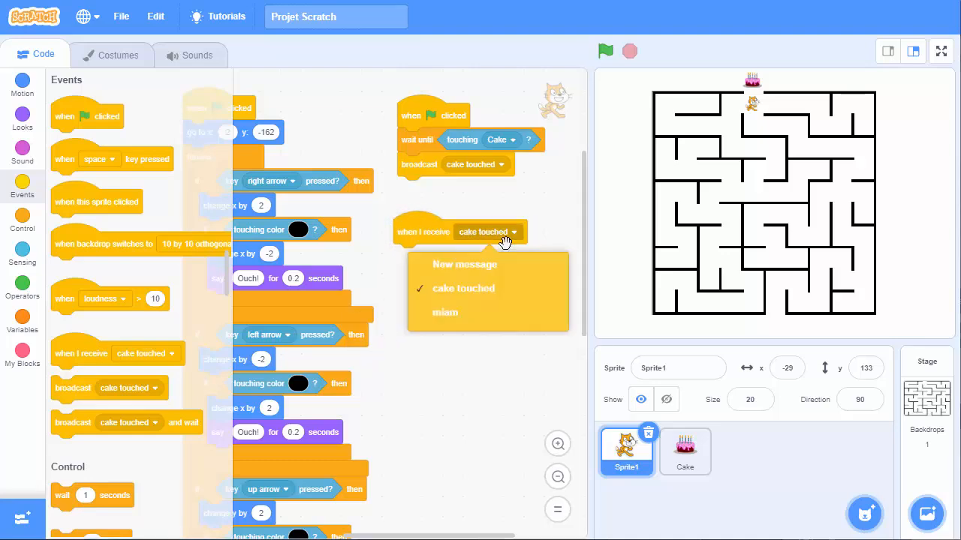
click(445, 312)
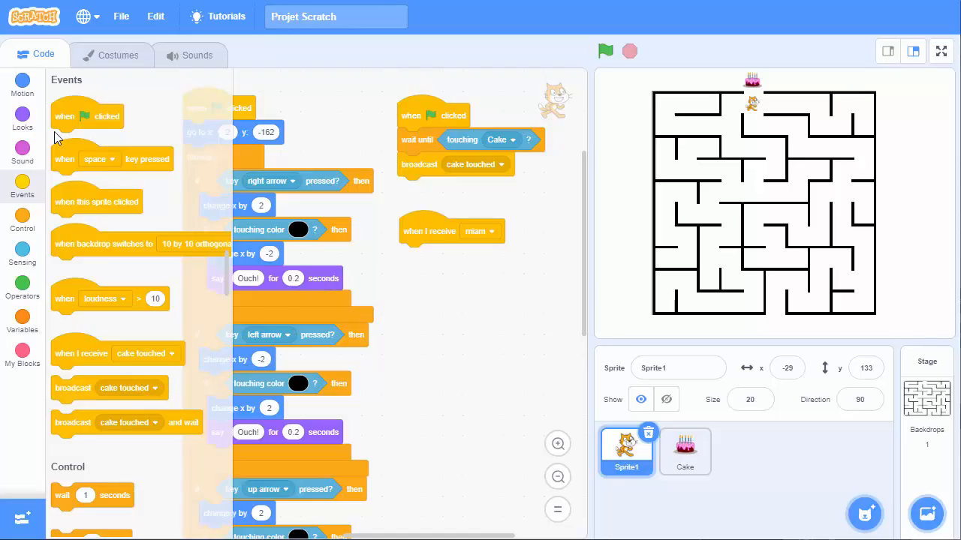
Step: Attach say Miammiam for 2 seconds and stop all, then start the game
click(22, 83)
text(Miammiam)
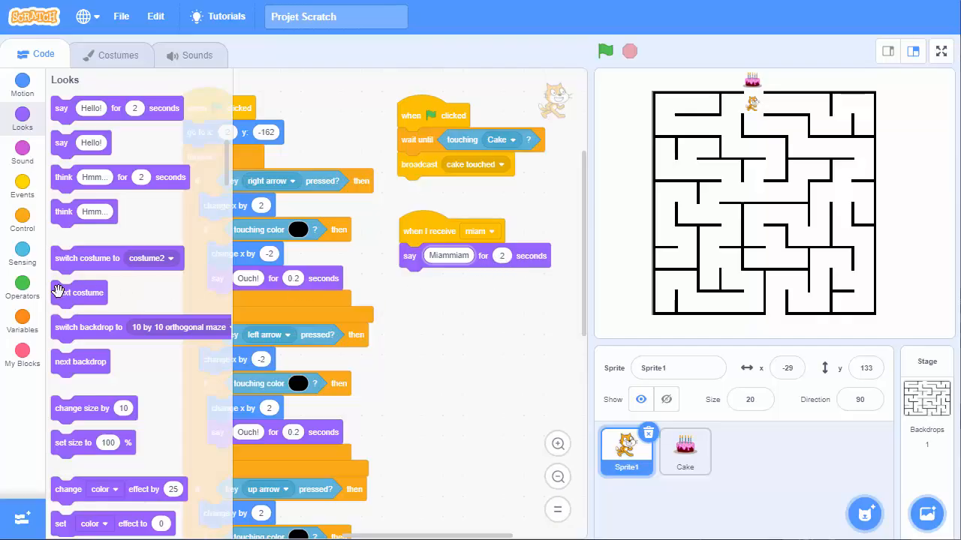
click(21, 184)
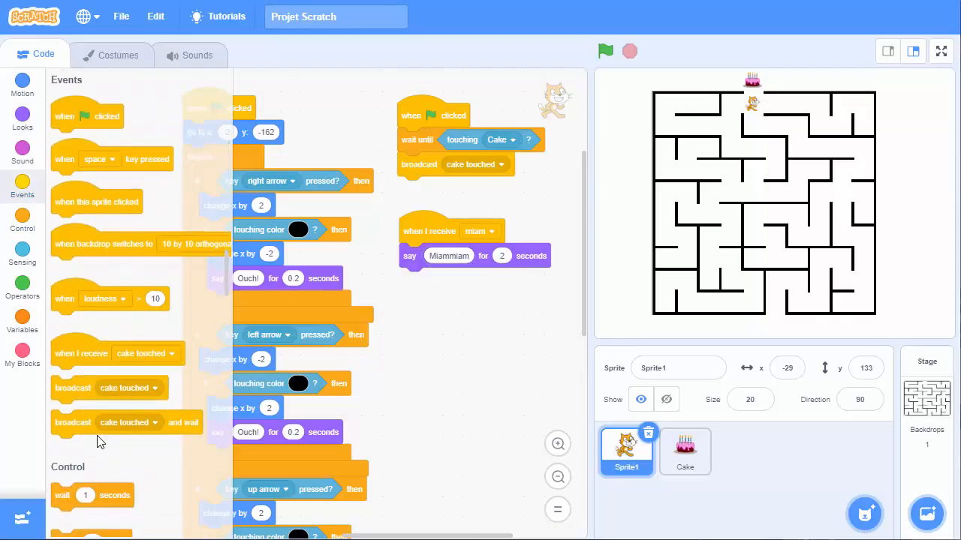
scroll(down, 3)
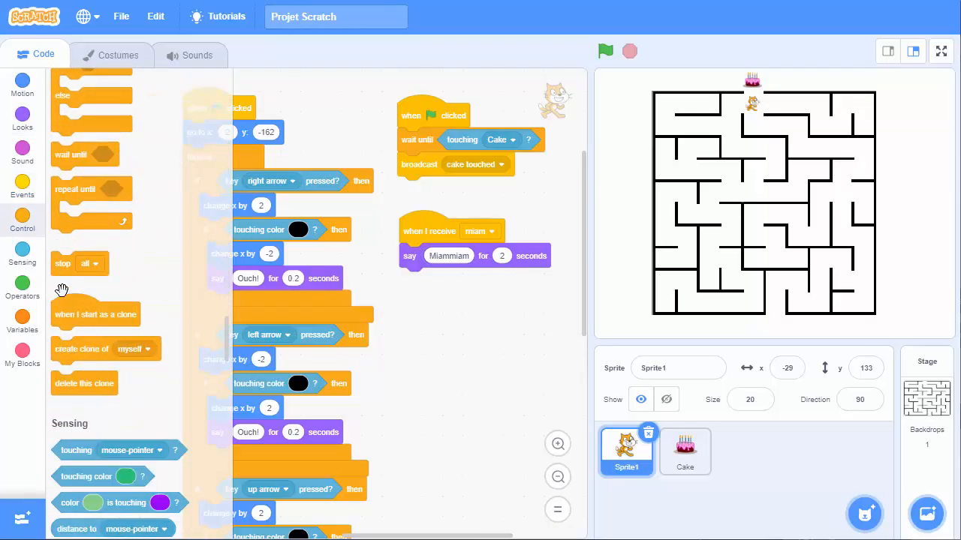
drag(63, 264, 427, 279)
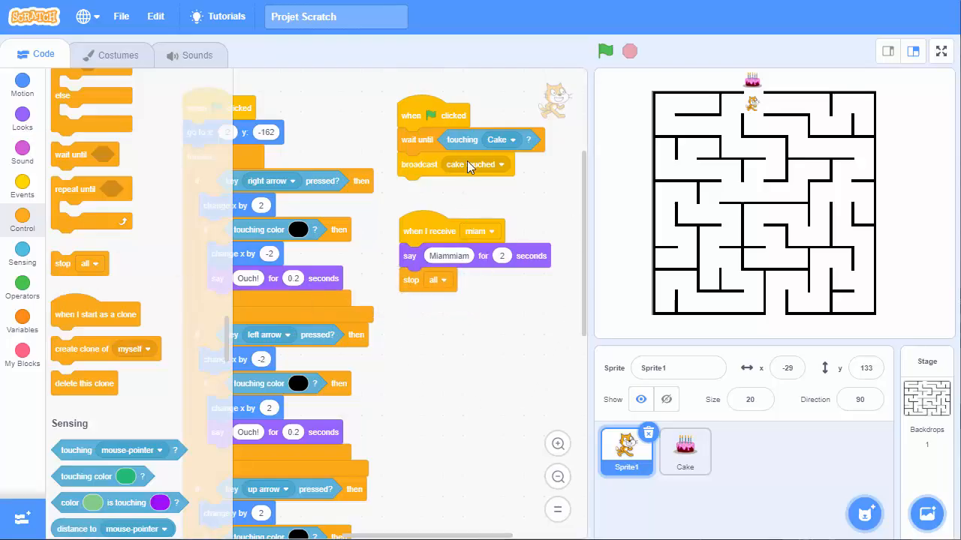
click(605, 51)
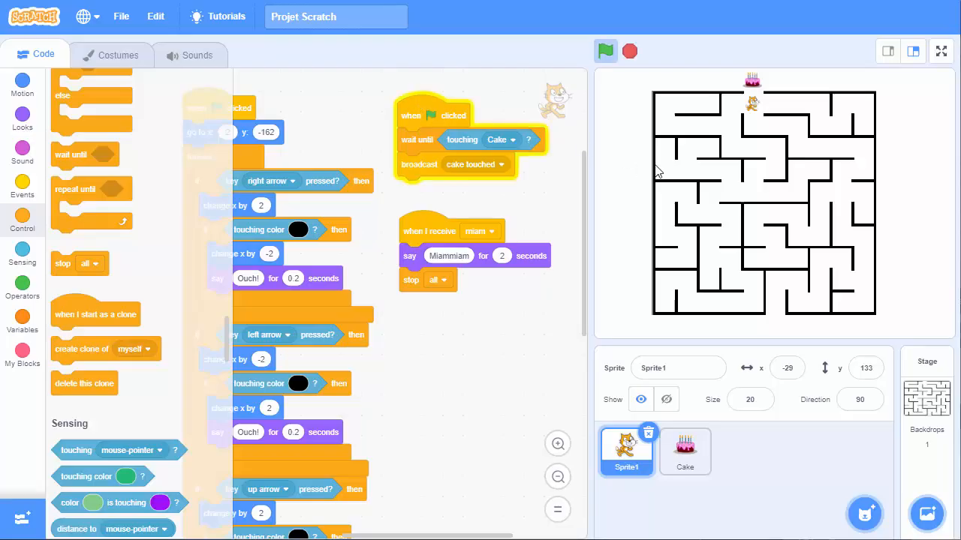
Step: Run the maze from the green flag until the cake says You win! and the cat says Miammiam
click(605, 51)
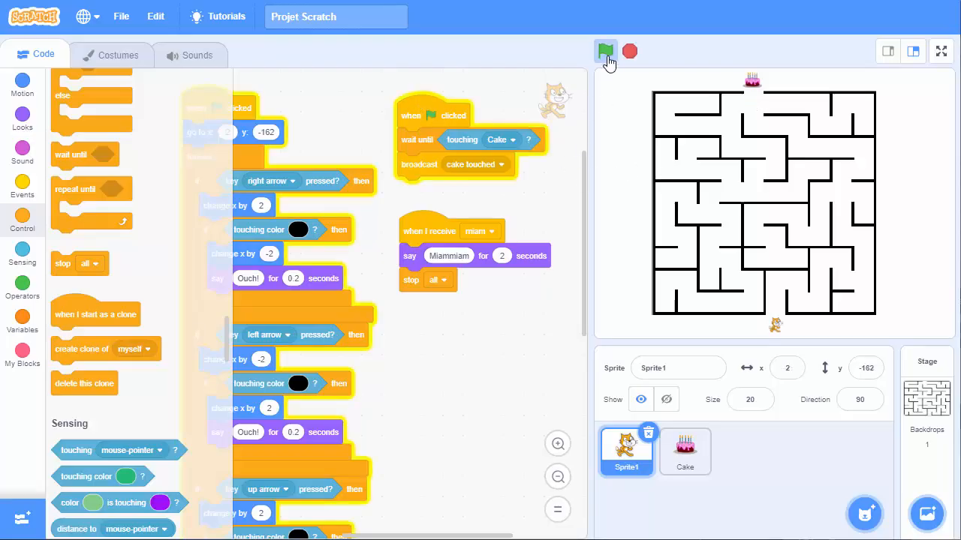
mouse_move(578, 251)
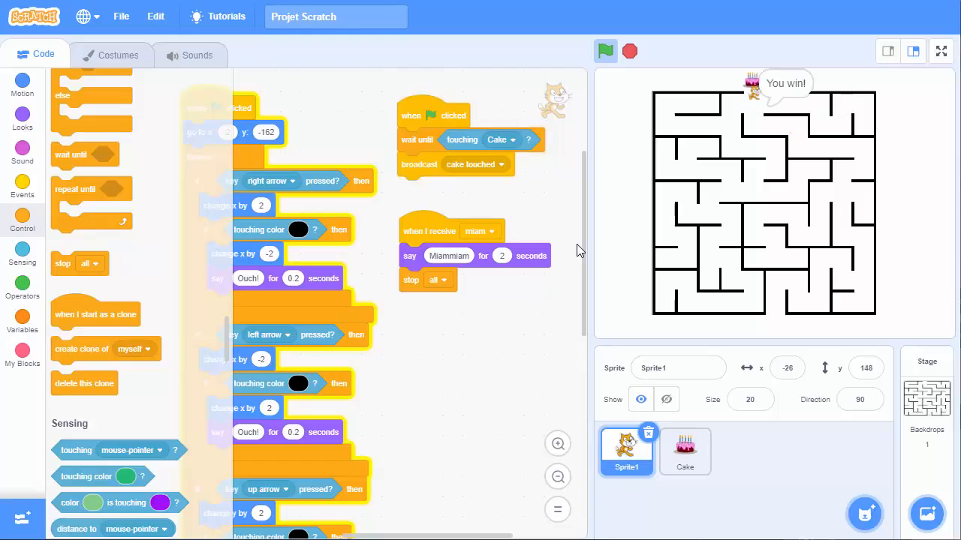
click(430, 230)
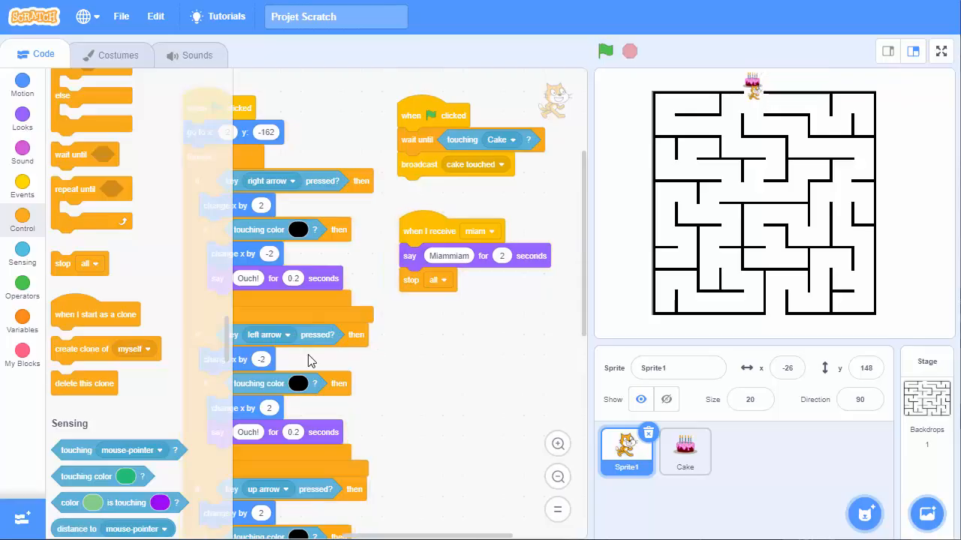
click(606, 51)
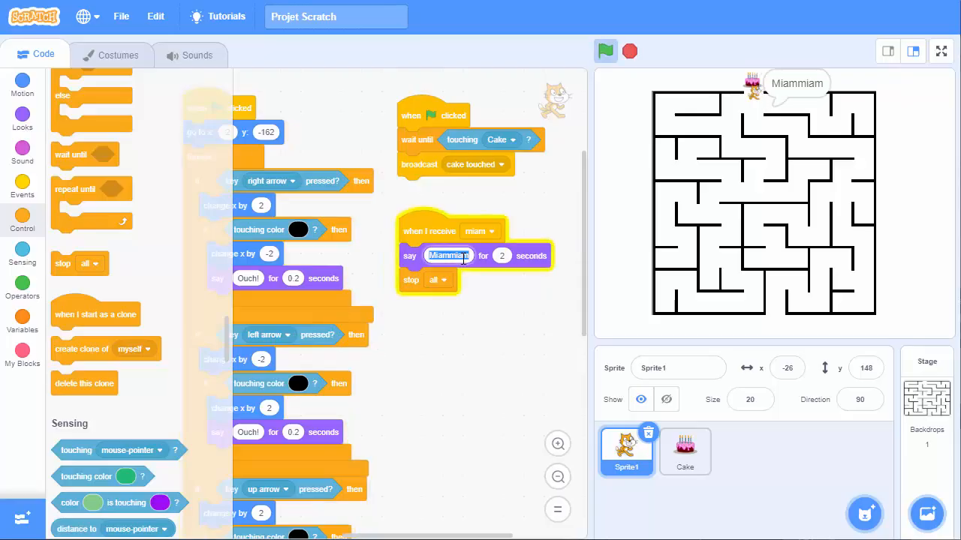
Step: Change the cat's closing speech to 'Miam miam' and reset the cat to the maze entrance
text(Miam miam)
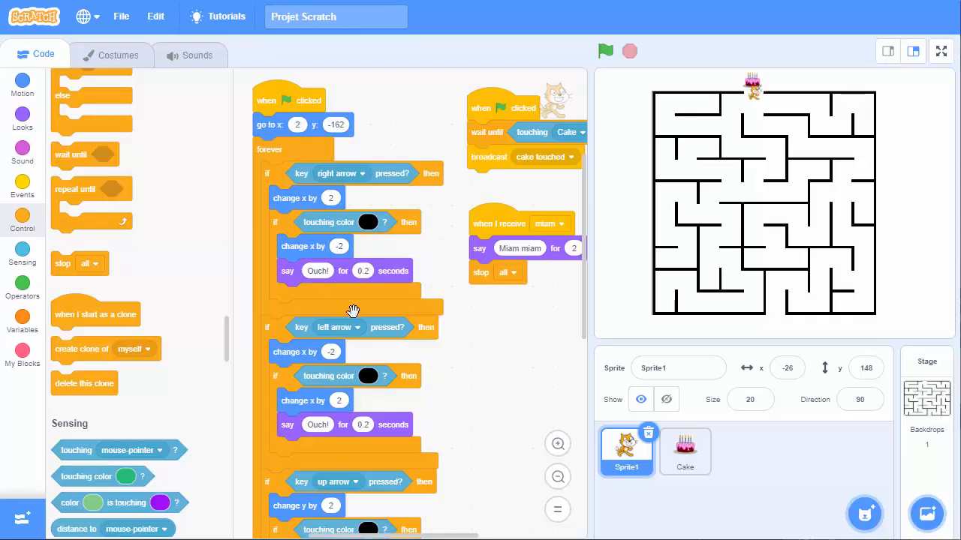
mouse_move(747, 299)
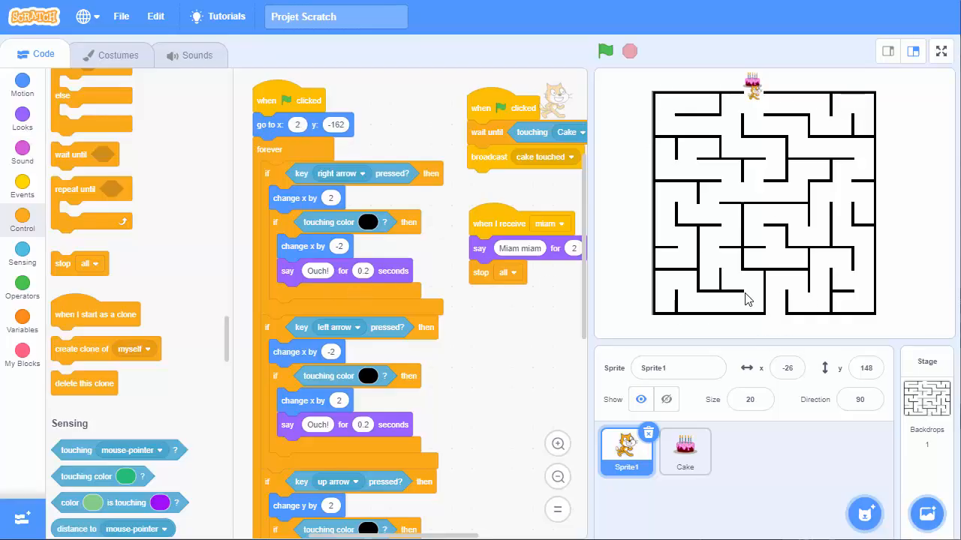
click(606, 51)
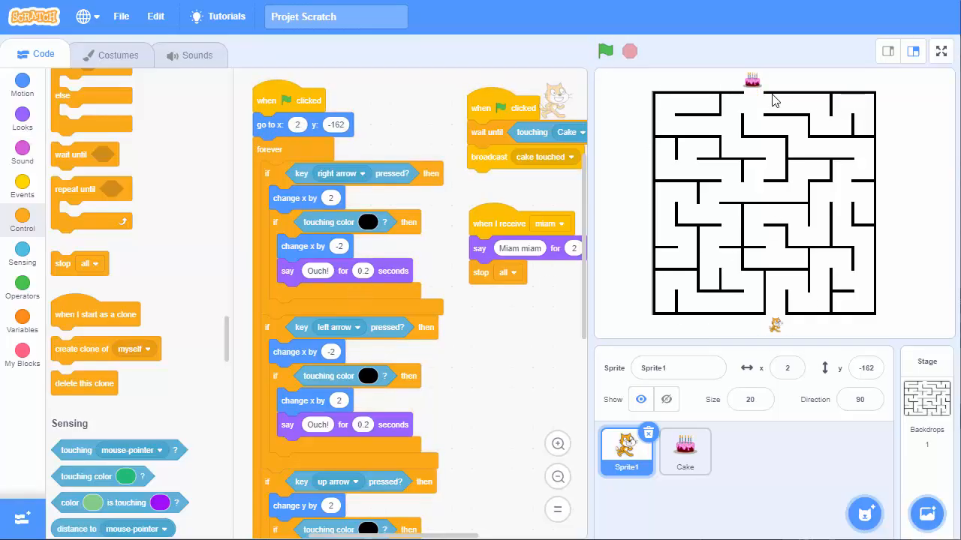
mouse_move(802, 129)
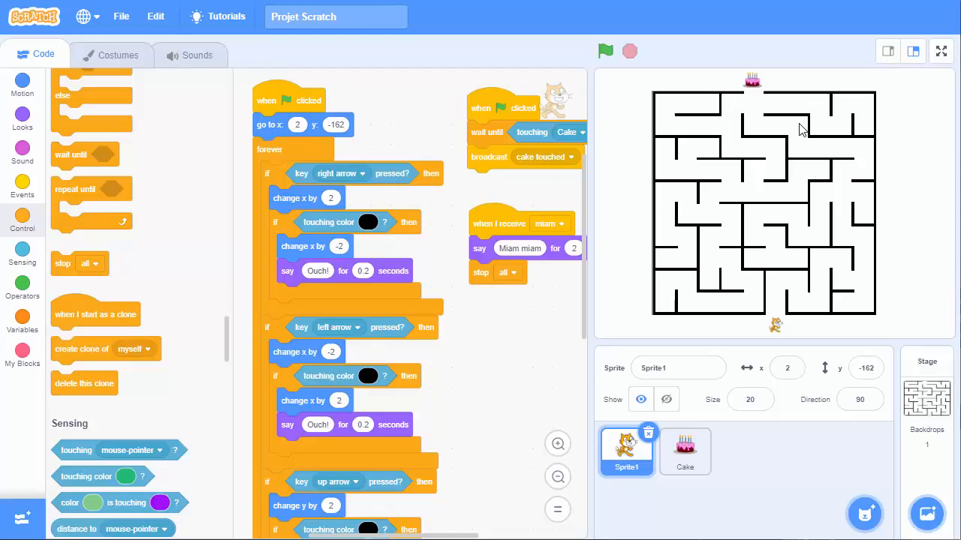
mouse_move(791, 323)
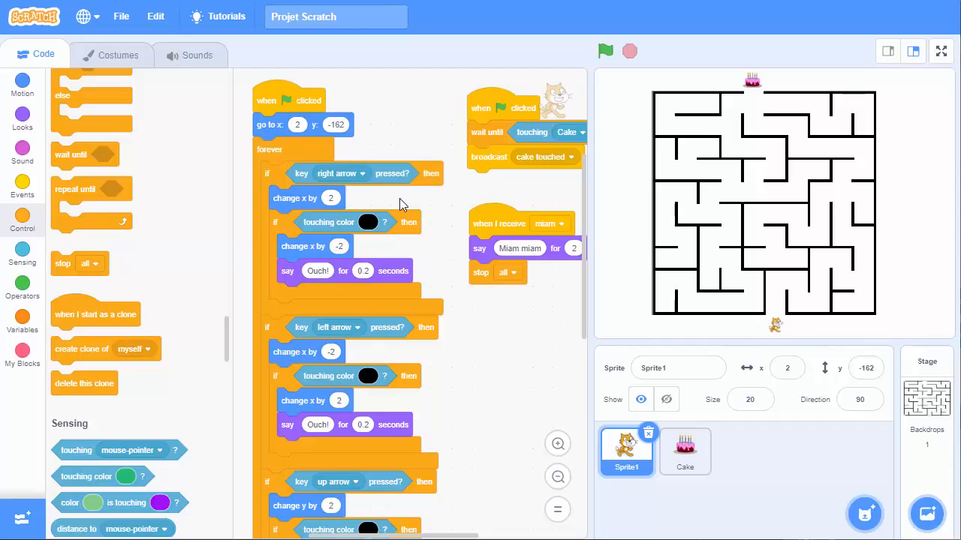
mouse_move(719, 310)
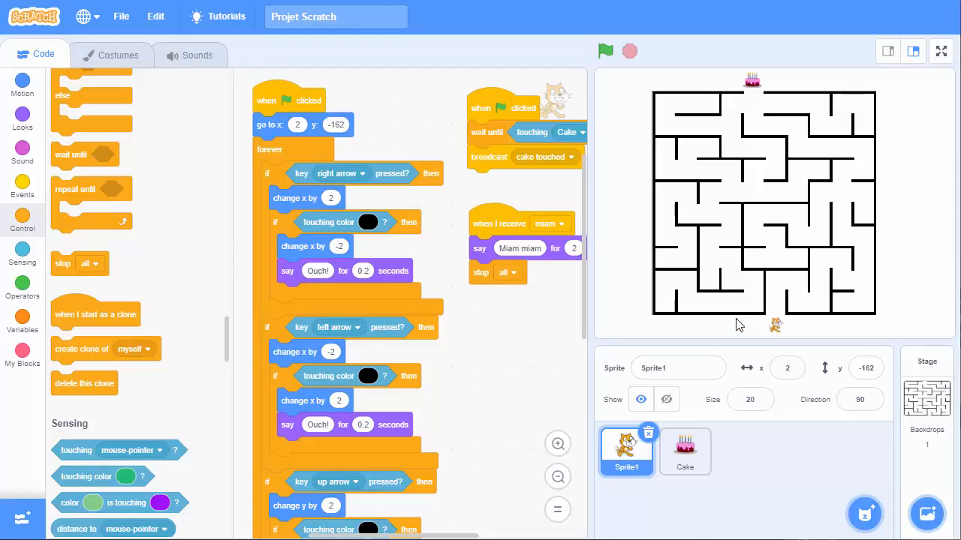
mouse_move(389, 224)
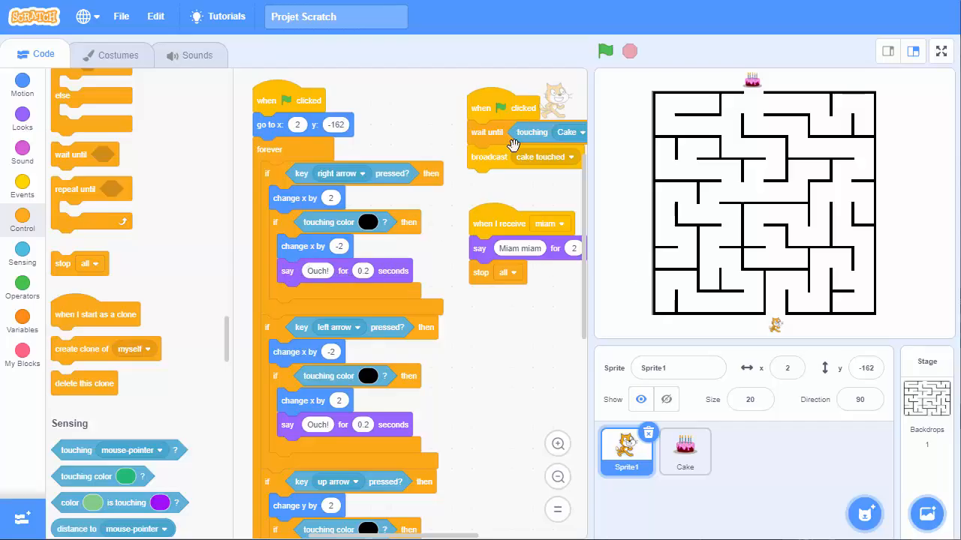
mouse_move(736, 289)
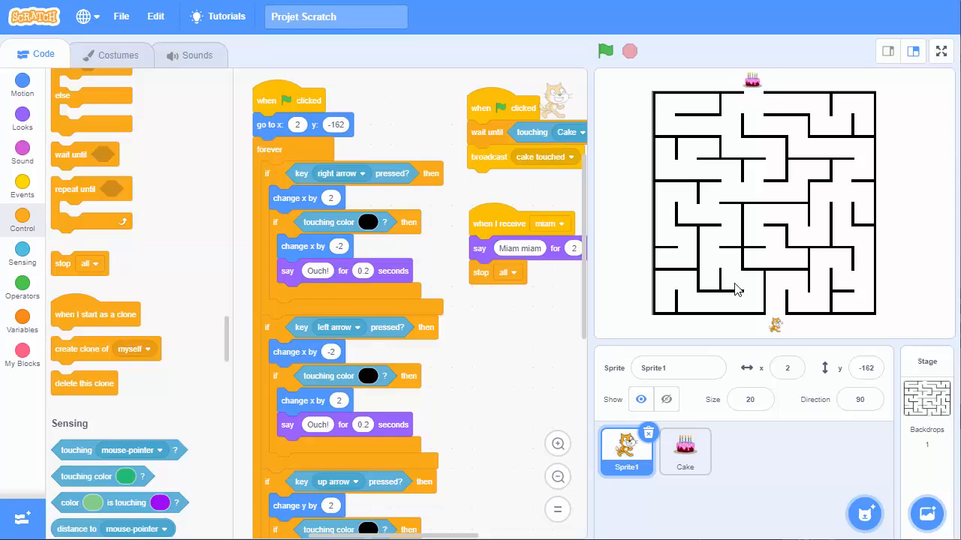
mouse_move(608, 234)
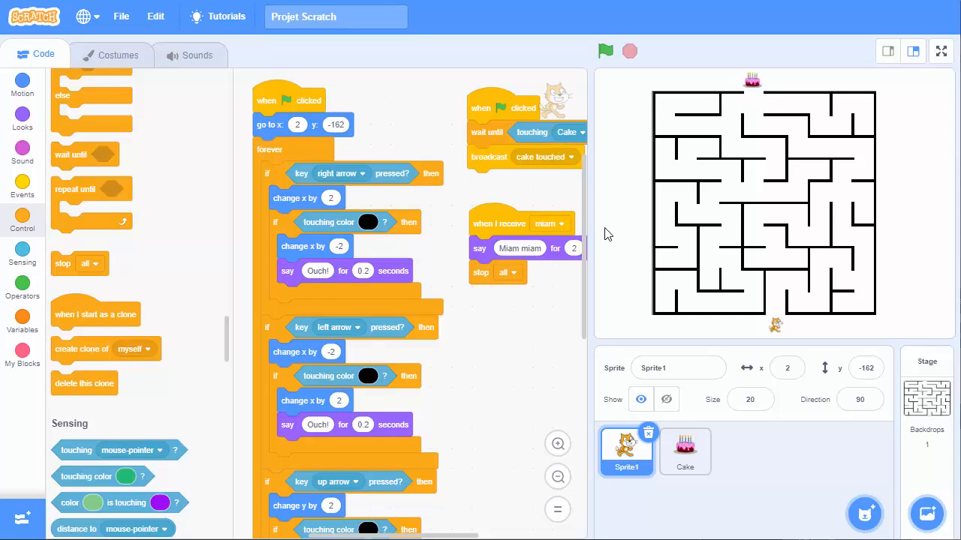
click(120, 17)
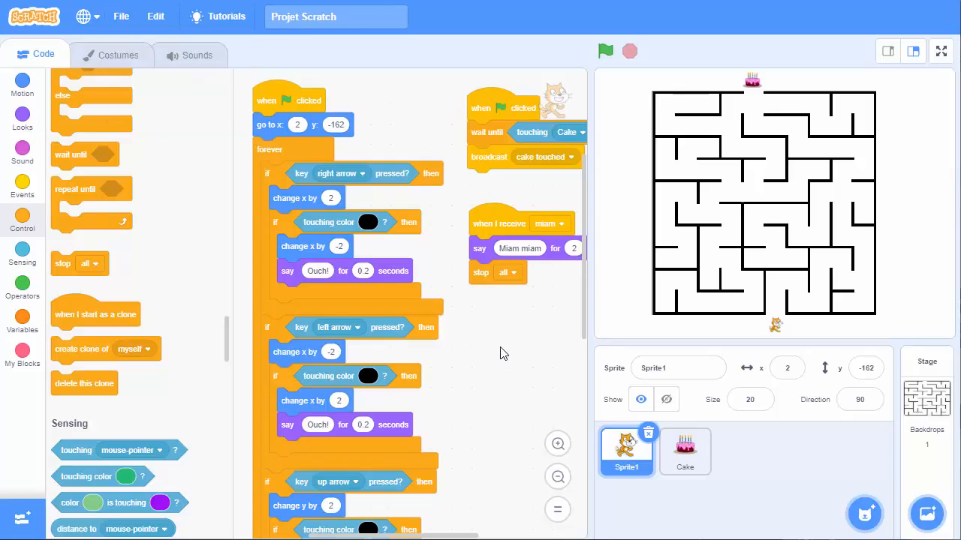
mouse_move(530, 310)
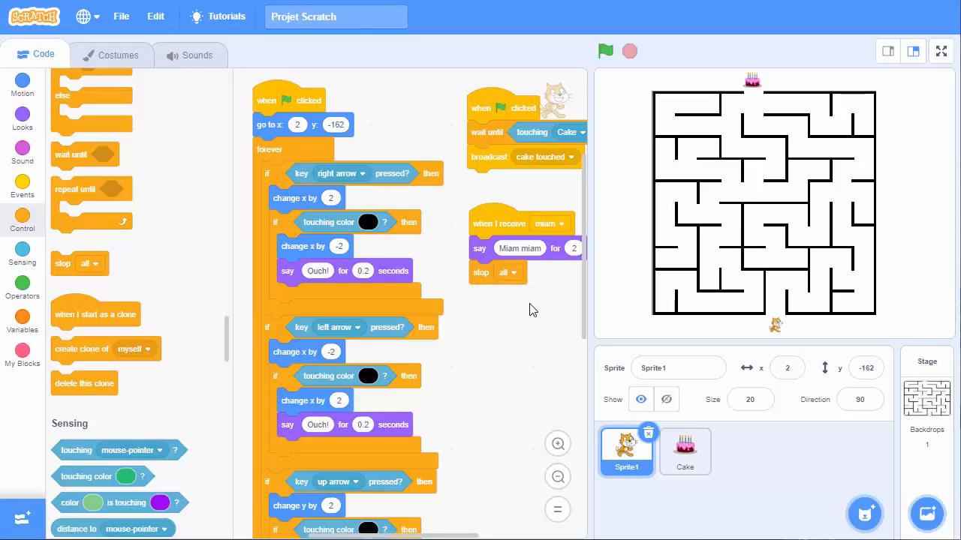
mouse_move(532, 284)
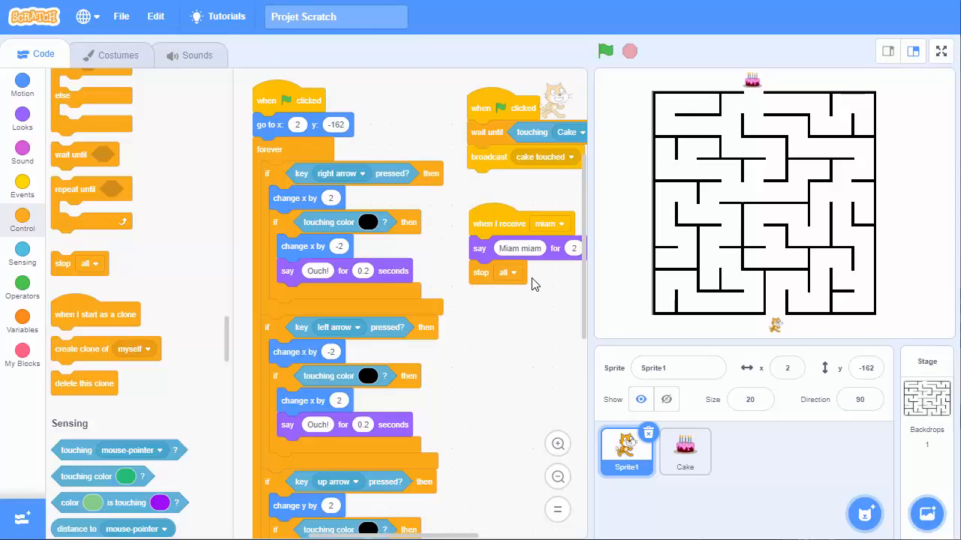
mouse_move(522, 261)
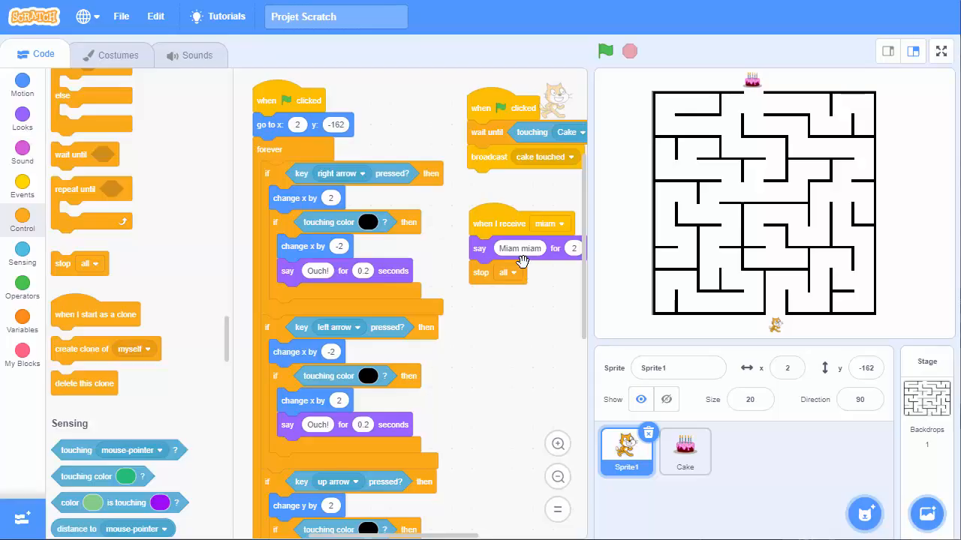
mouse_move(517, 275)
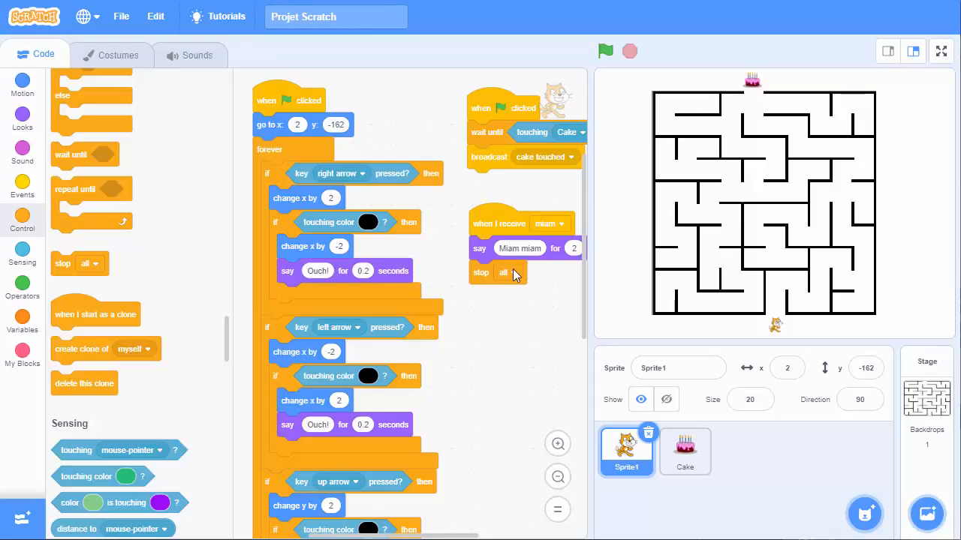